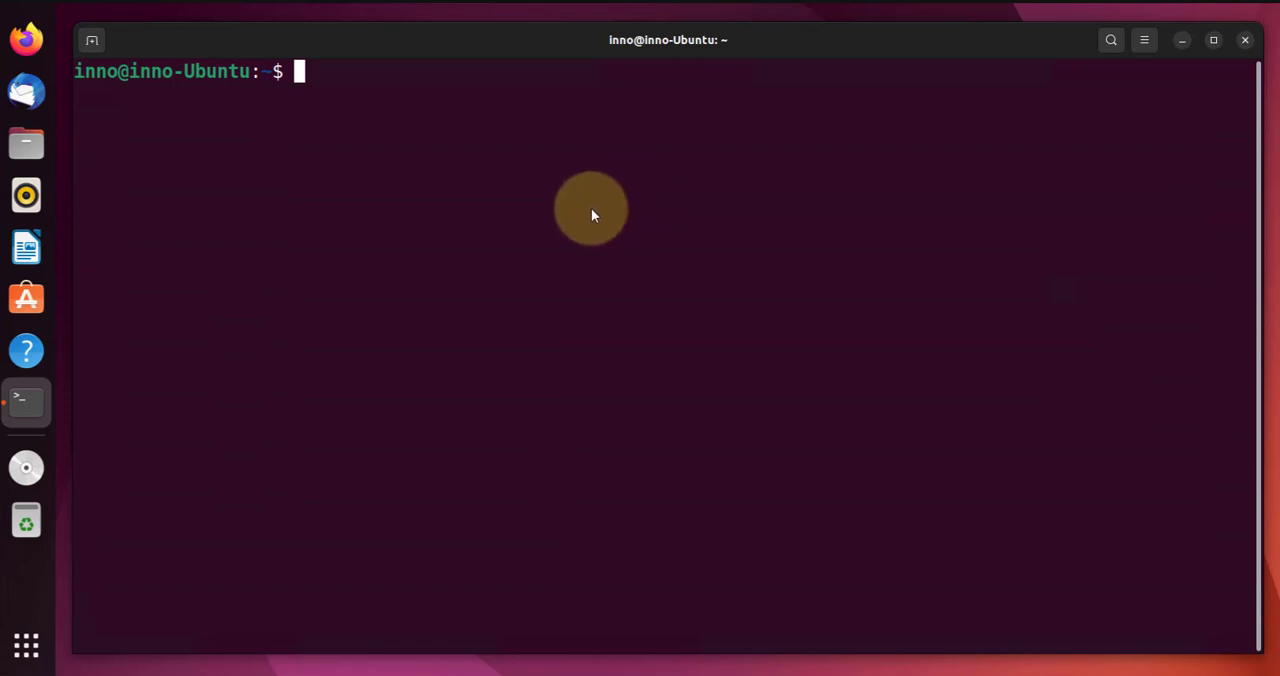
mouse_move(592, 172)
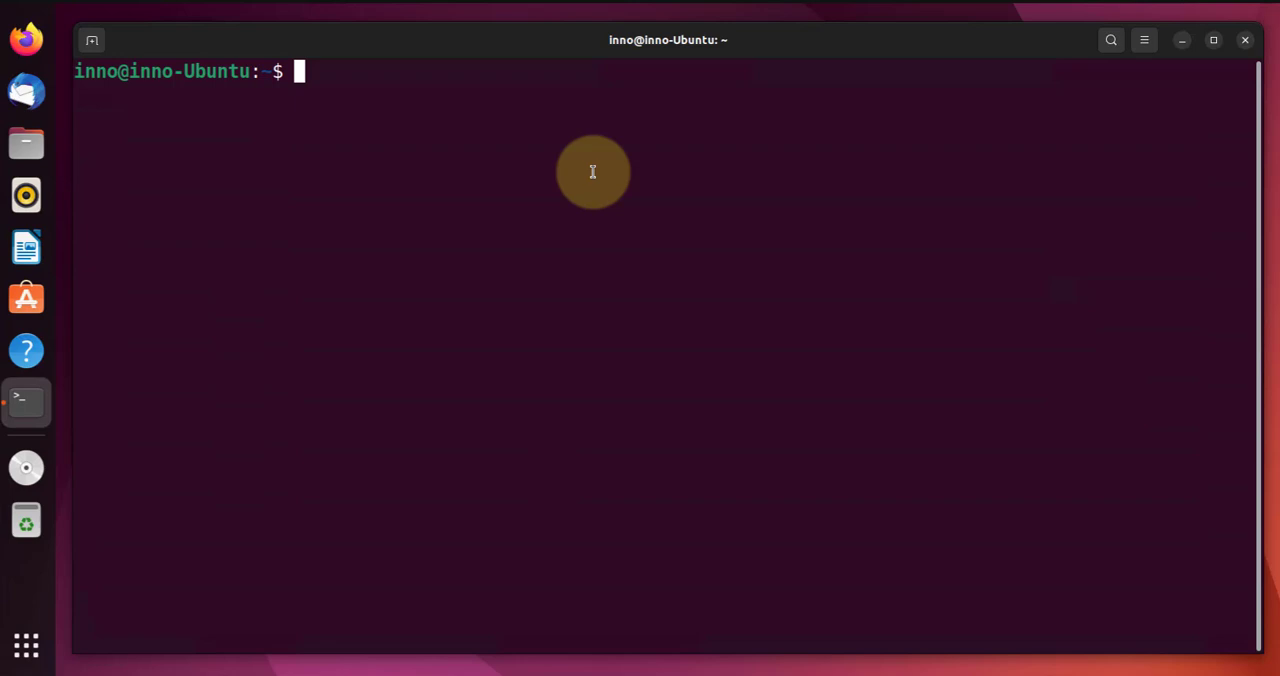
mouse_move(572, 162)
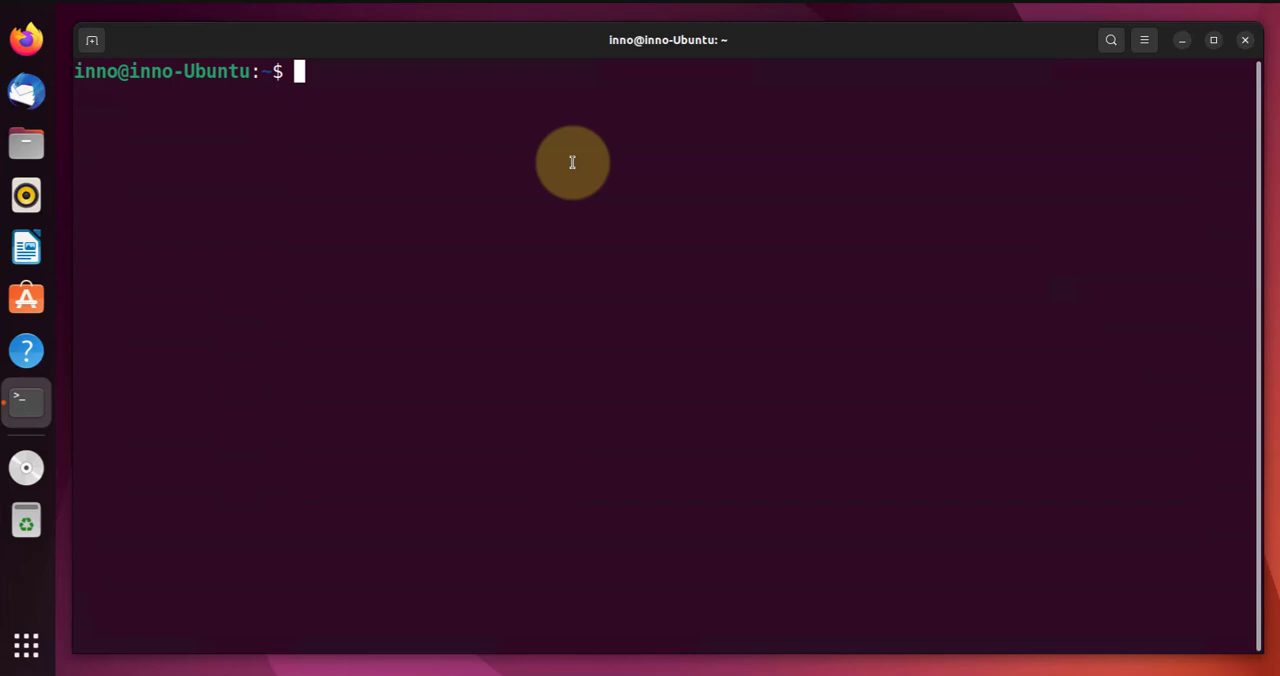
Enter the word dd at the empty bash prompt without running it
text(dd)
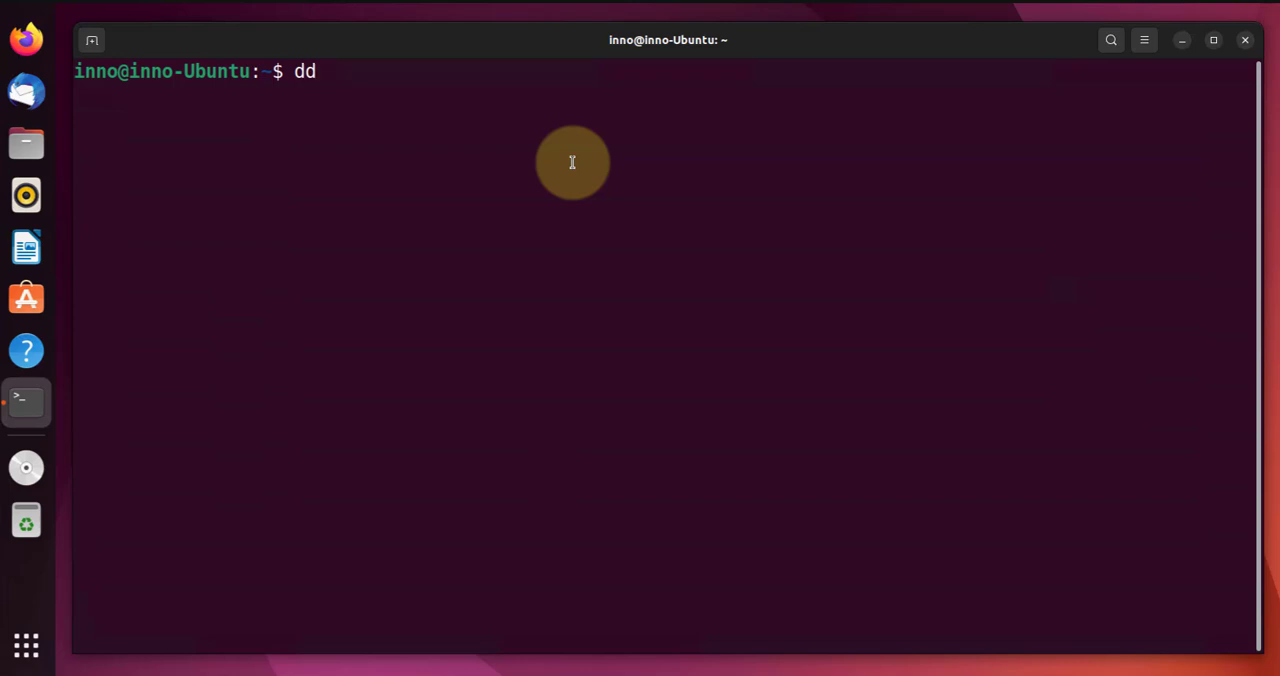
Run dd if=/dev/zero of=/dev/null in the foreground as a busy copy loop
text(if=)
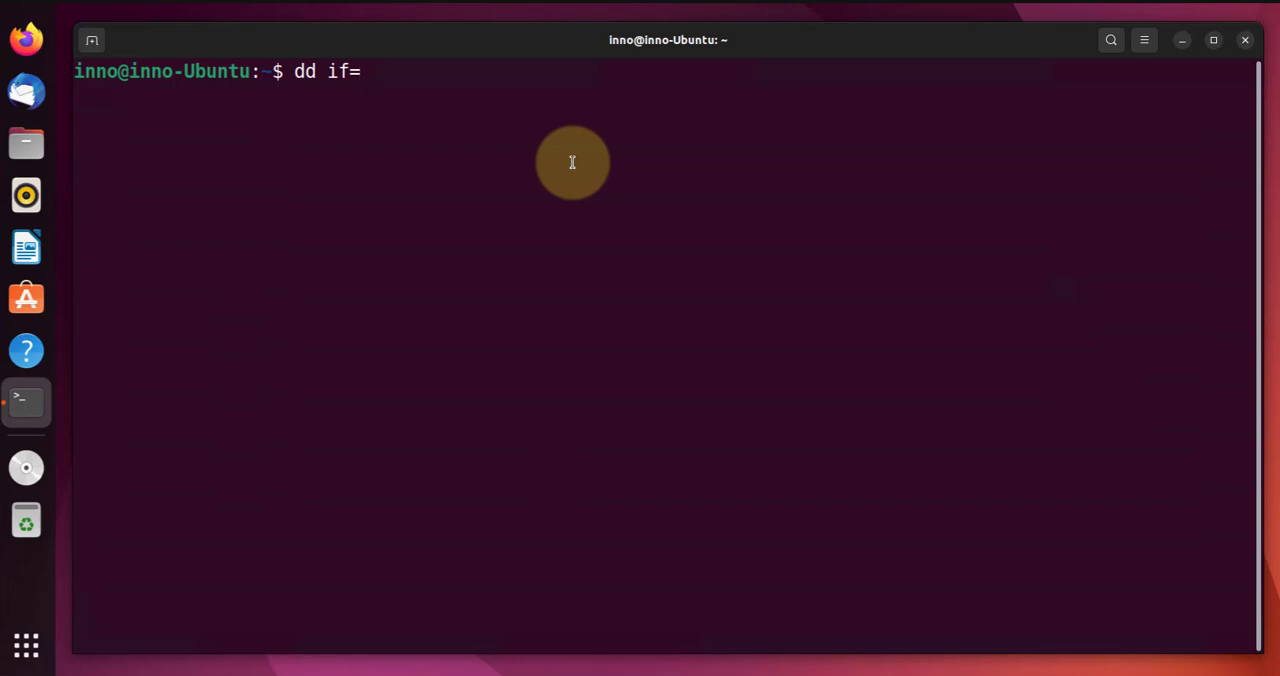
text(/dev)
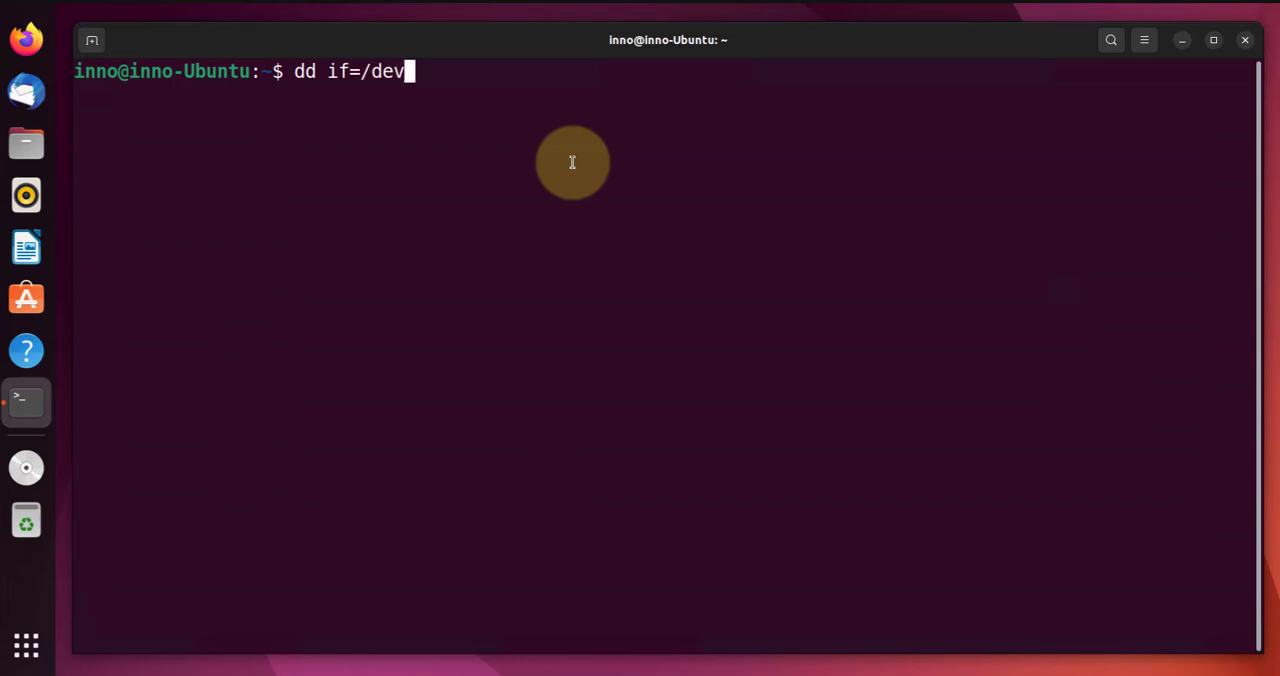
text(z)
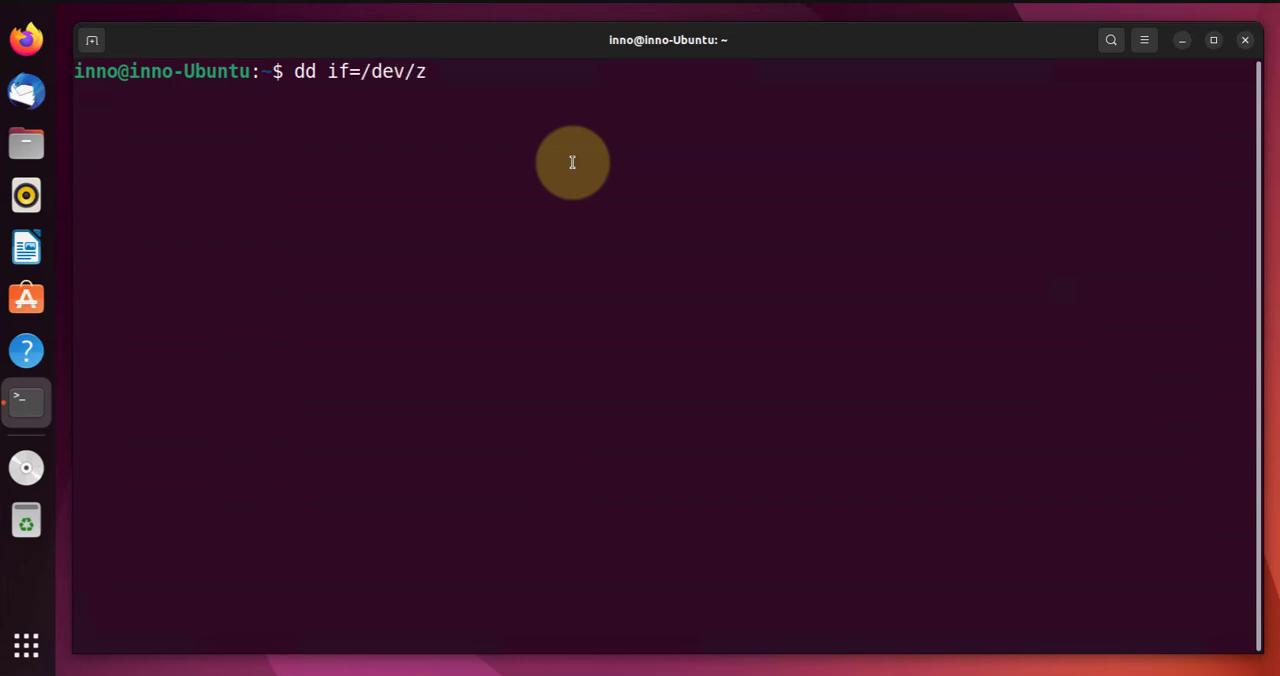
text(ero)
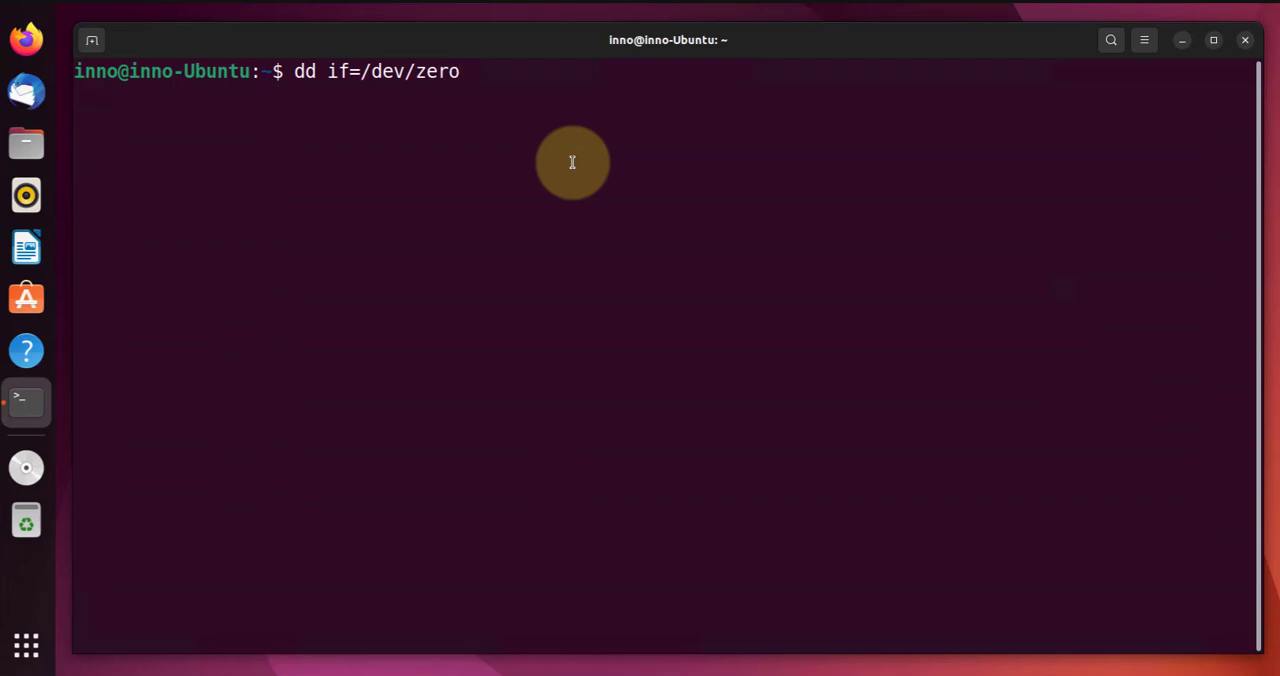
text(of=)
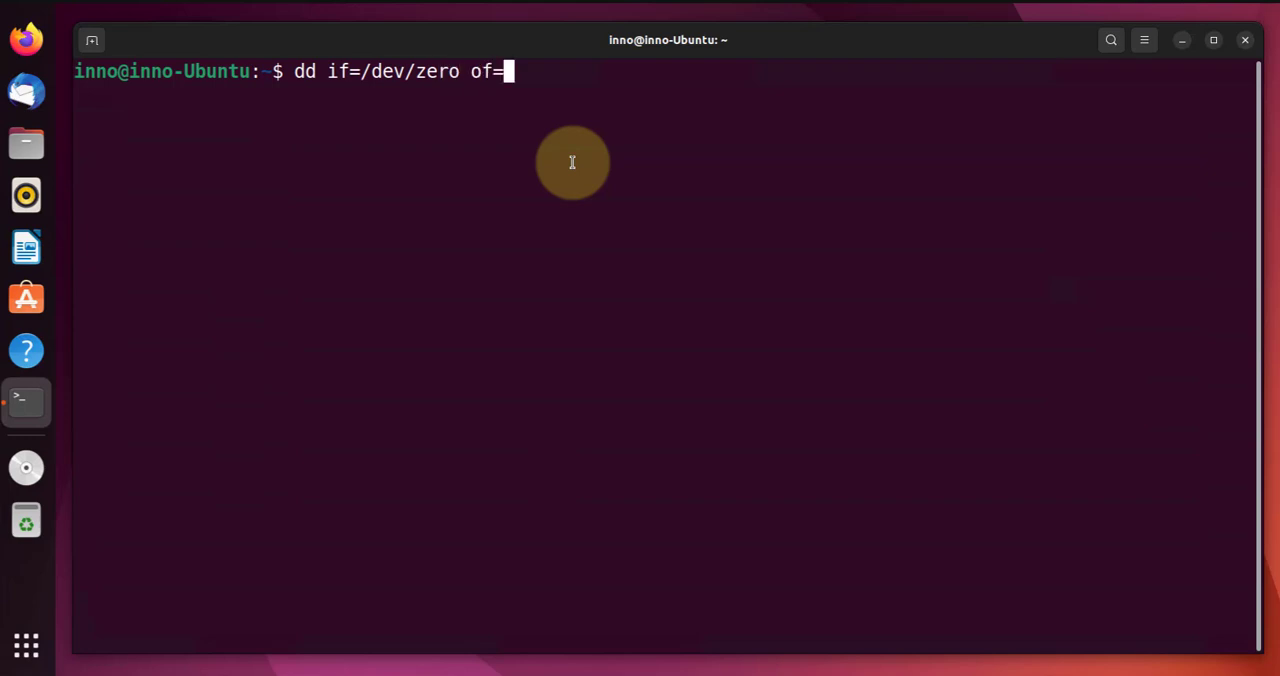
text(/de)
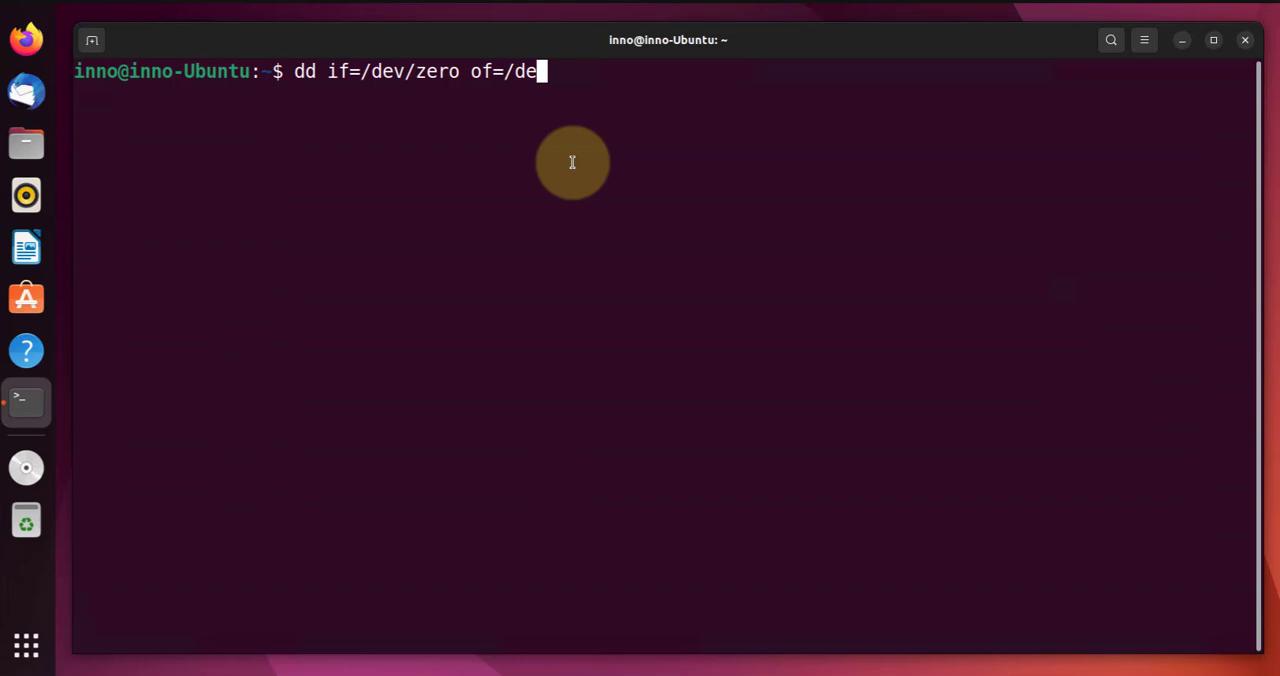
text(v/nul)
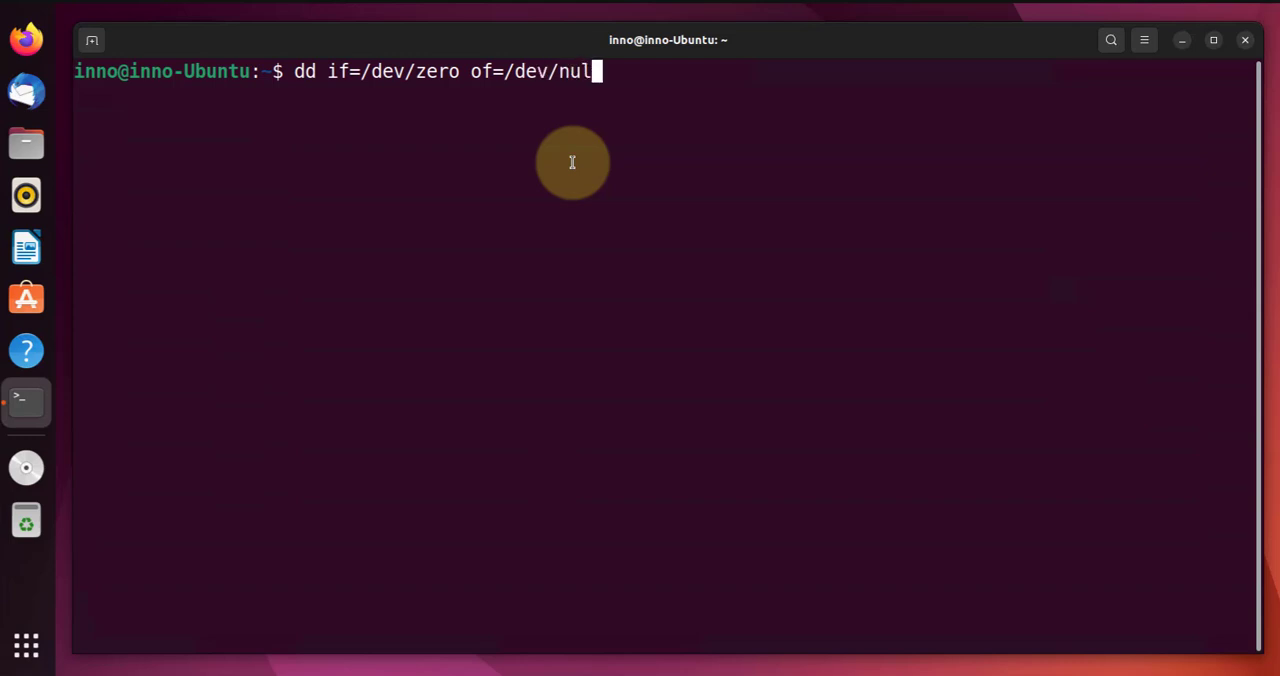
text(l)
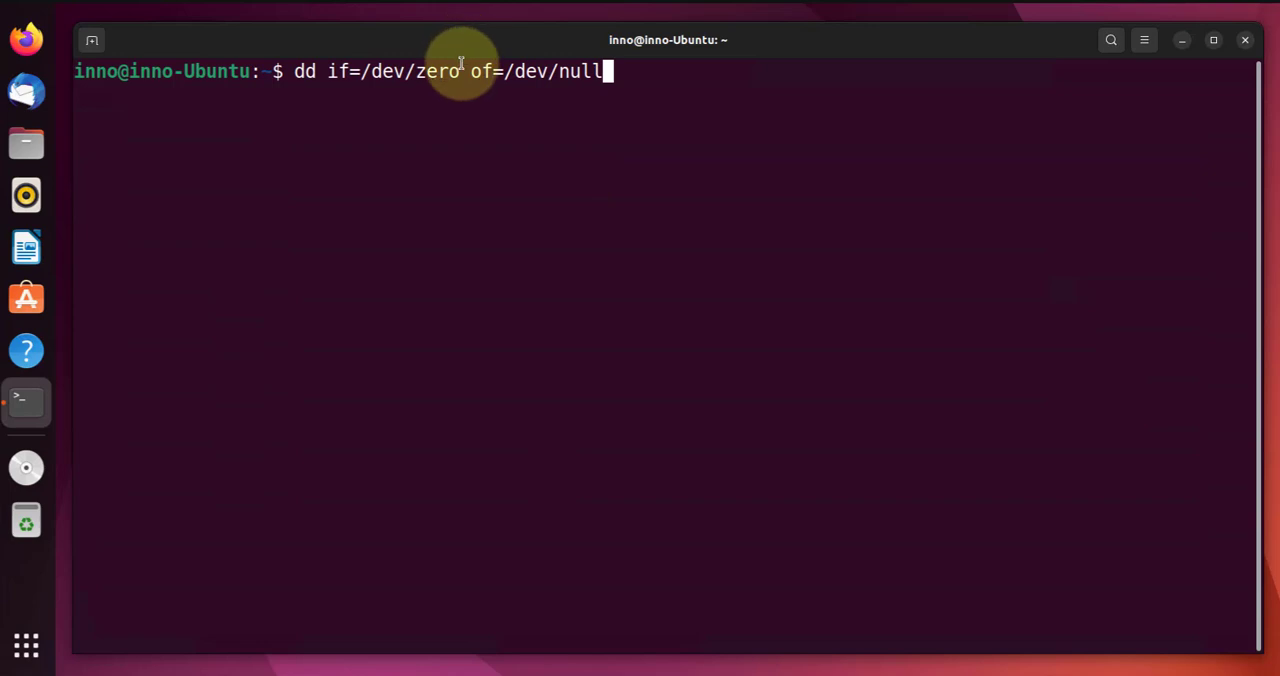
double_click(438, 72)
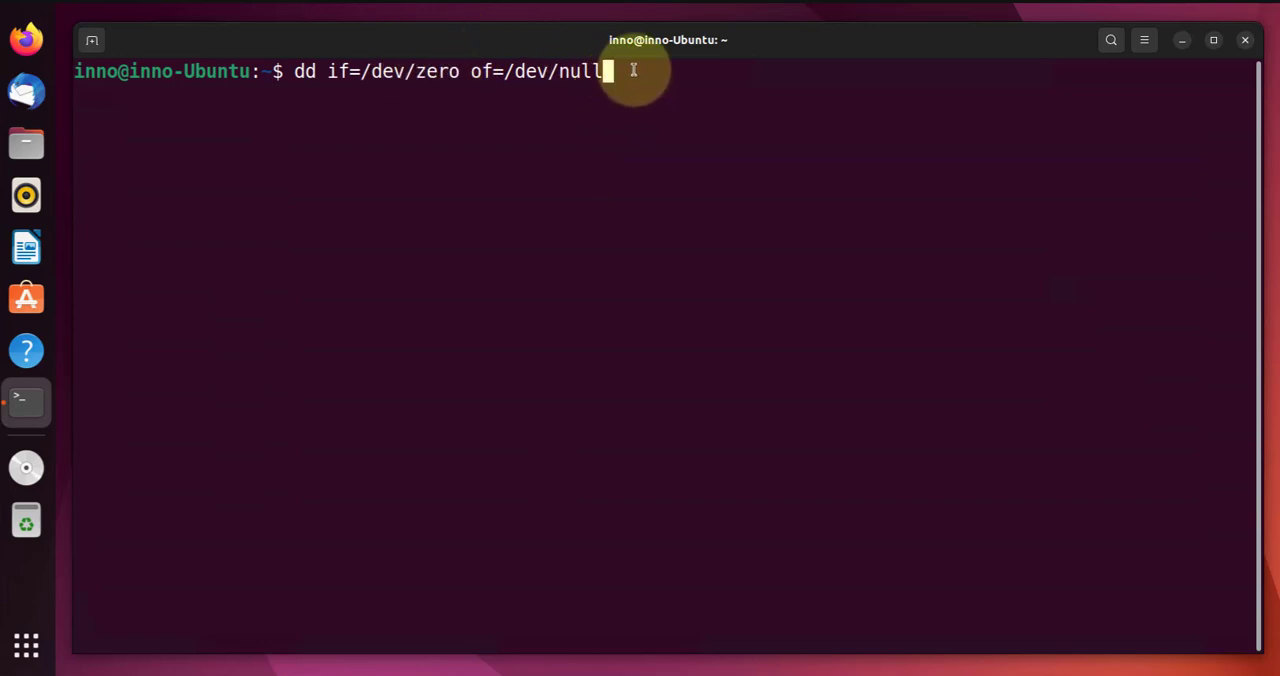
key(Return)
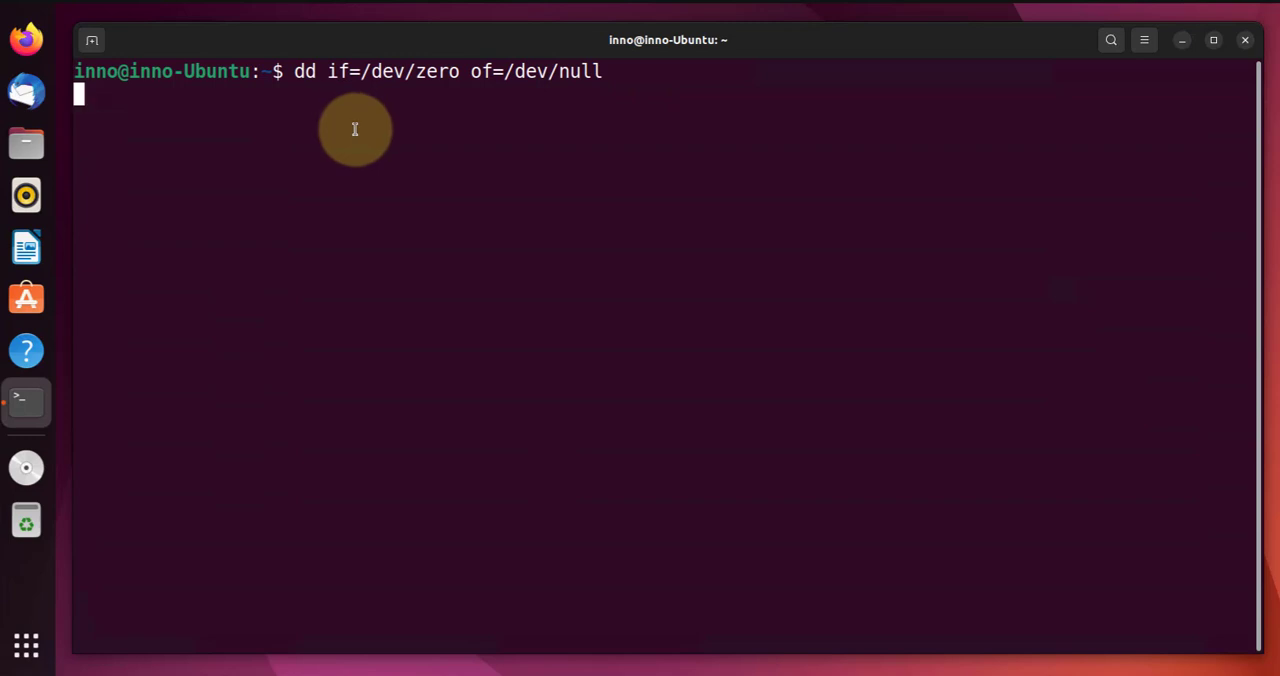
mouse_move(298, 92)
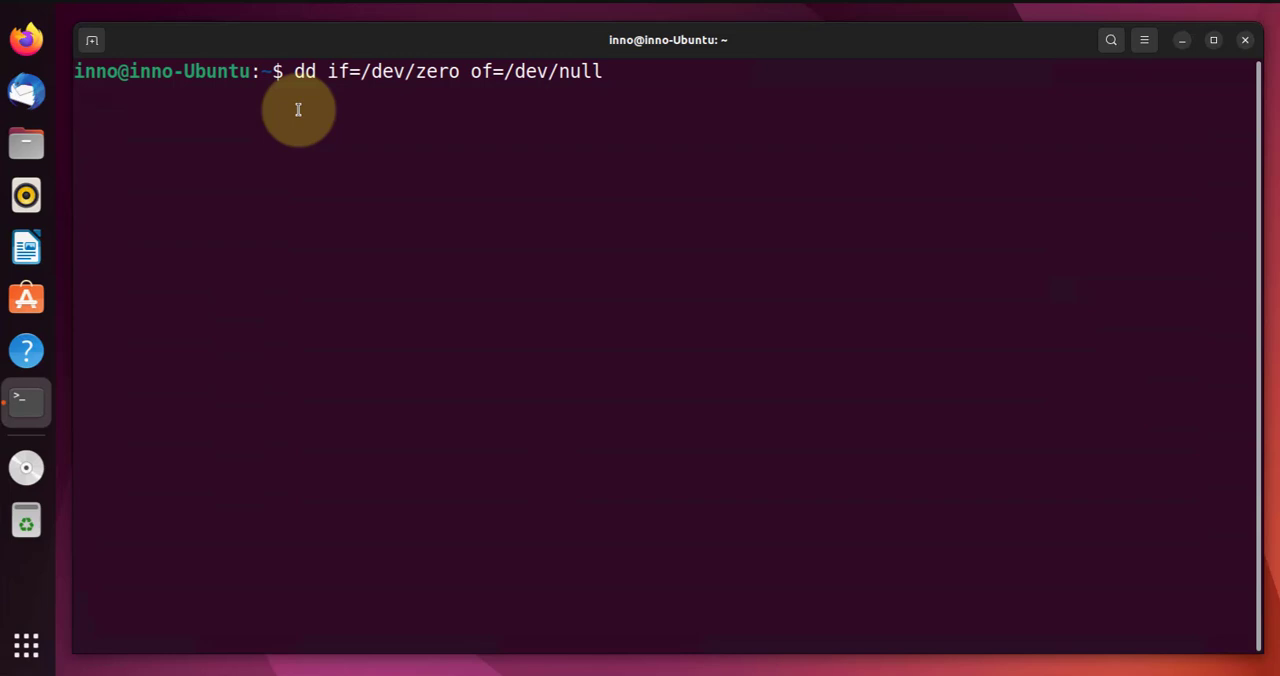
key(Return)
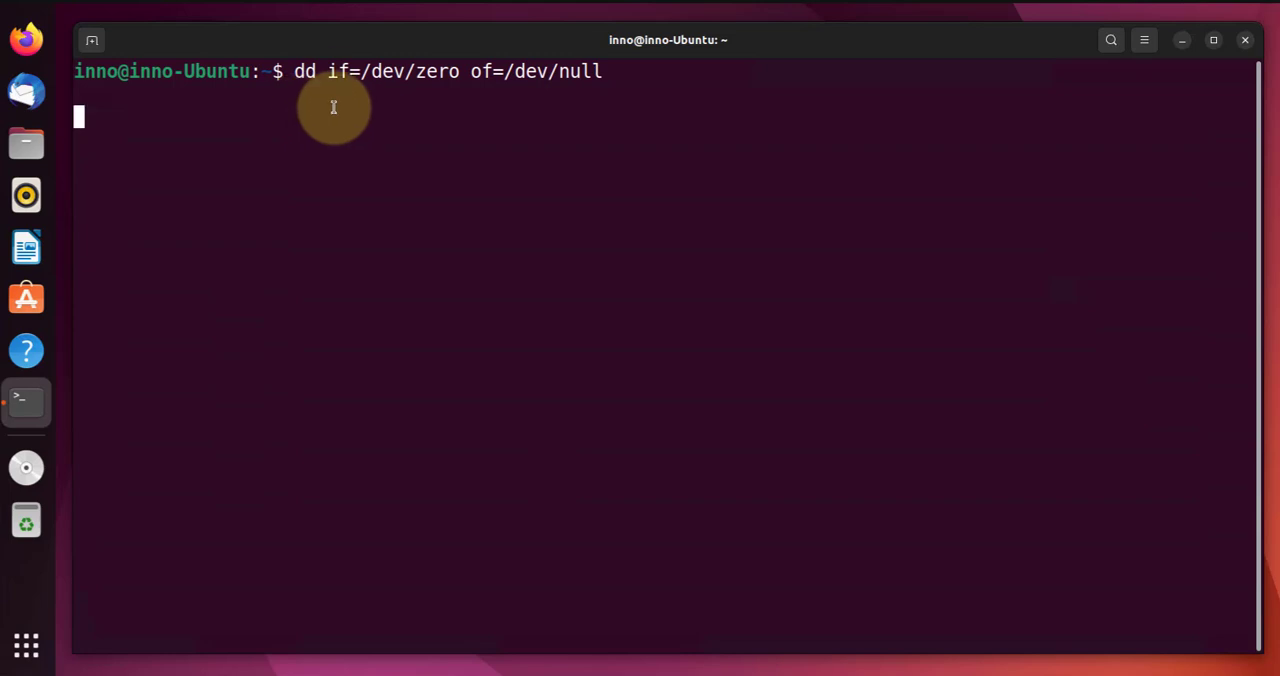
mouse_move(452, 160)
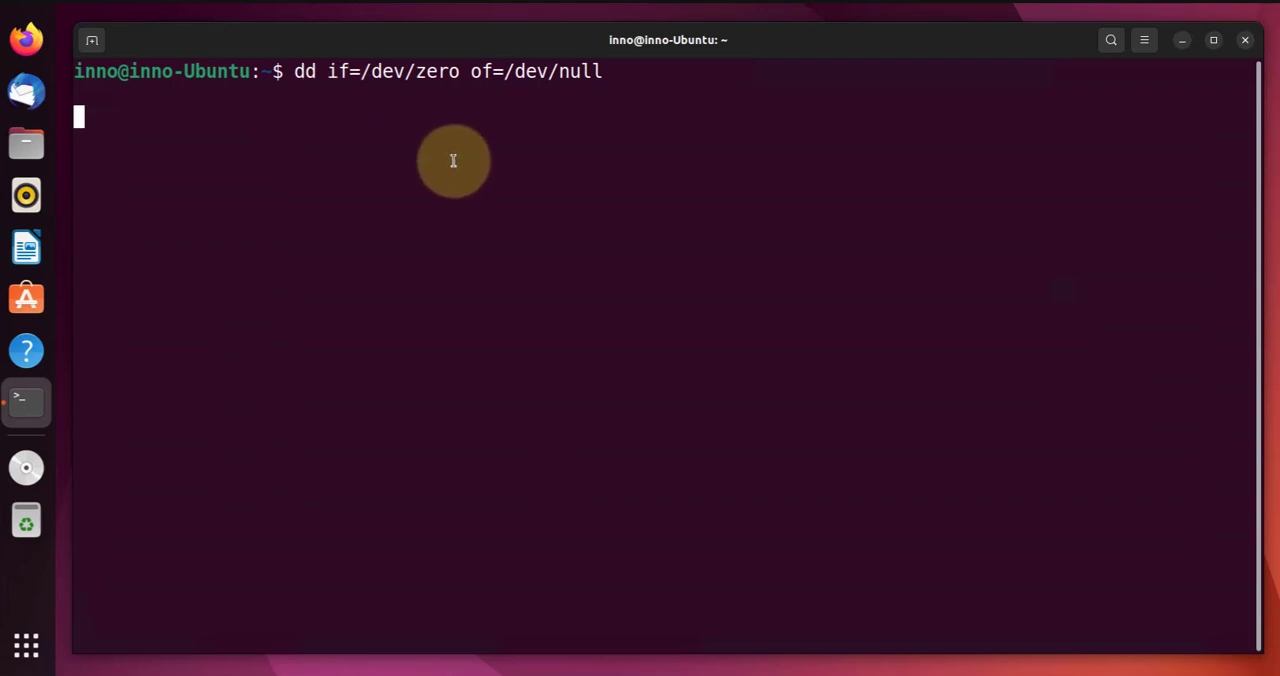
Suspend the running dd with Ctrl+Z and list jobs showing it Stopped
key(ctrl+z)
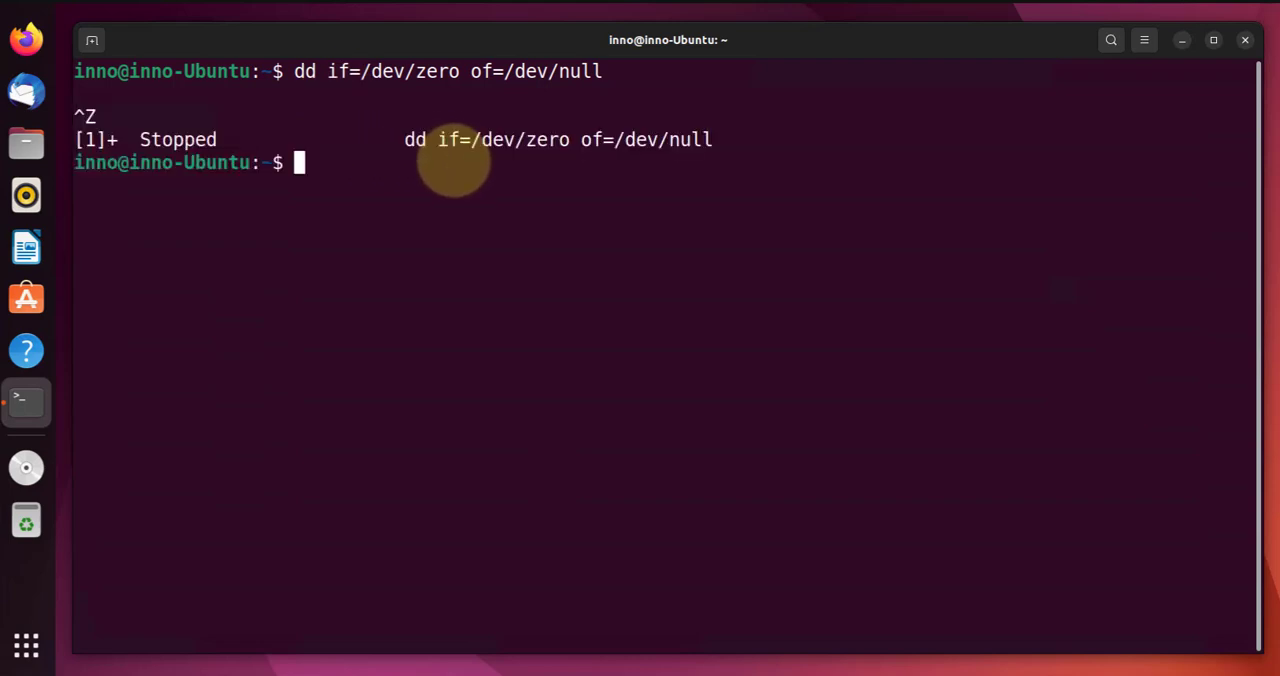
mouse_move(420, 180)
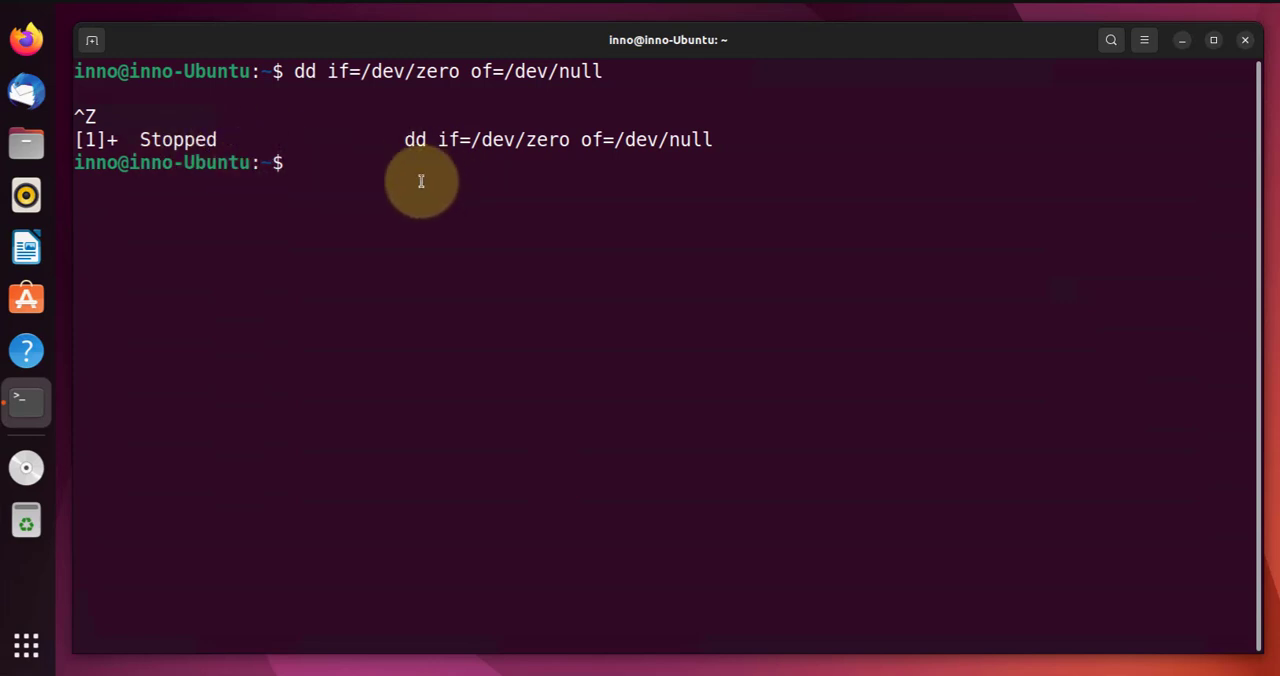
mouse_move(368, 170)
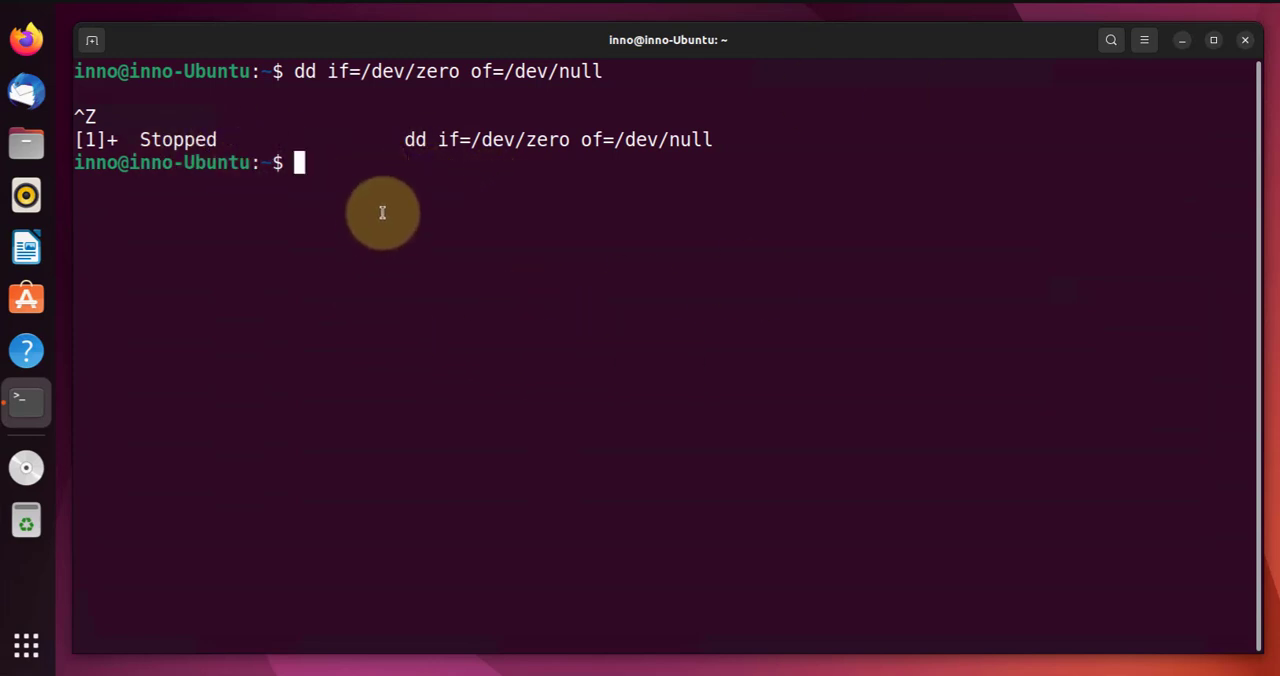
text(jo)
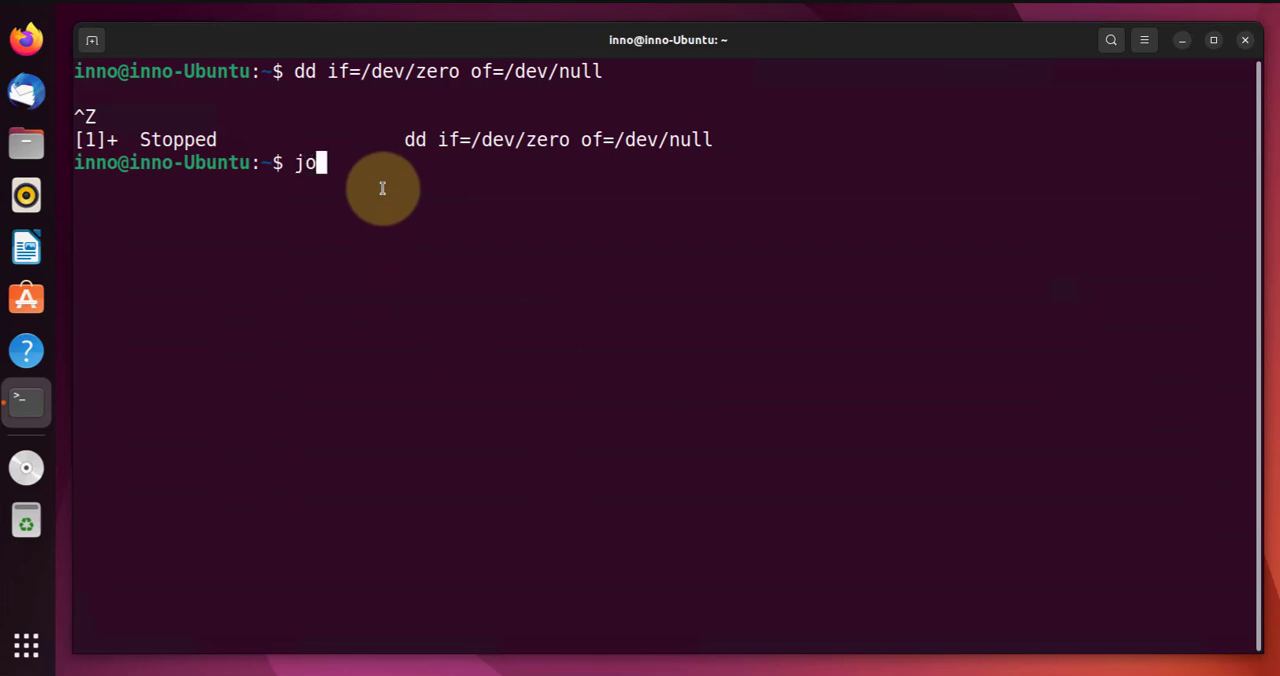
text(bs)
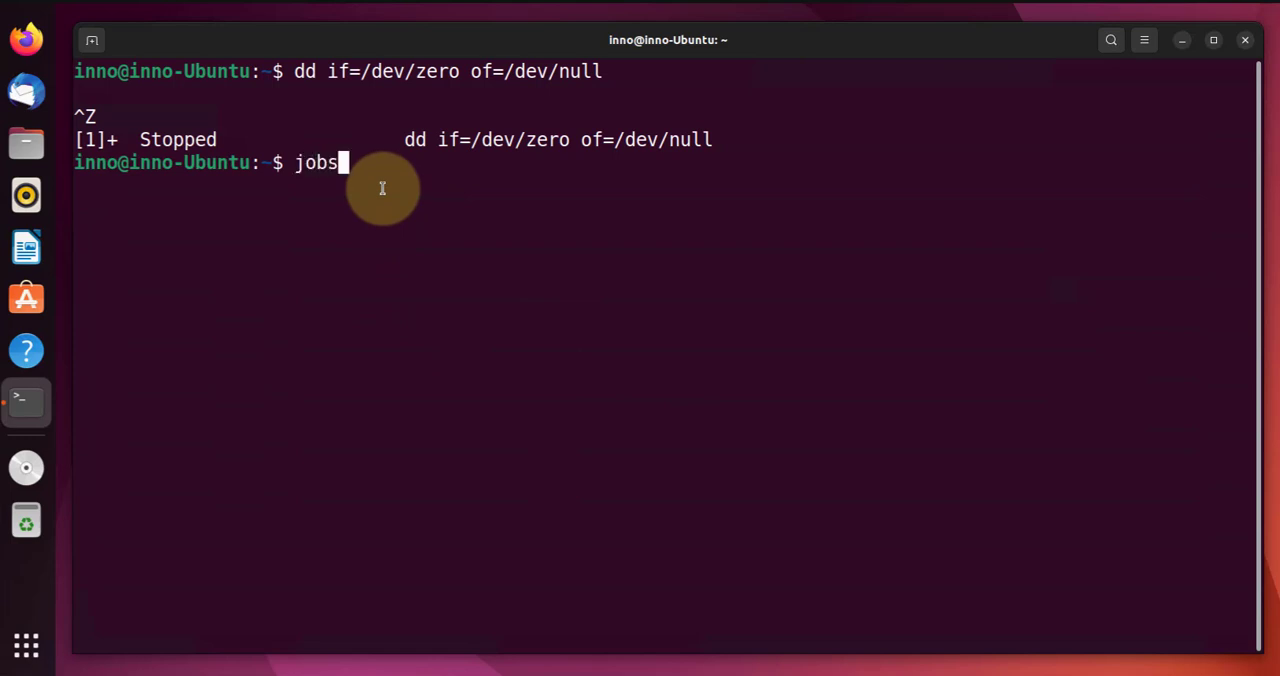
key(Return)
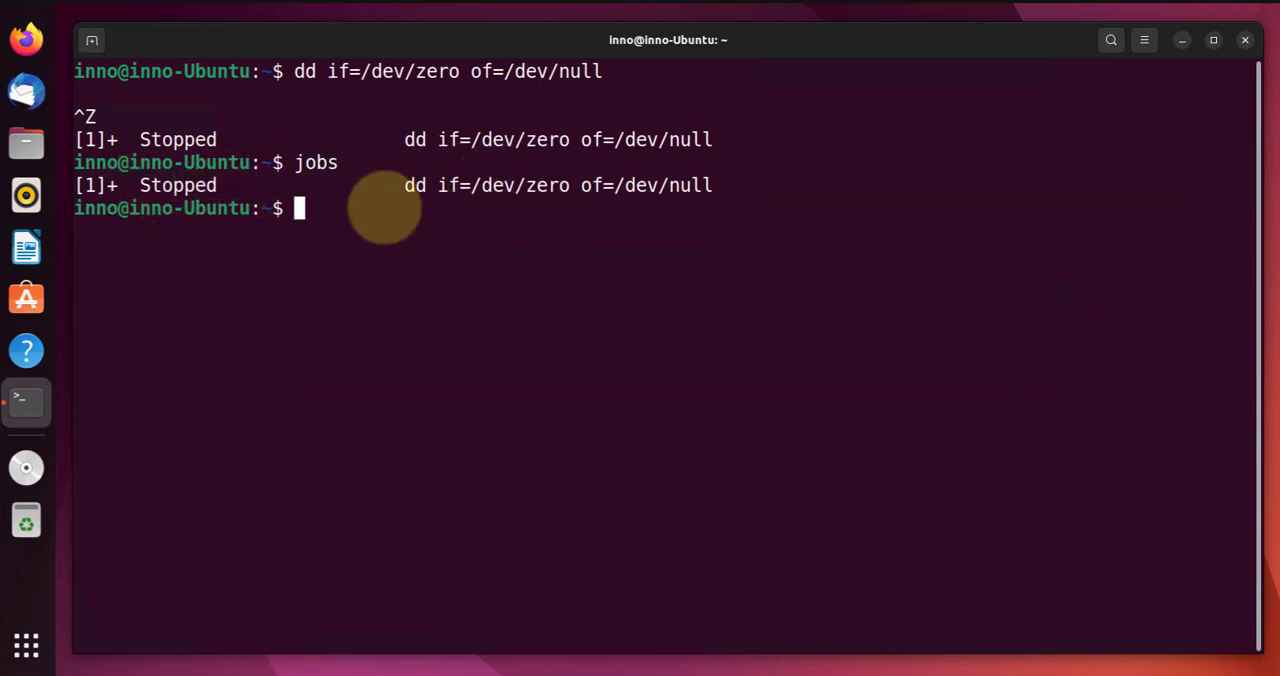
mouse_move(336, 216)
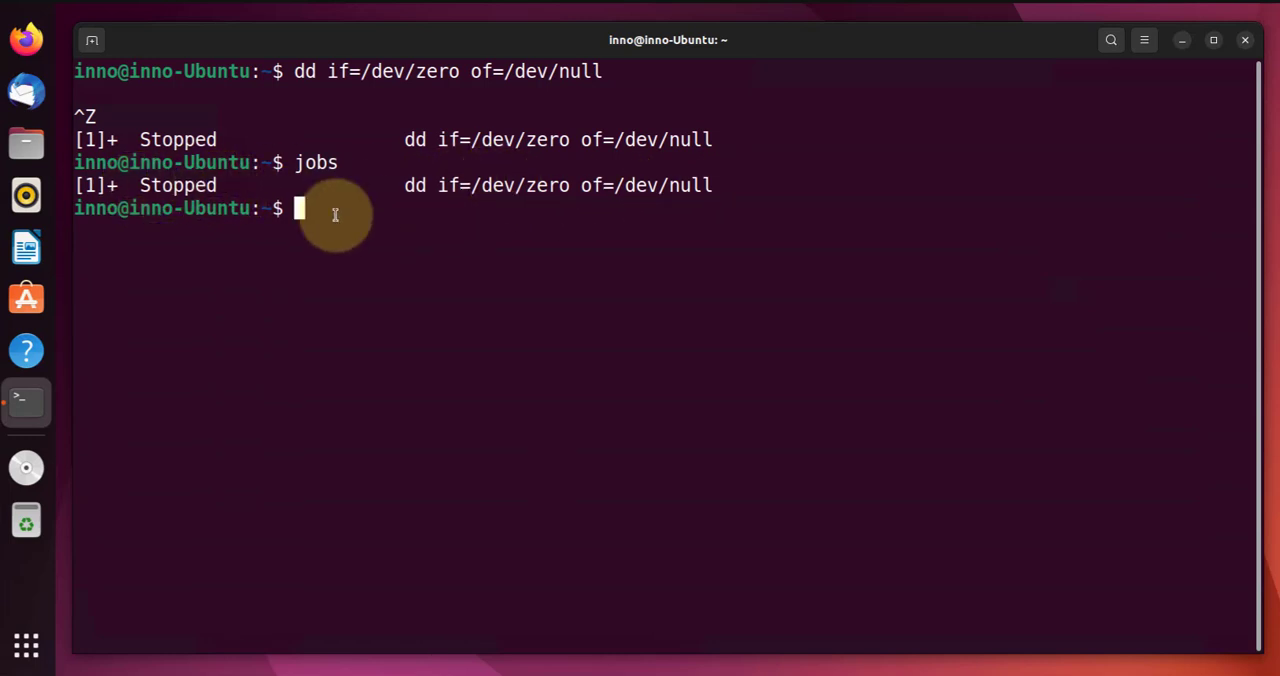
Resume the dd job in the background with bg and confirm jobs reports it Running
text(bg)
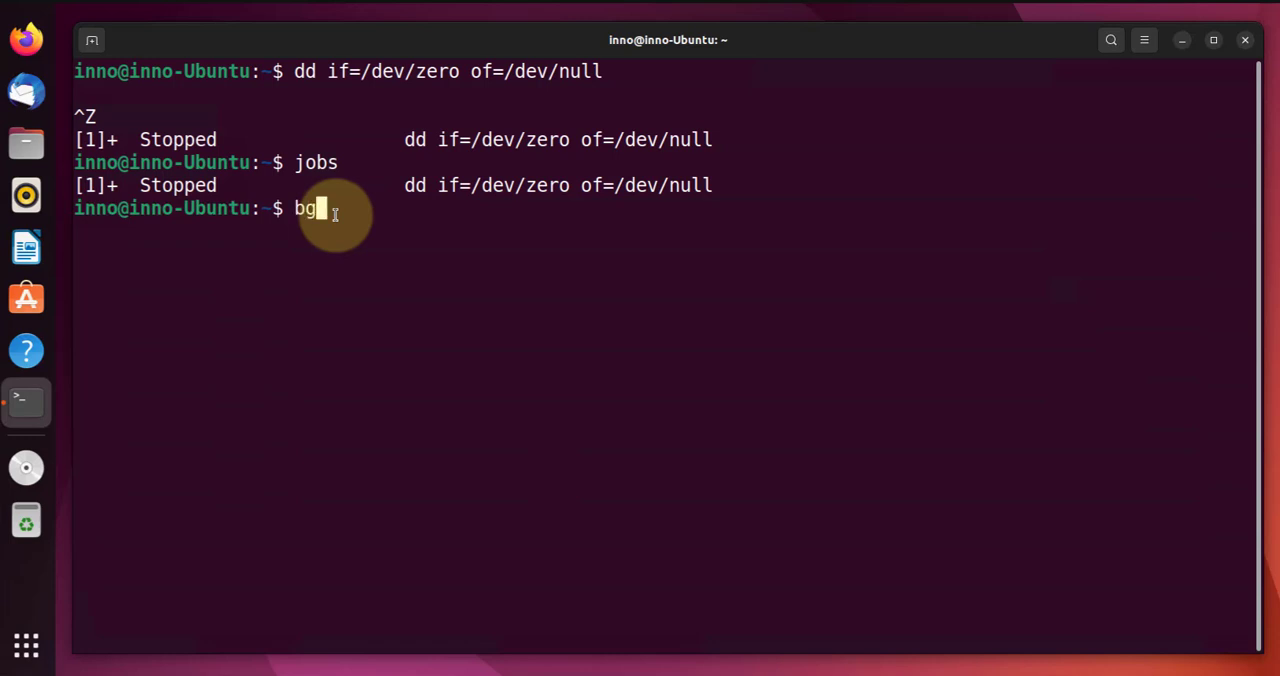
key(Return)
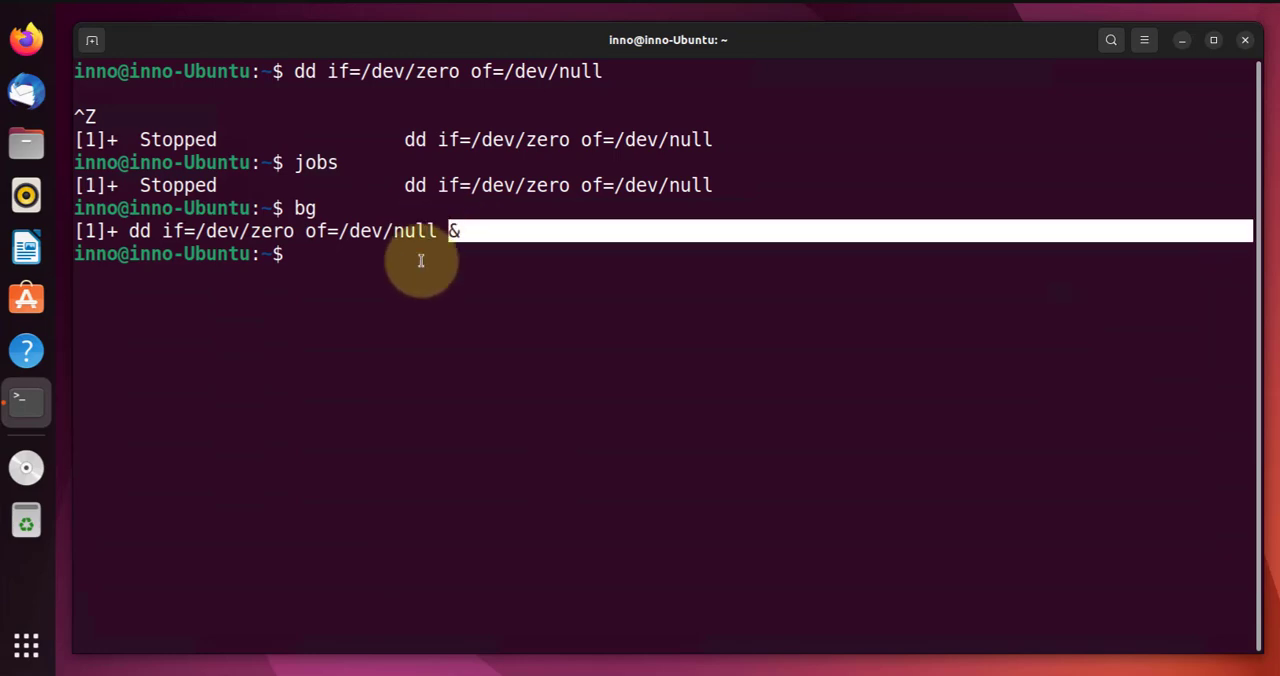
key(Return)
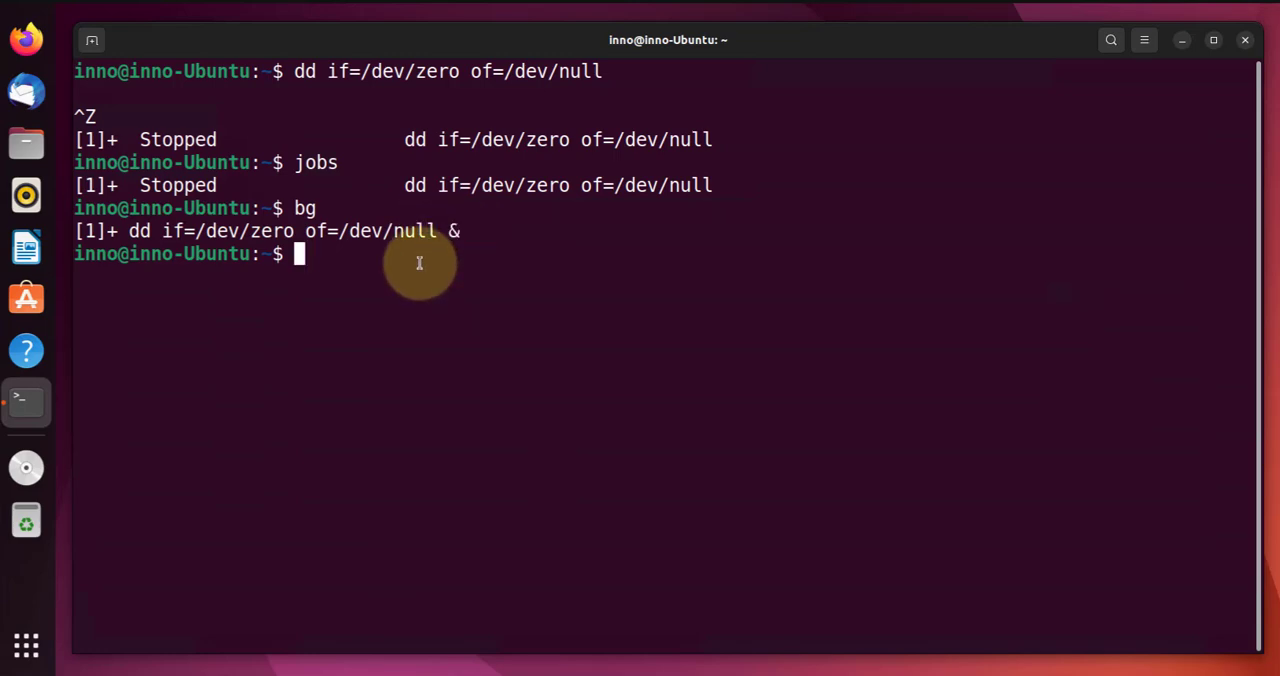
text(jobs)
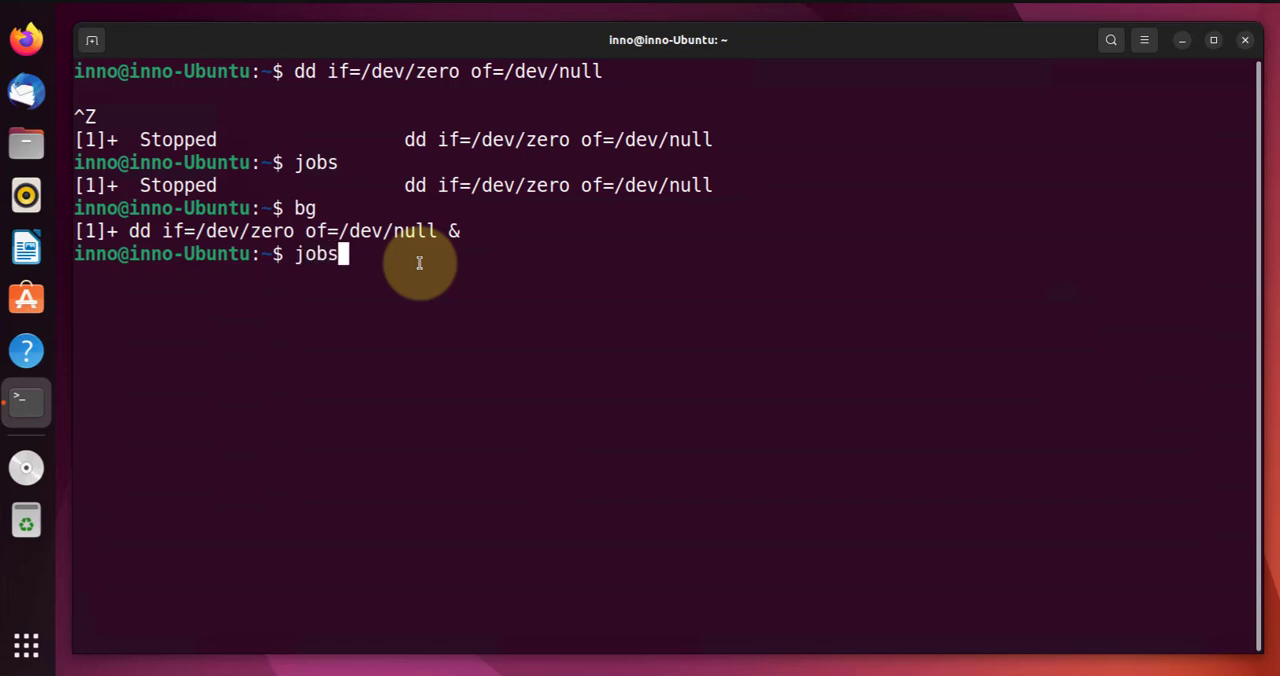
key(Return)
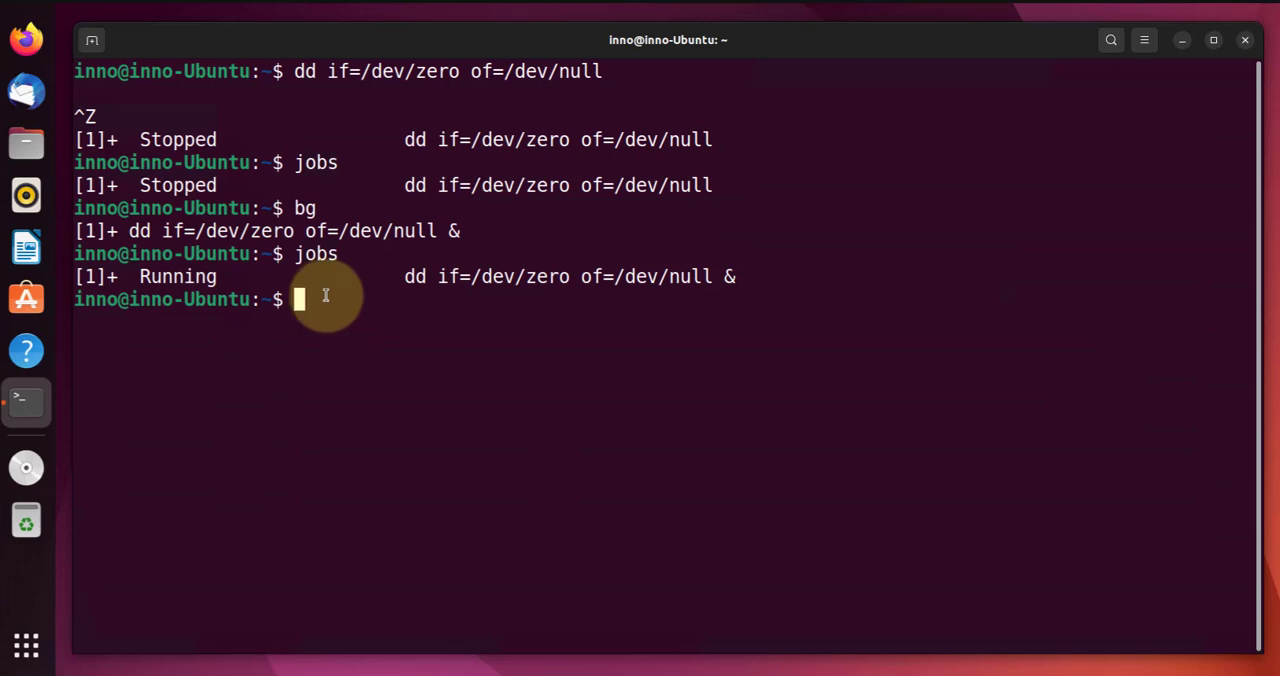
mouse_move(416, 404)
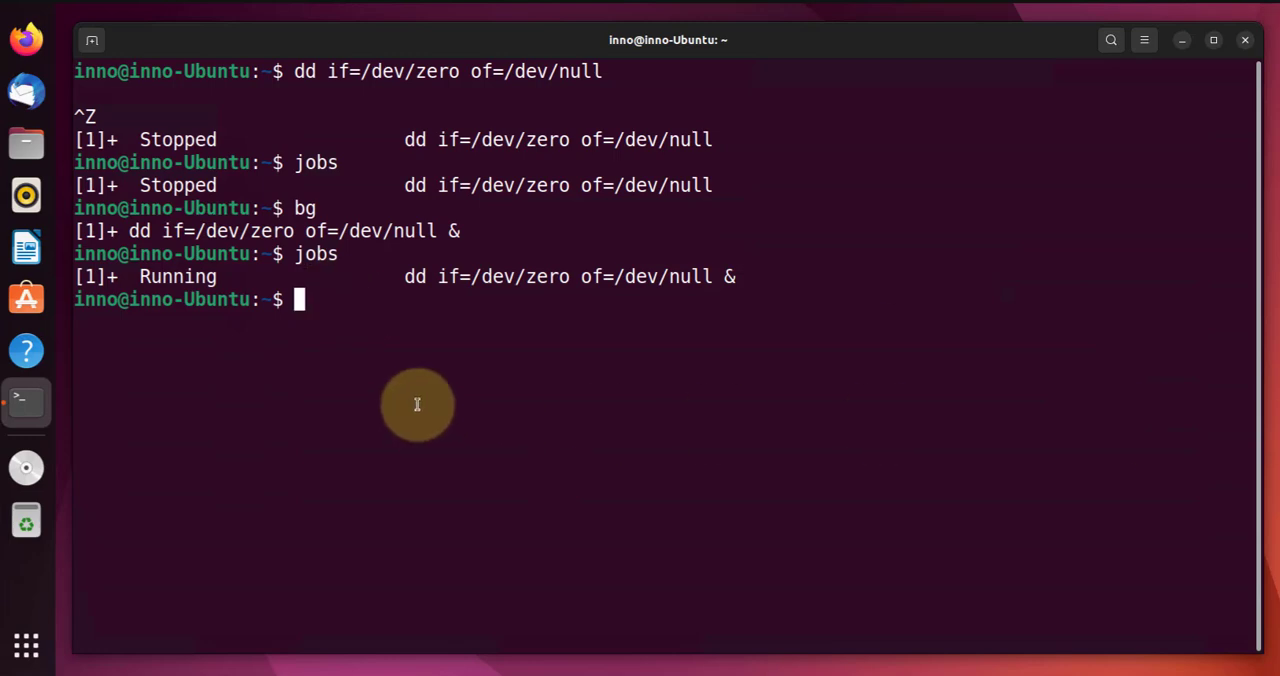
Foreground the dd job with fg, interrupt it with Ctrl+C, and verify jobs lists nothing
text(fg)
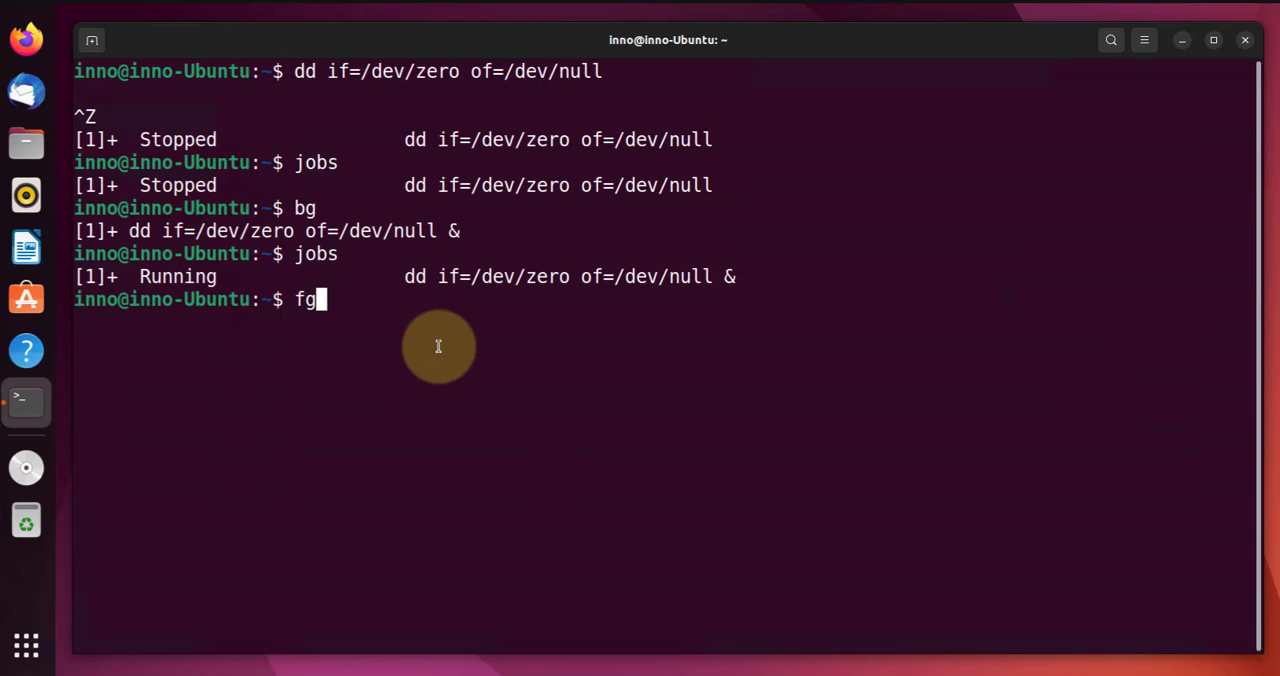
key(Return)
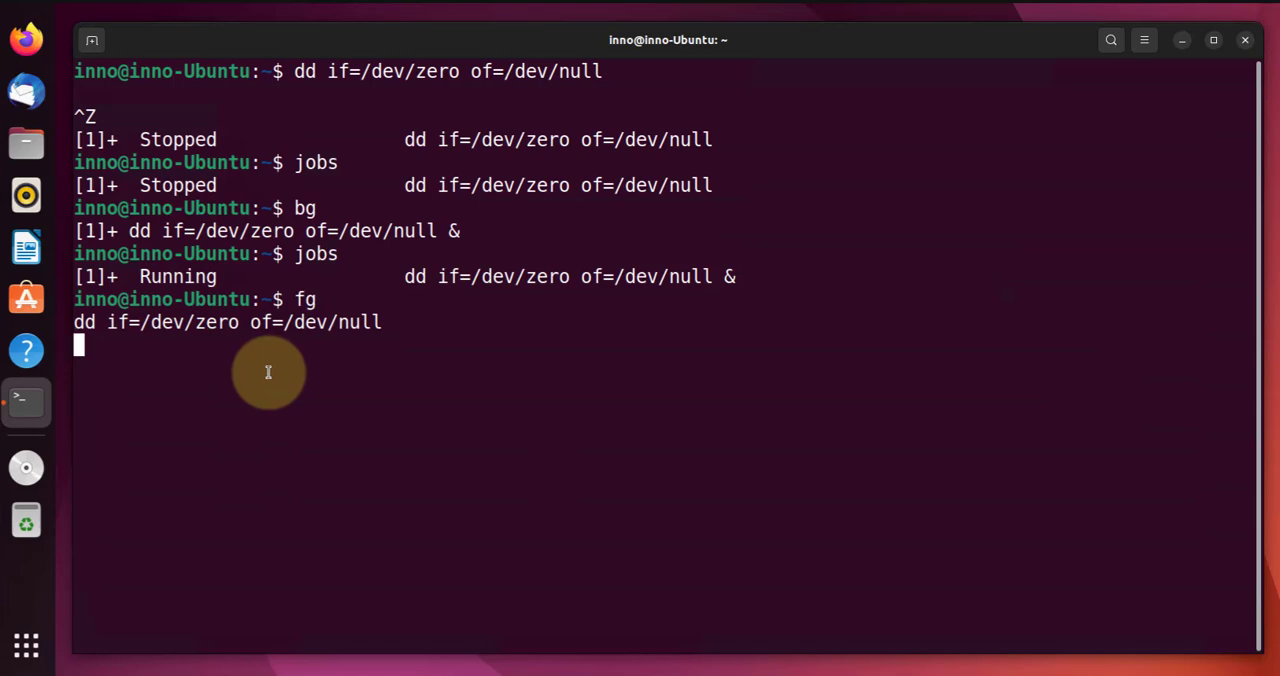
key(ctrl+c)
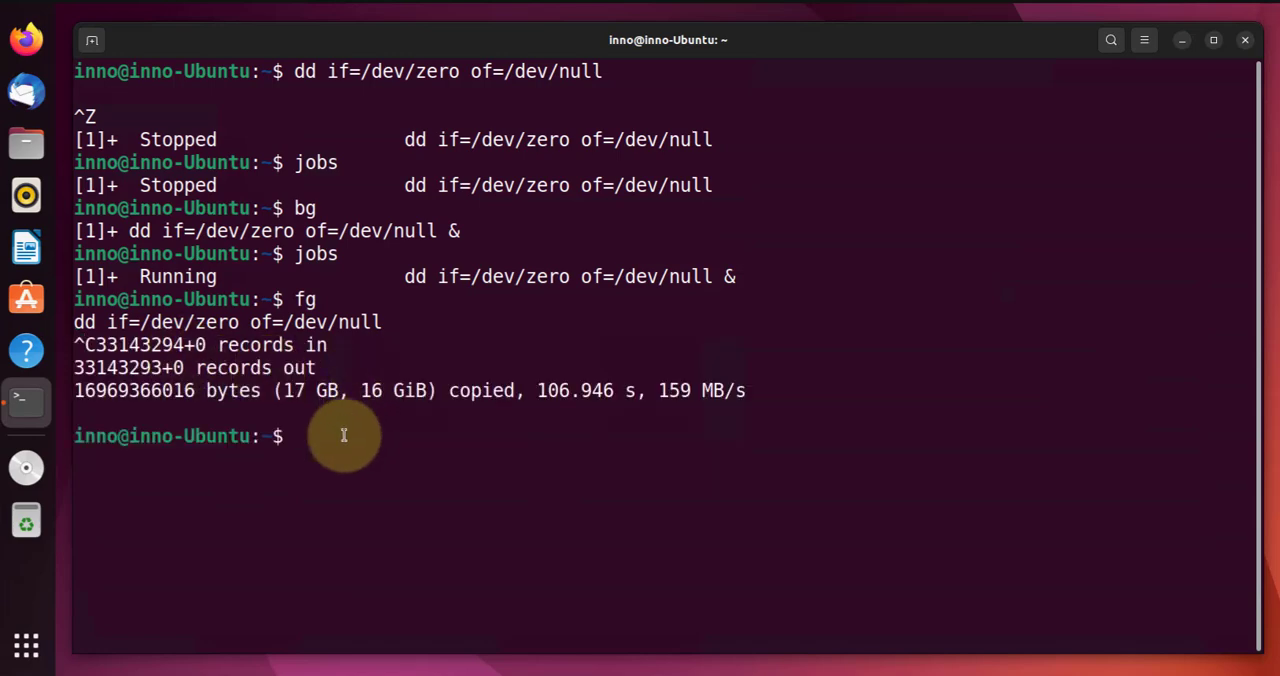
text(jobs)
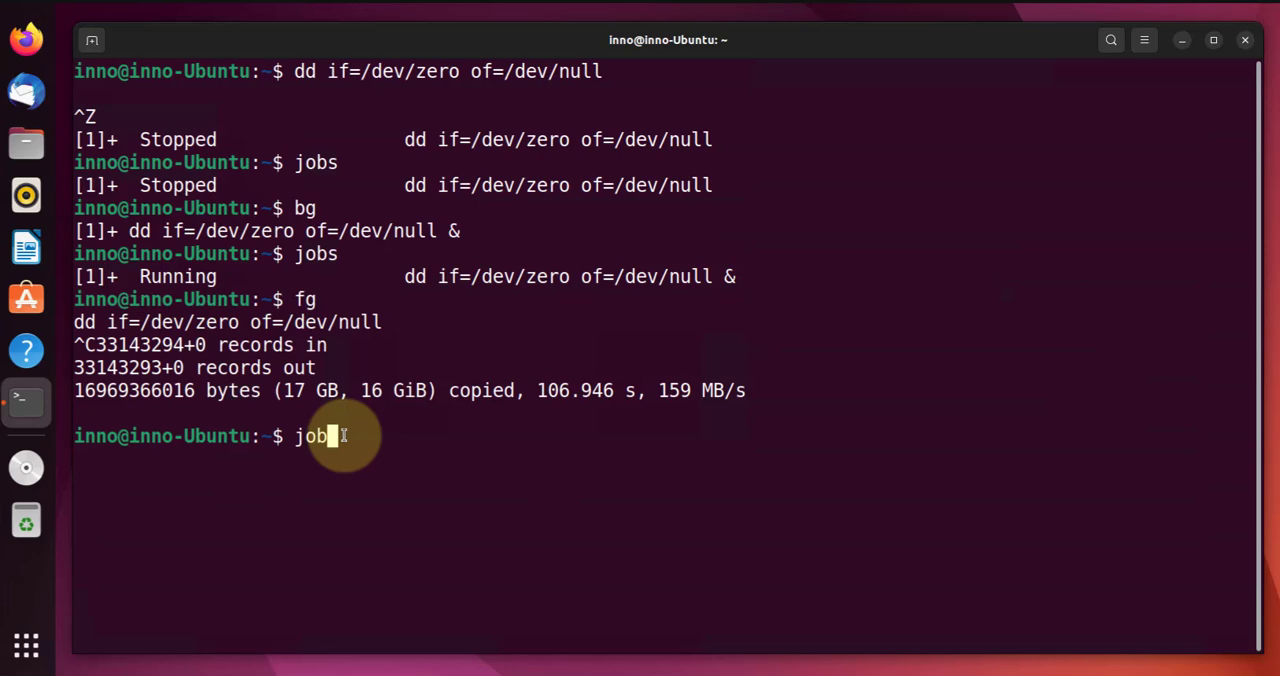
key(Return)
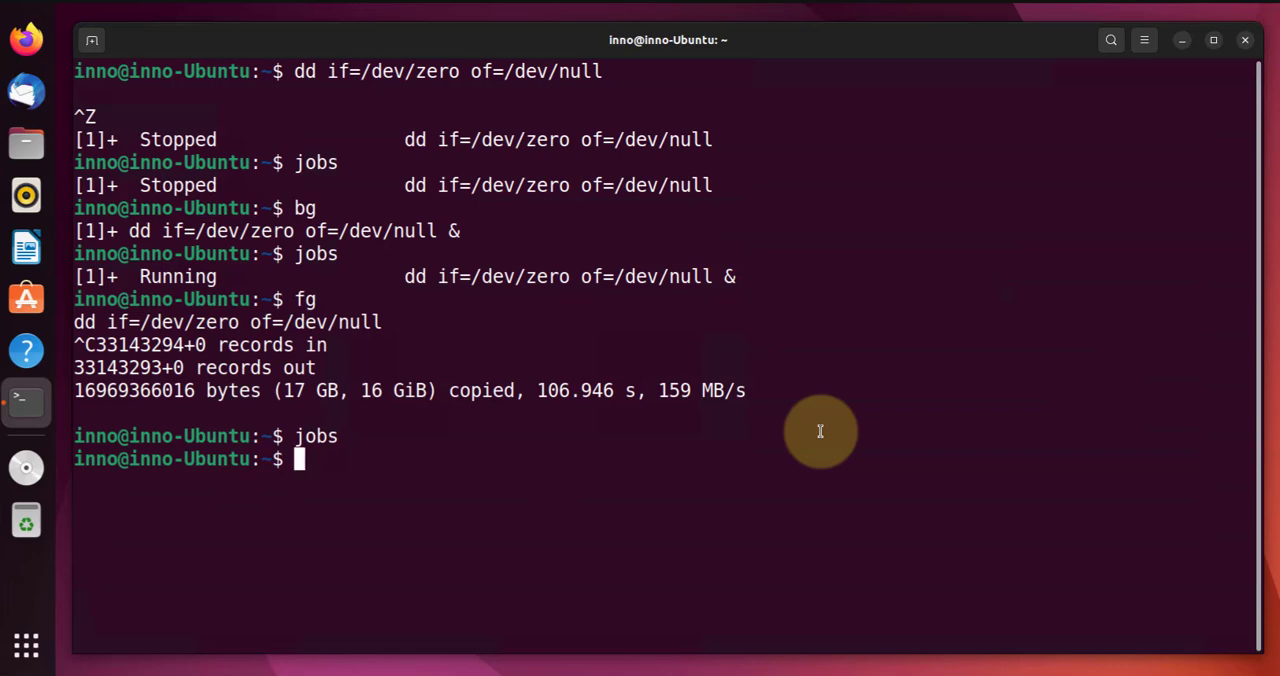
View all processes with ps fax | less and quit the pager
text(ps fa)
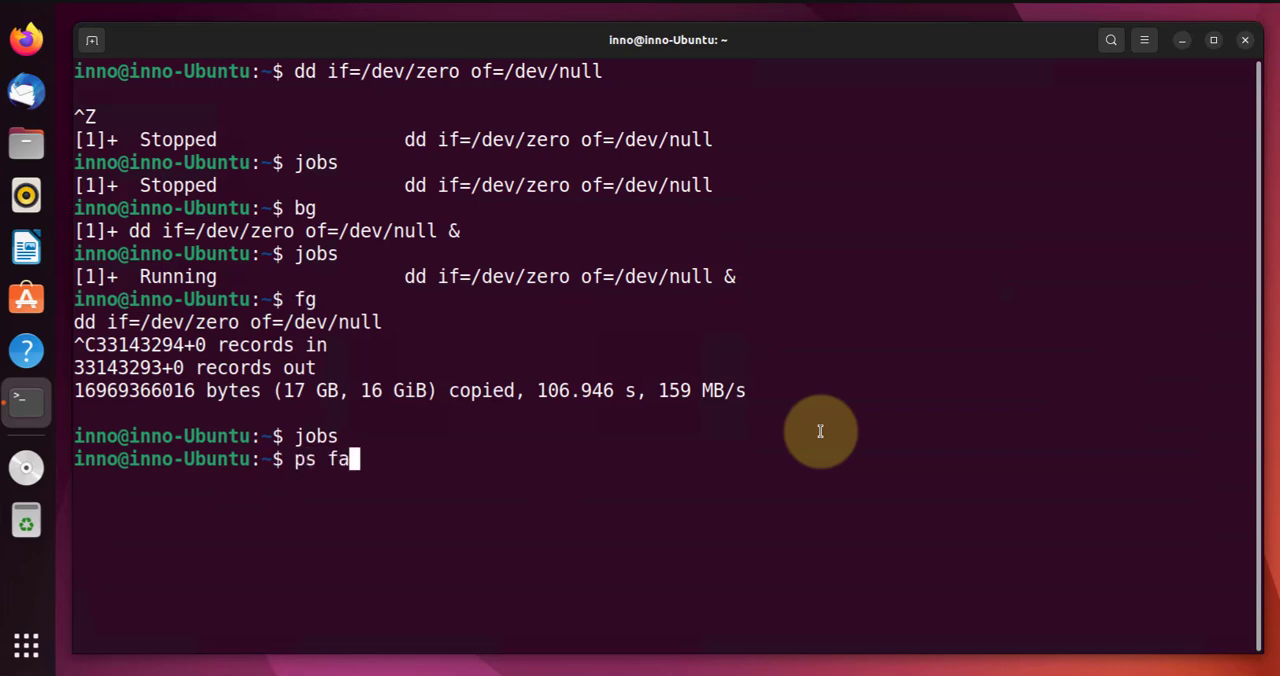
text(x | e)
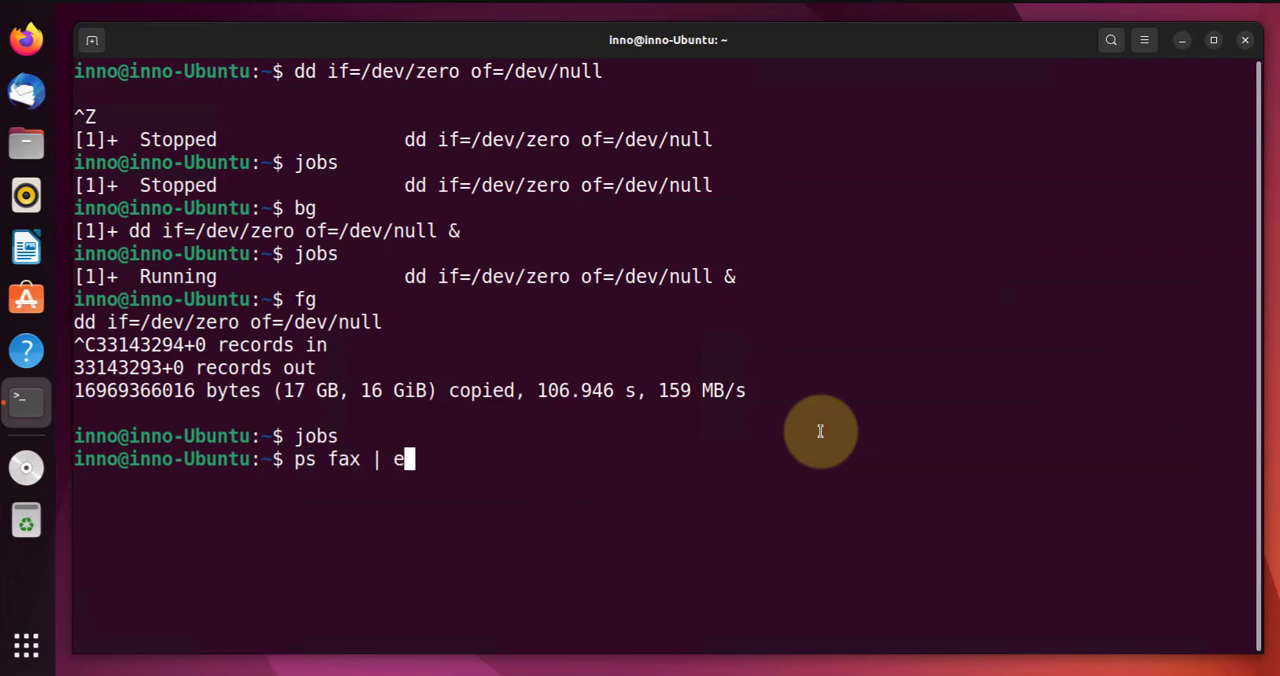
key(Return)
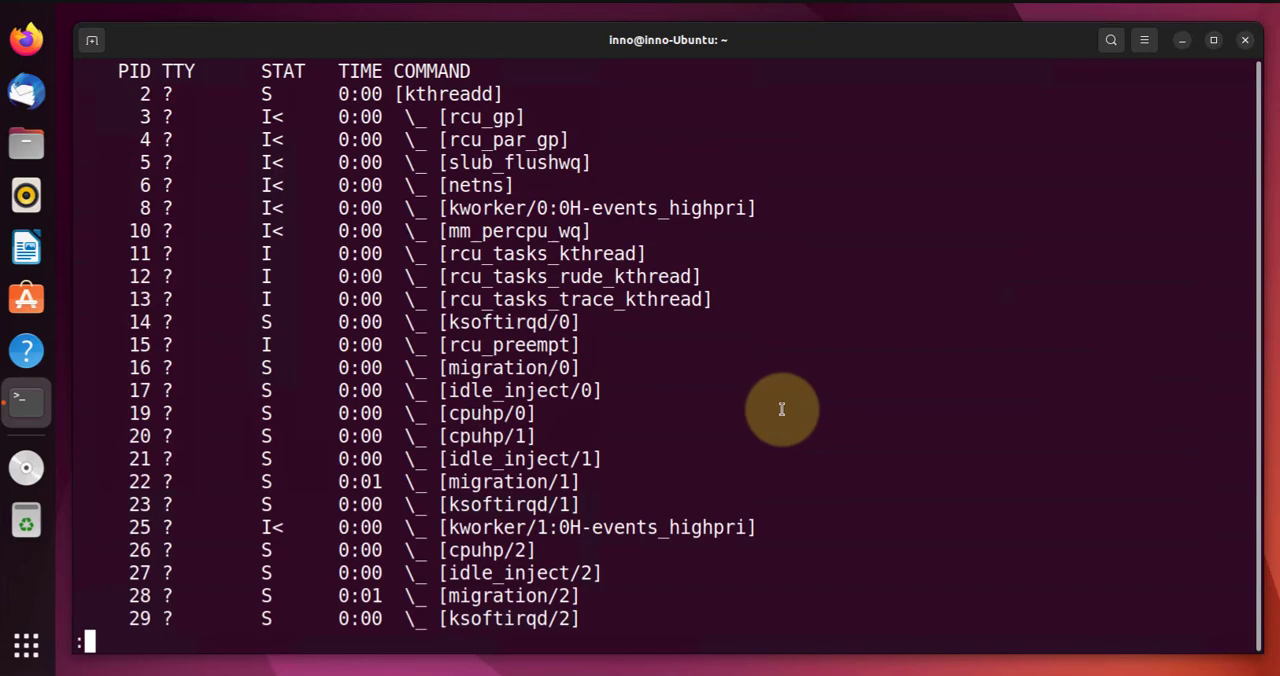
mouse_move(404, 100)
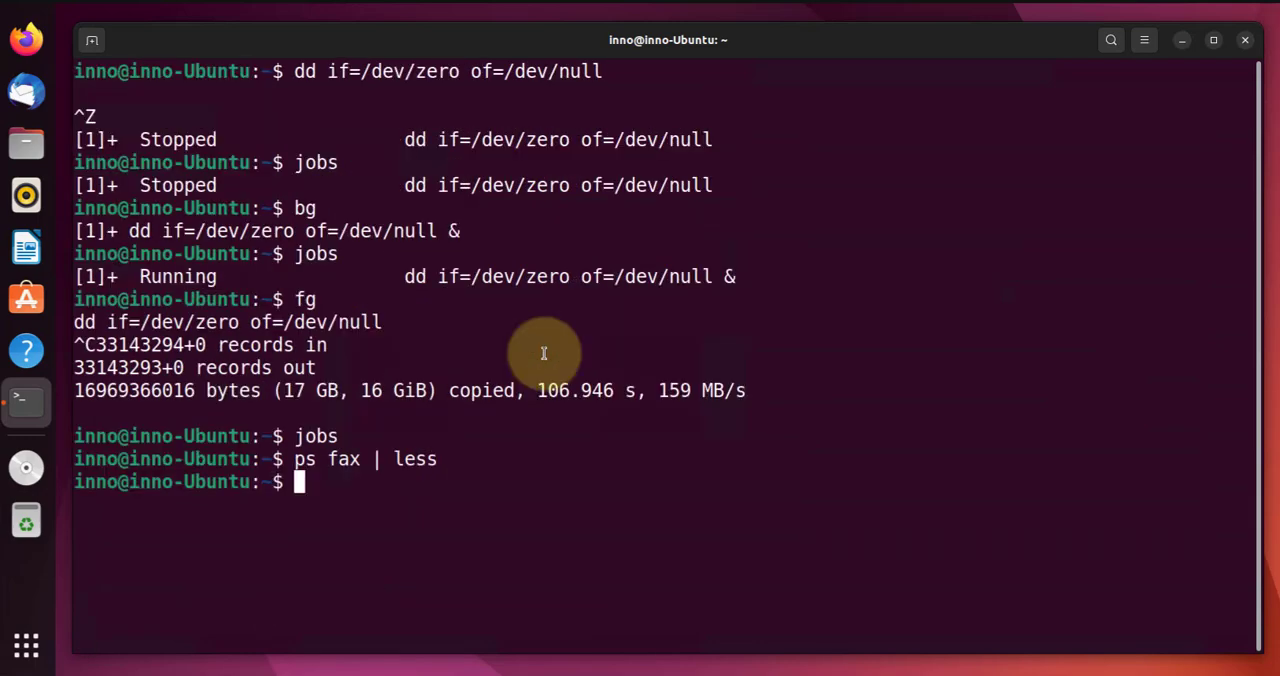
text(pstree)
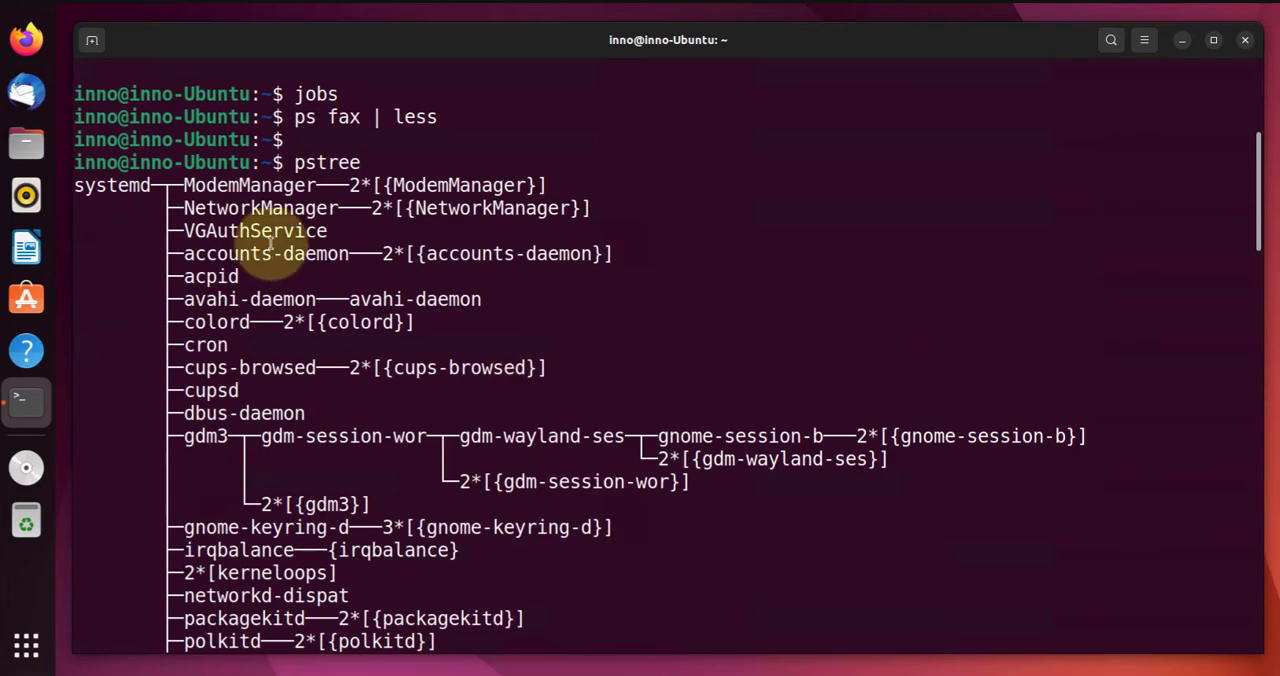
Show the process hierarchy from systemd with pstree and scroll through it
scroll(down, 3)
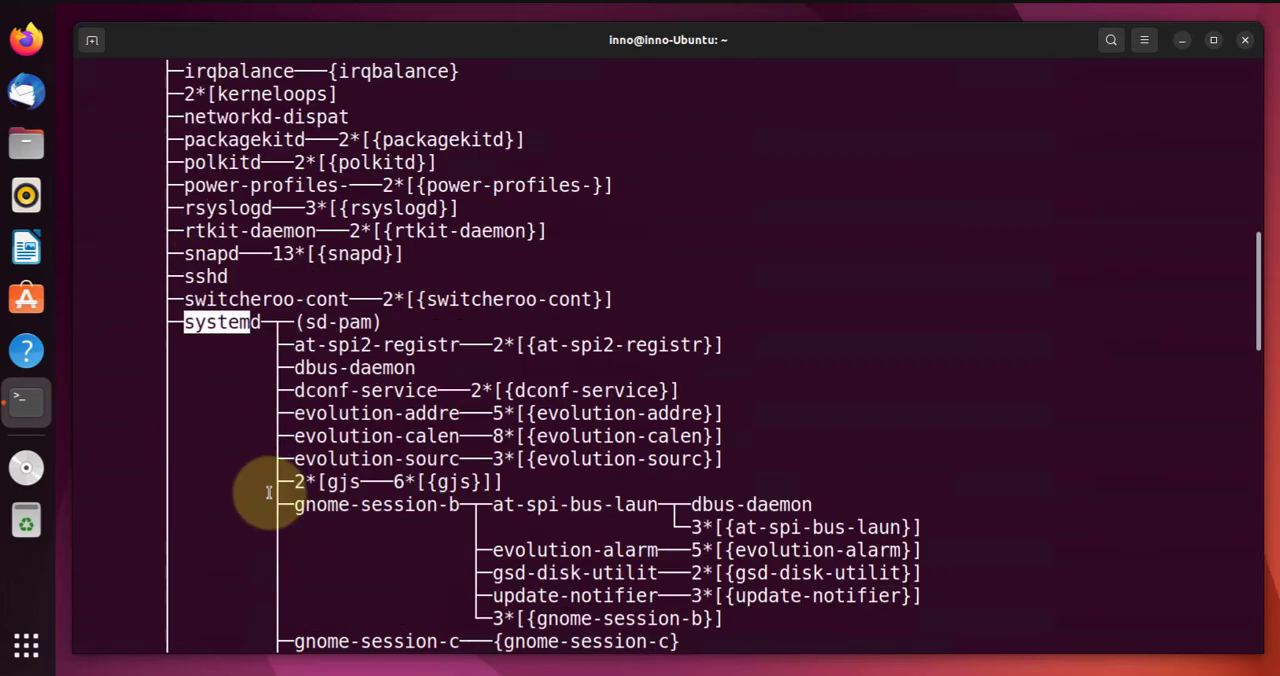
scroll(down, 3)
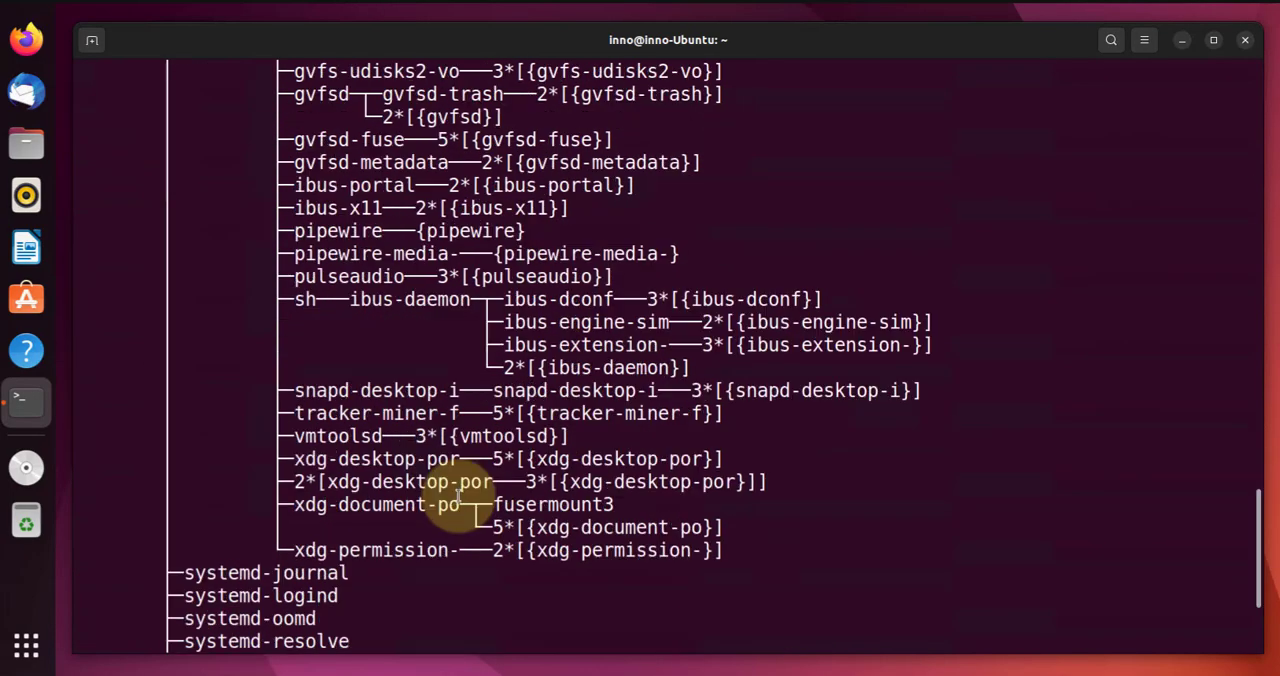
scroll(down, 3)
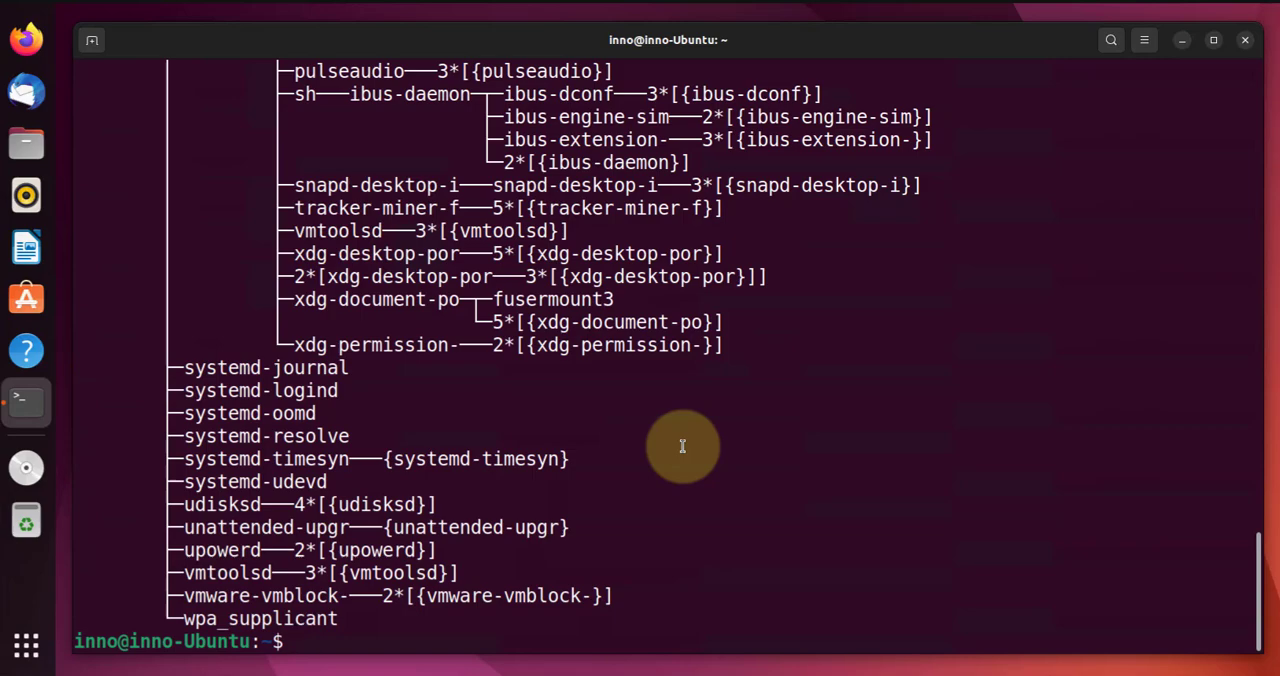
key(Return)
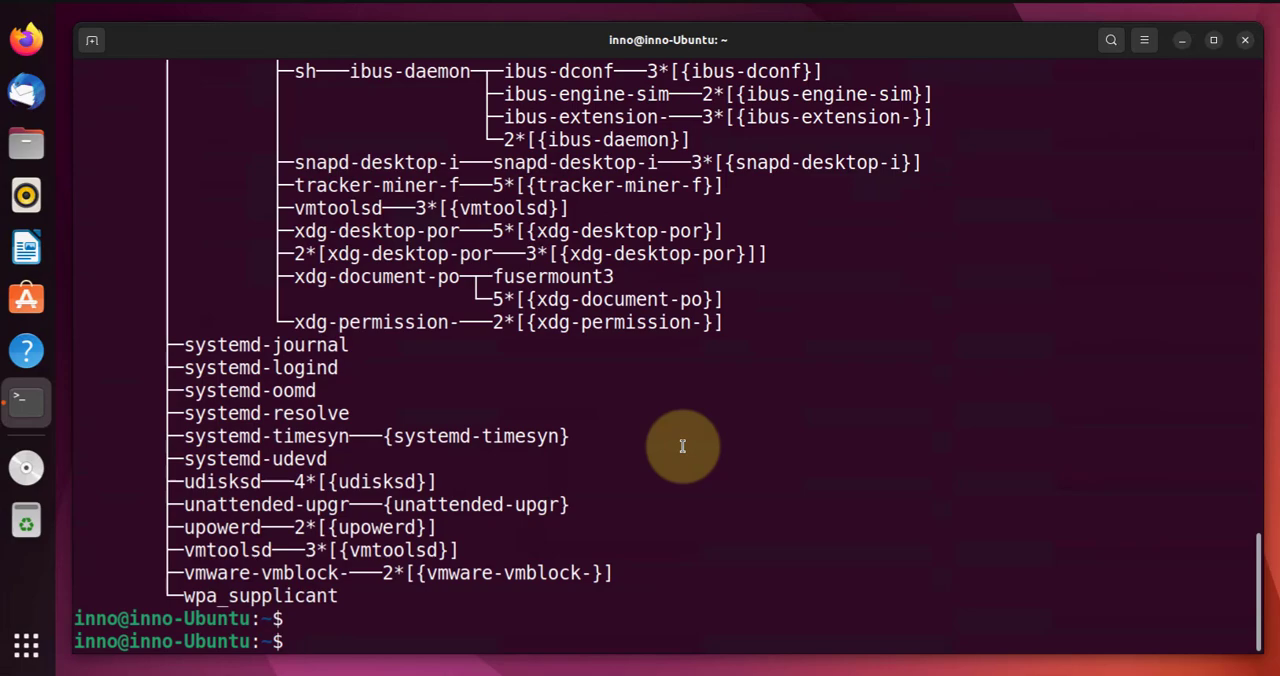
Run ps aux for owner, CPU and memory per process, then page it through less
text(p)
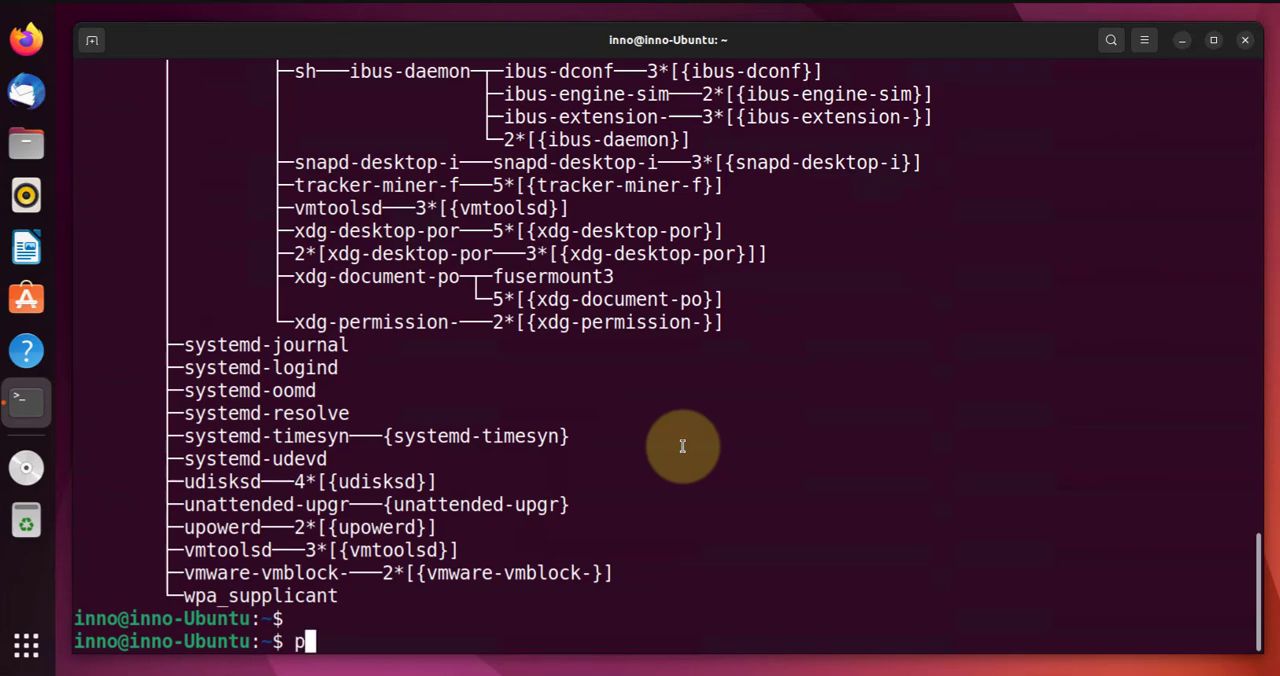
text(s au)
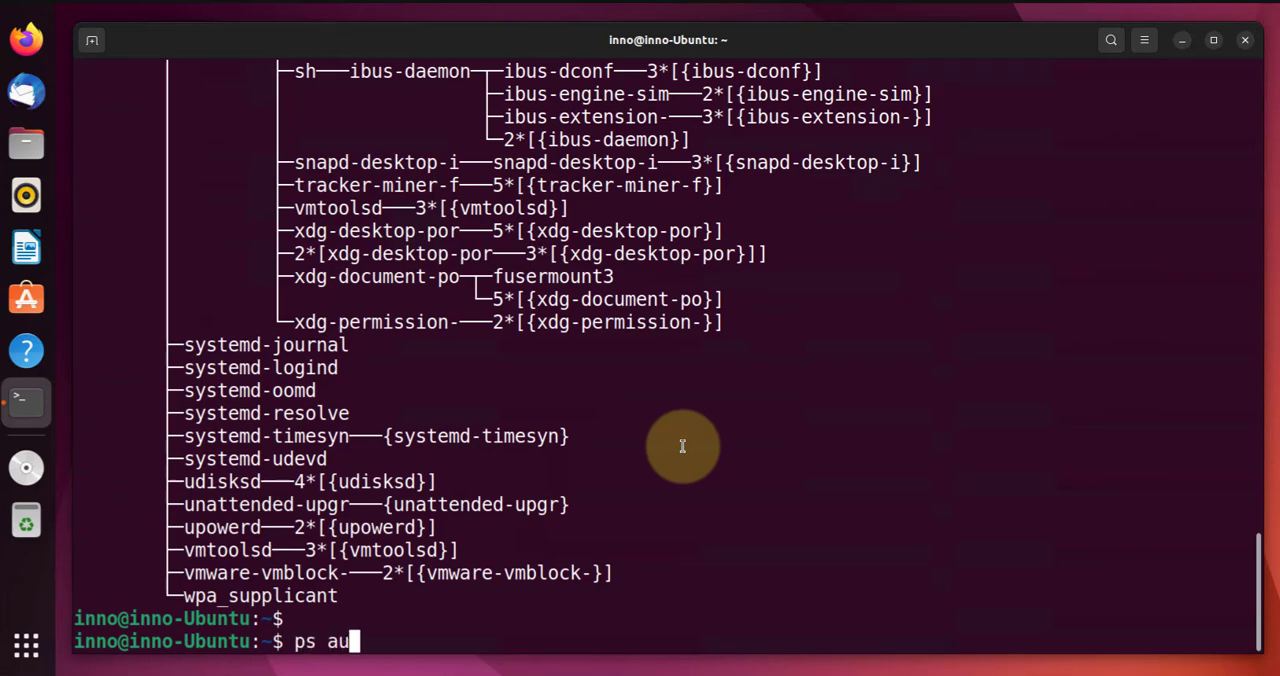
key(Return)
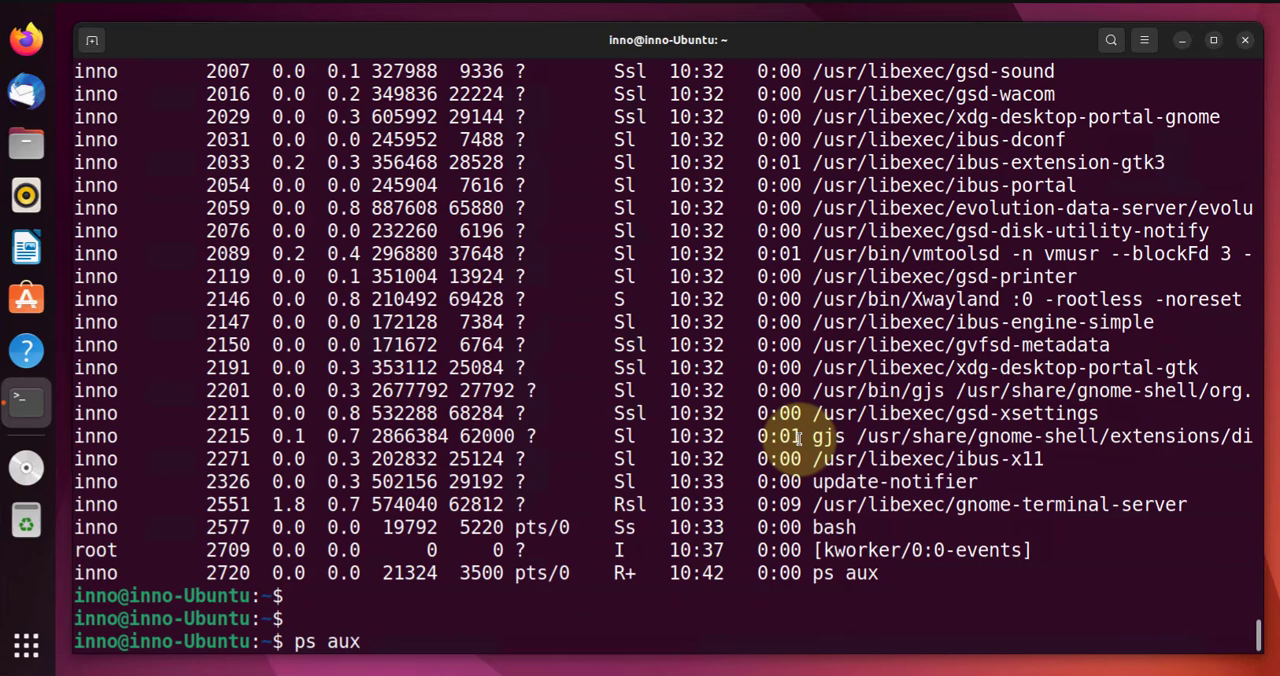
text(| les)
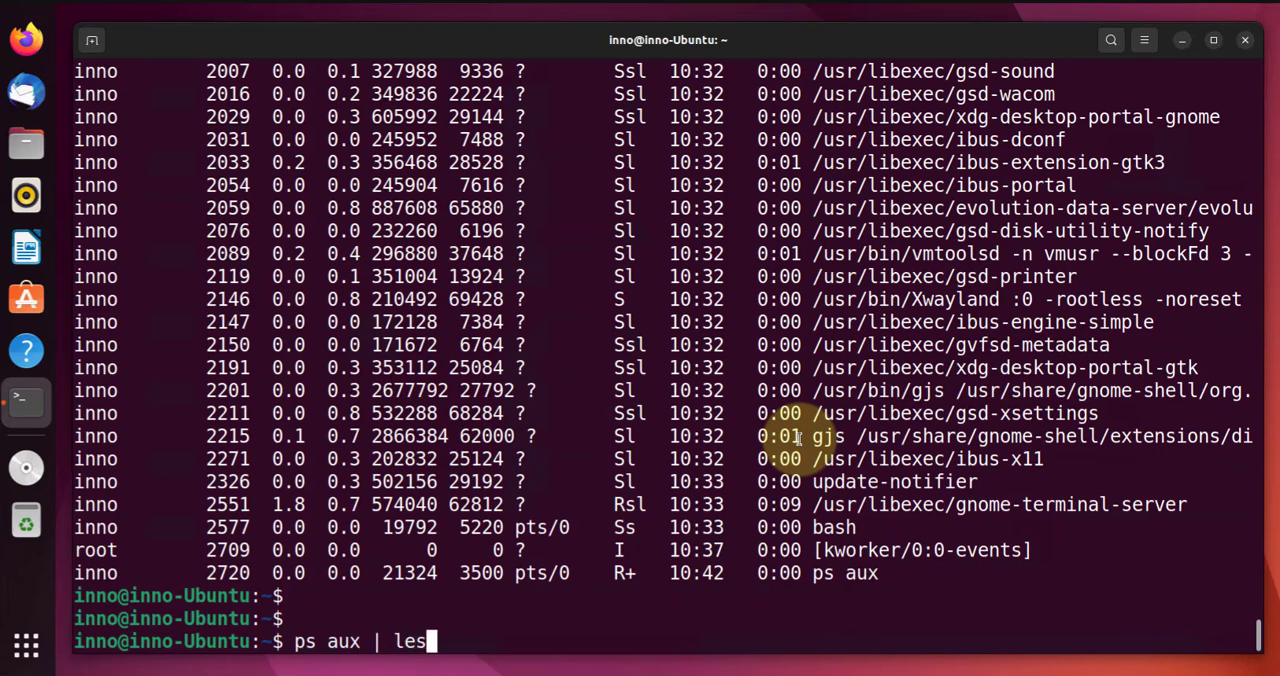
key(Return)
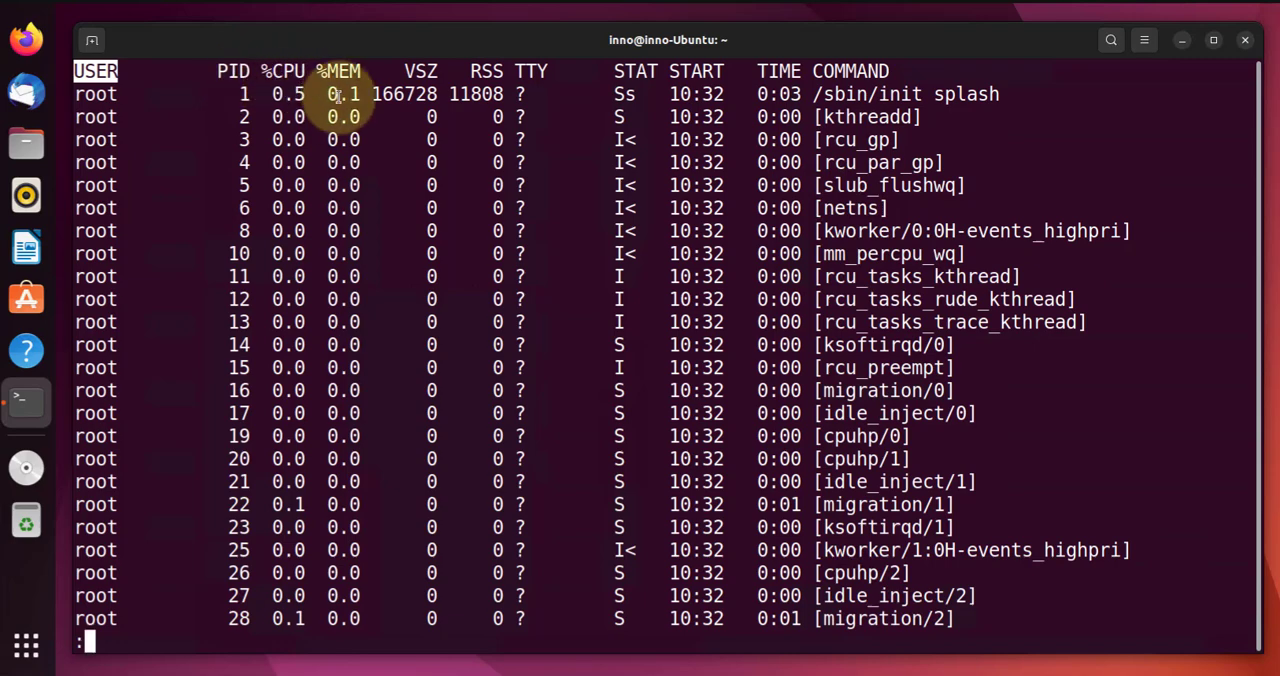
mouse_move(380, 100)
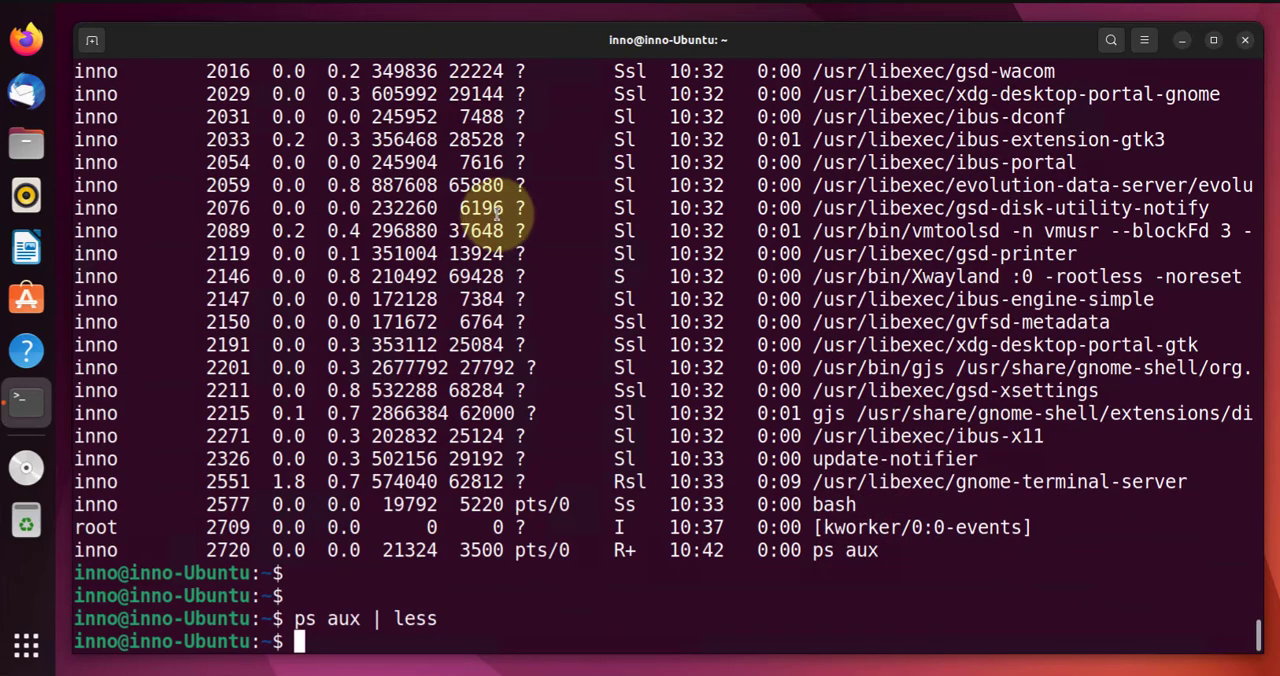
Run top to watch live tasks, CPU and memory, then suspend it with Ctrl+Z
text(to)
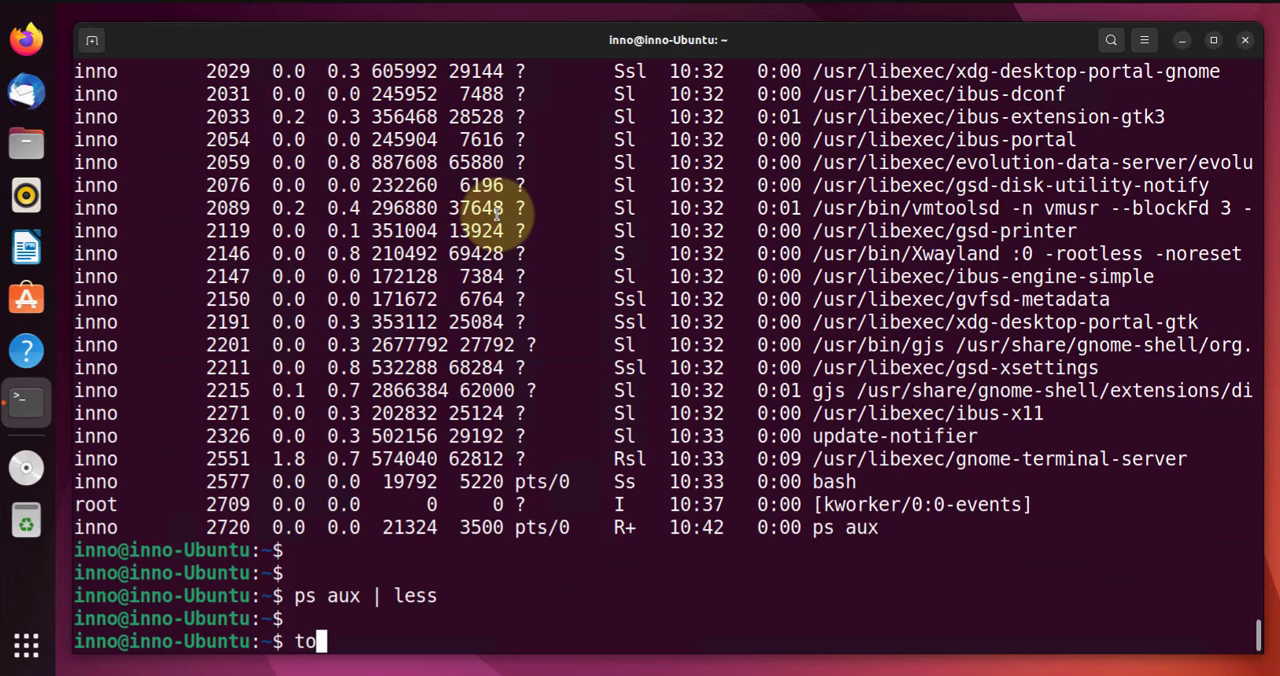
key(Return)
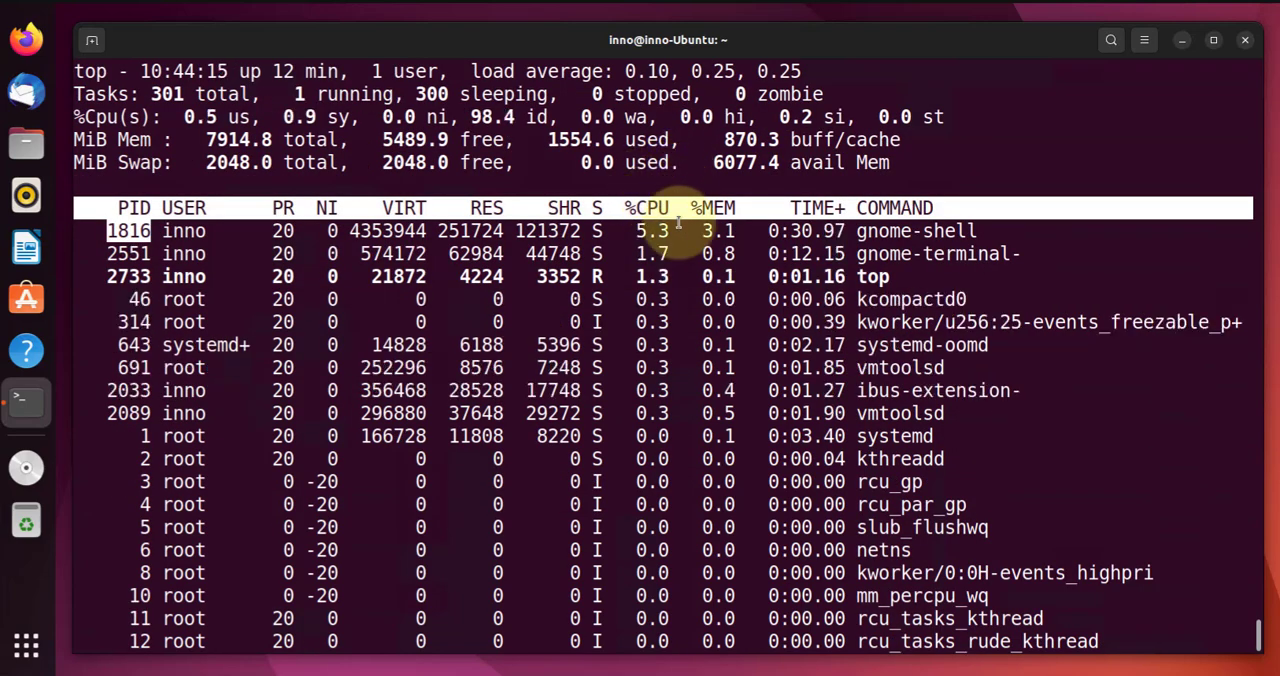
key(ctrl+z)
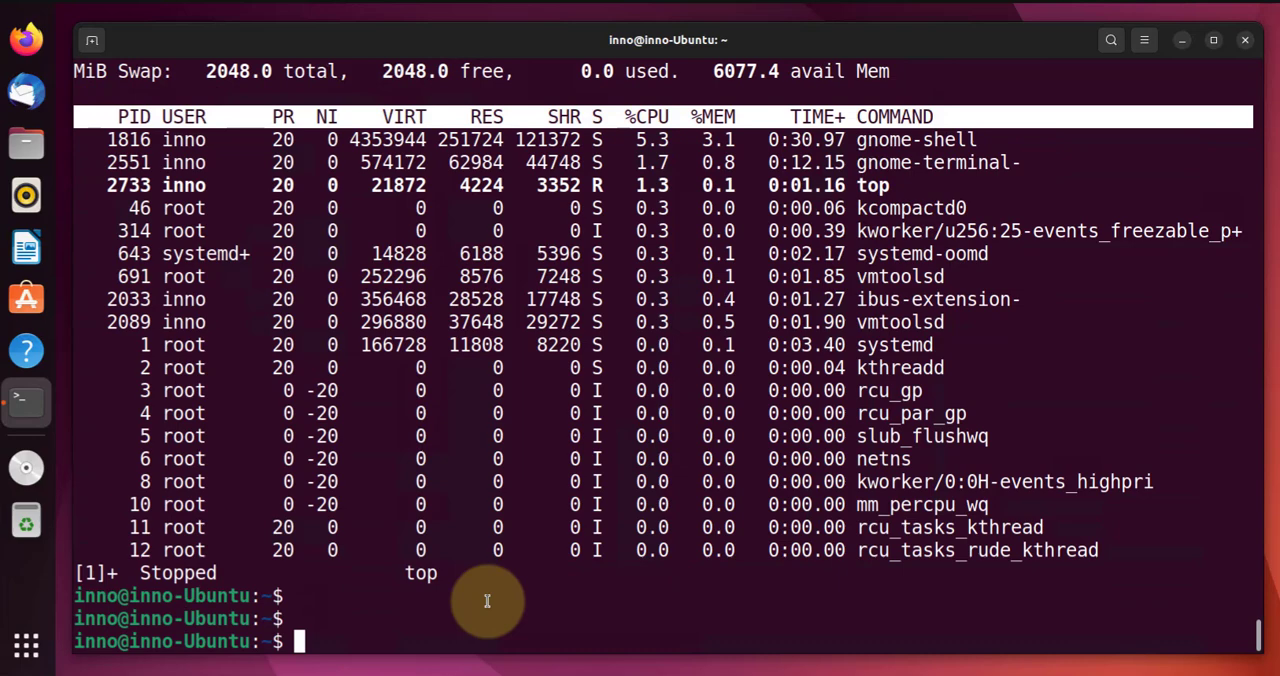
Launch while true; do true; done & as a background busy loop
text(while true)
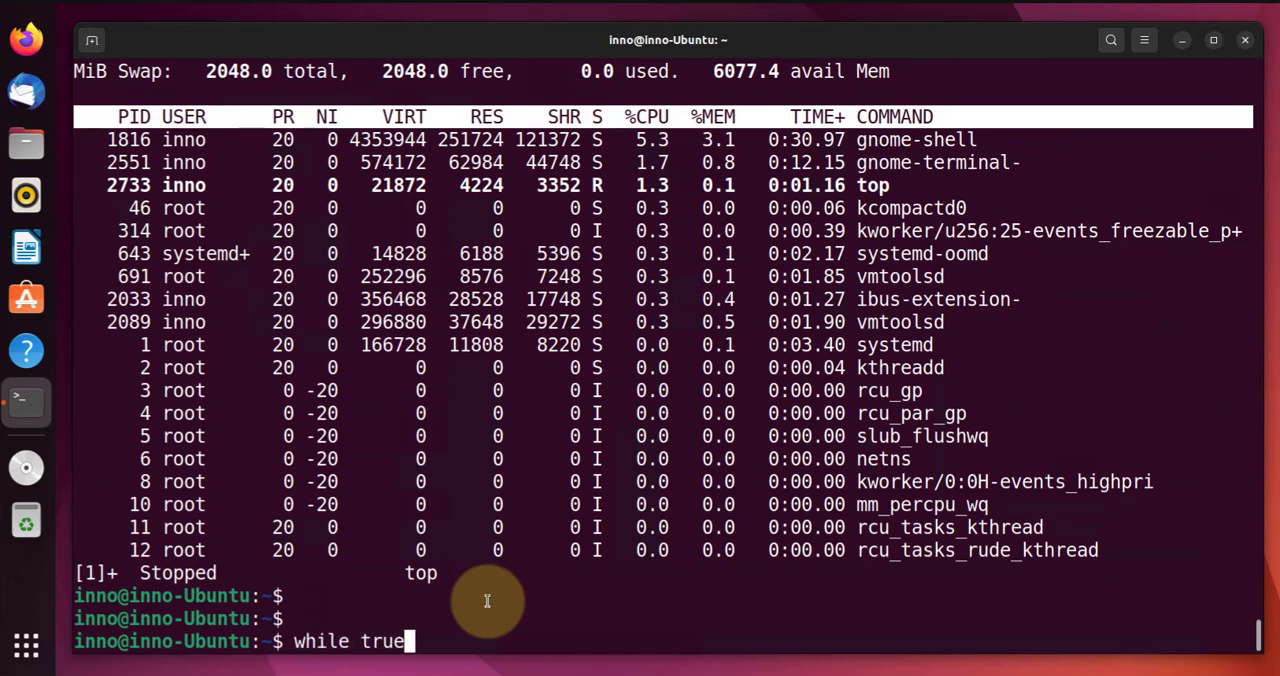
text(; do)
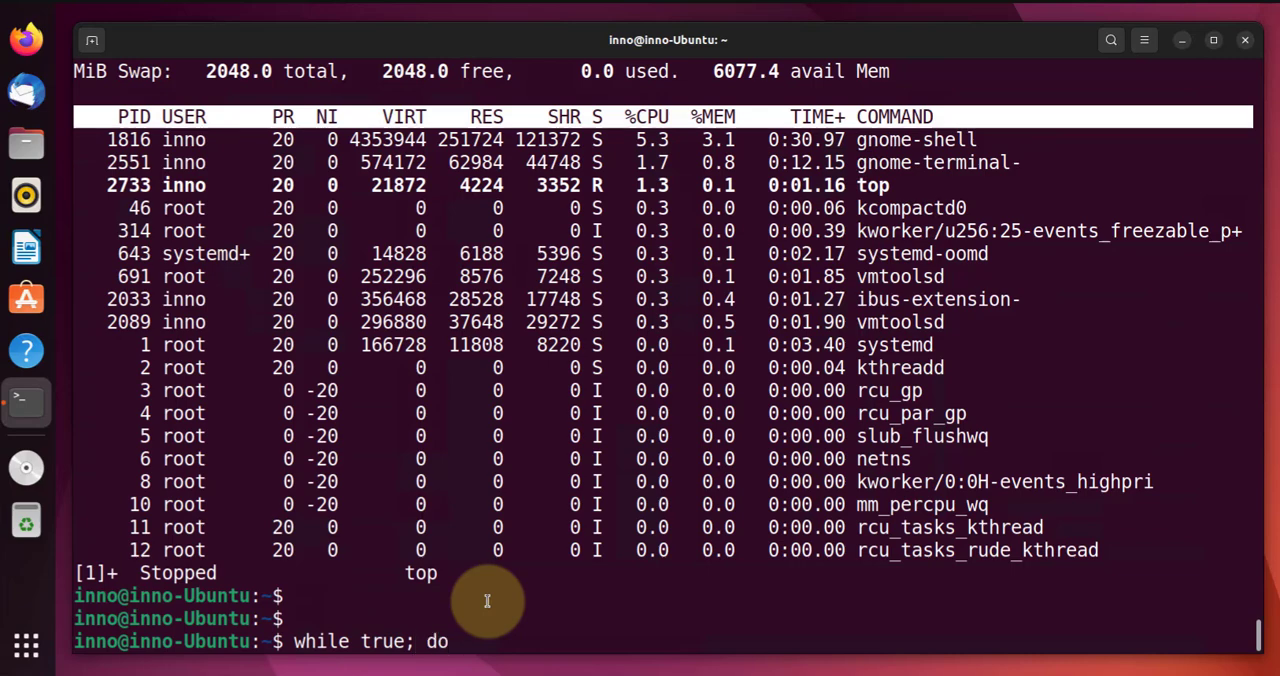
text(tu)
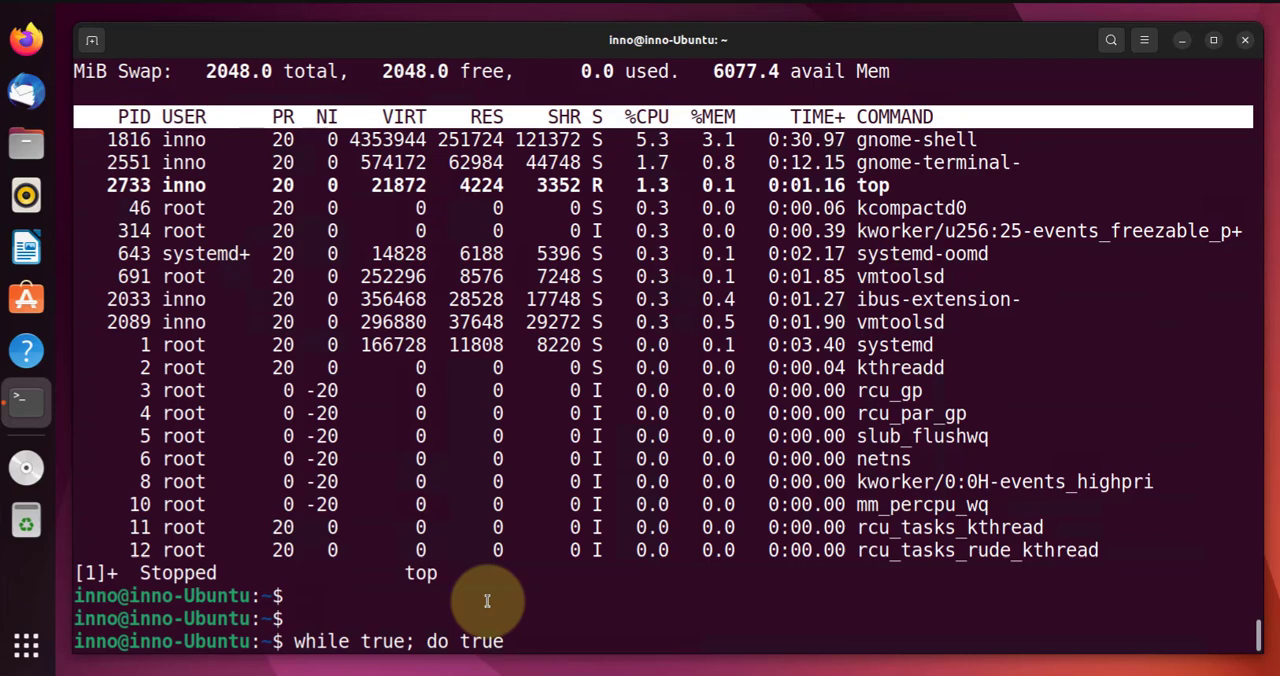
text(; done)
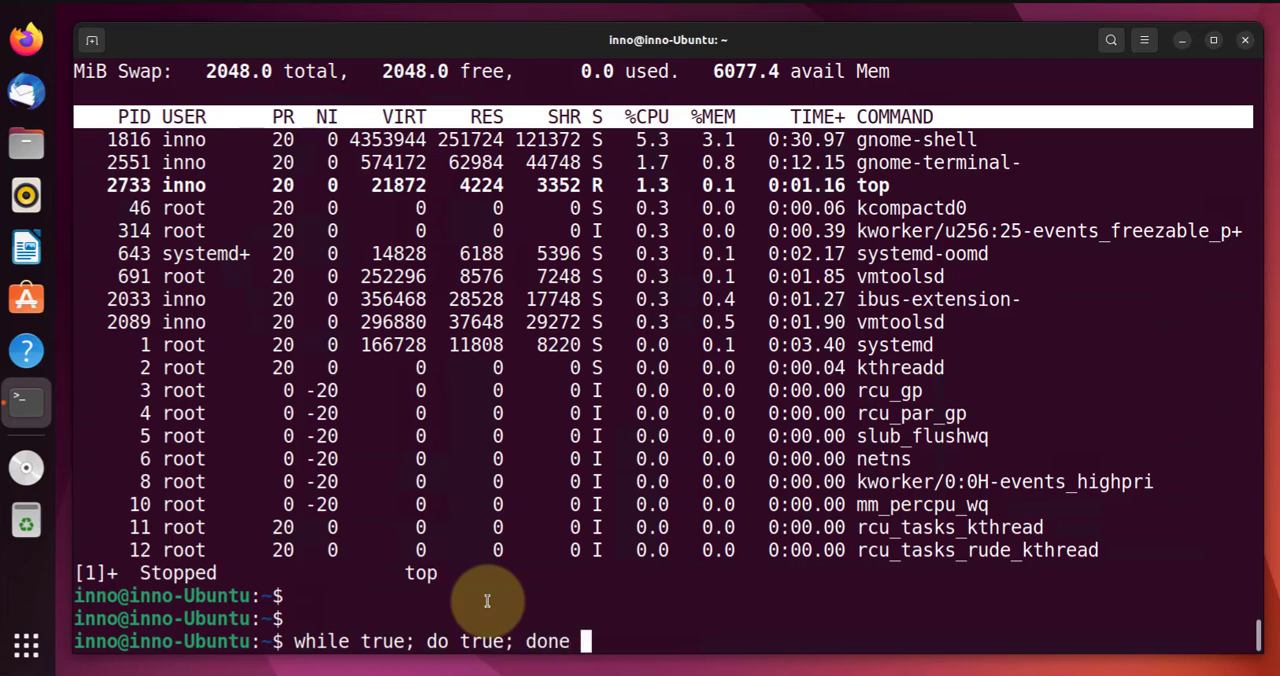
key(Return)
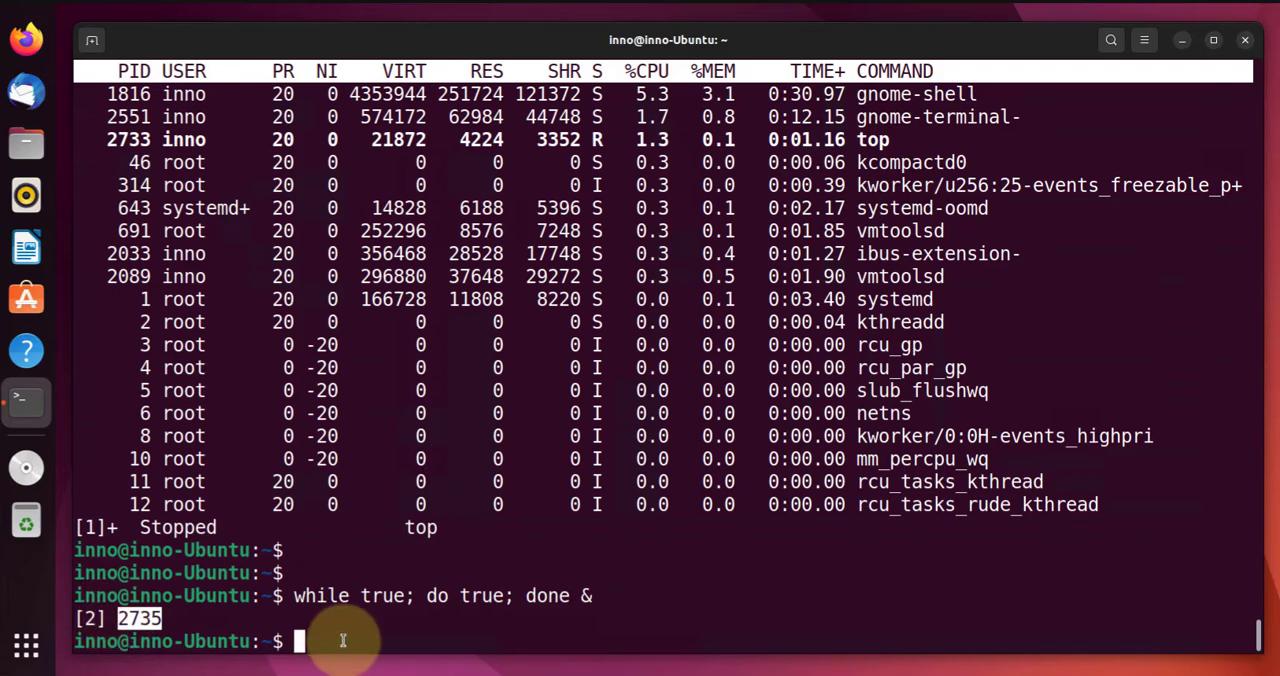
List jobs with jobs -l, showing top Stopped and the loop Running at PID 2735
text(jo)
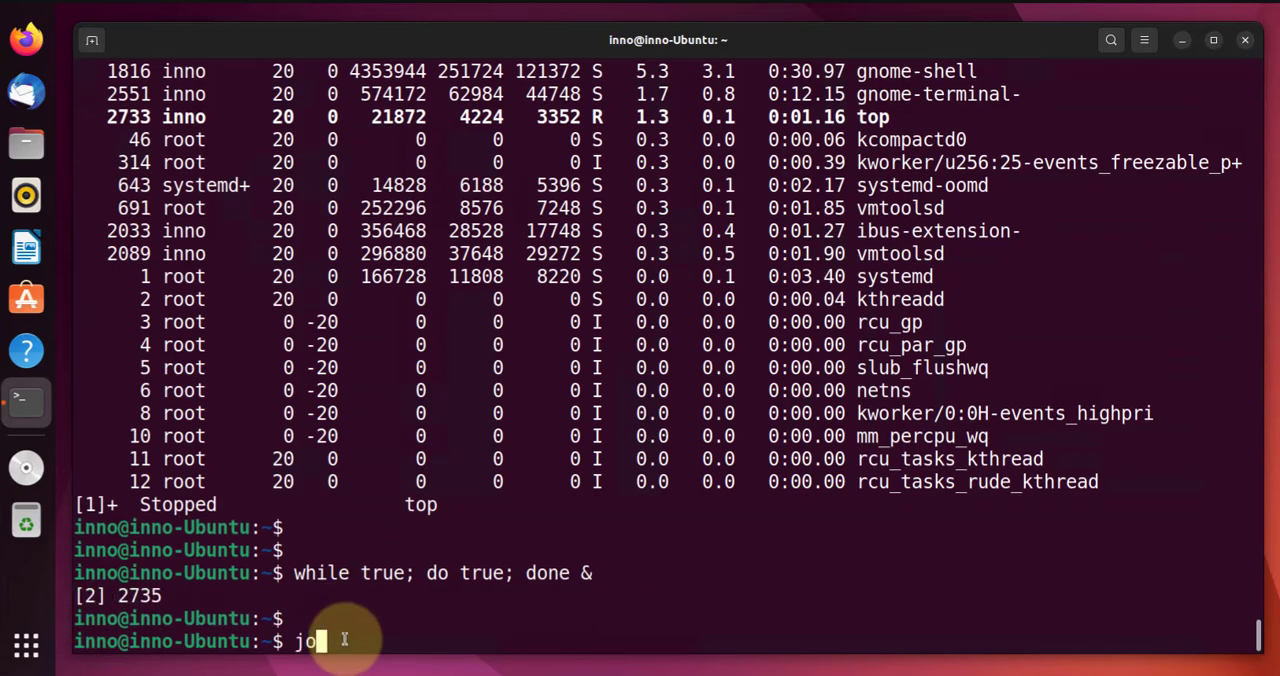
key(Return)
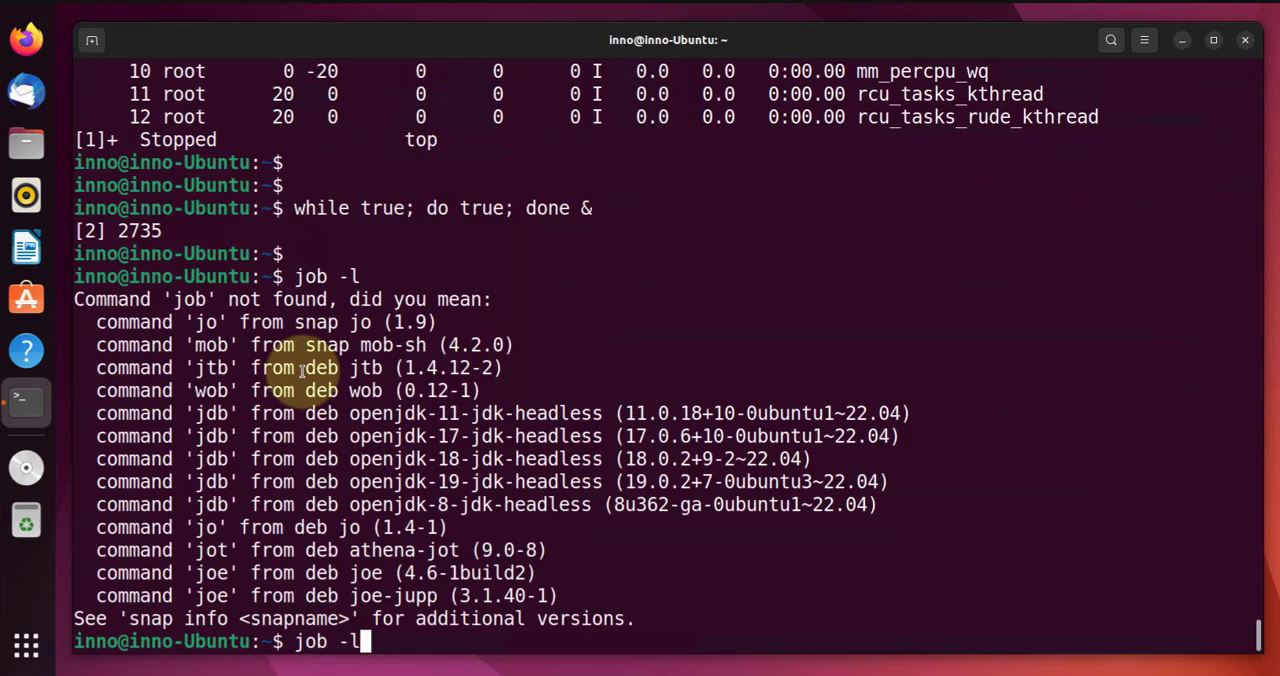
text(s)
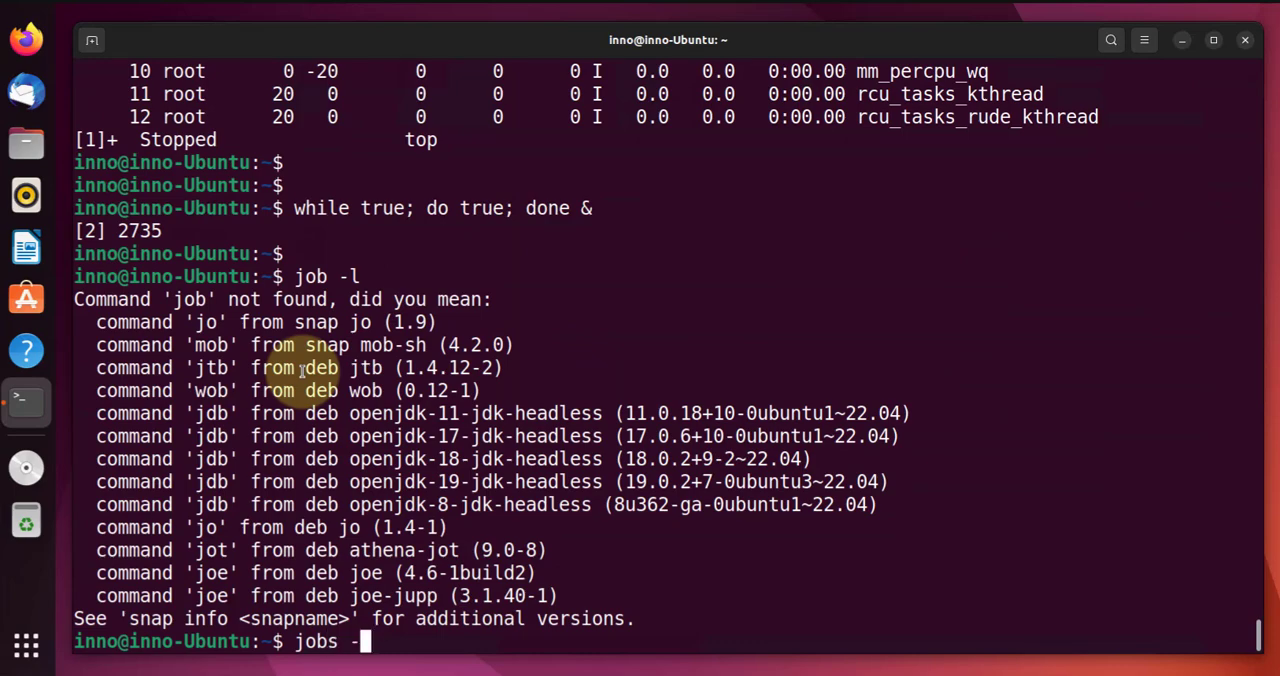
text(l)
key(Return)
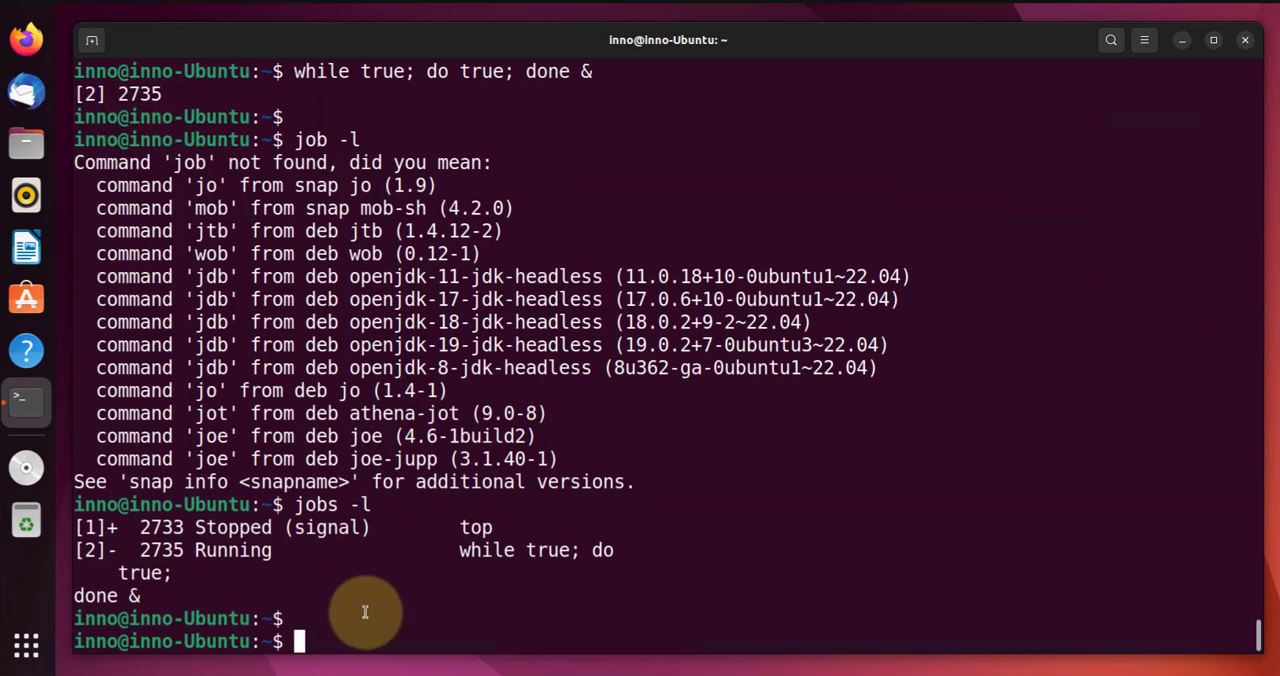
Run top to see the loop's bash at 100% CPU, raise the kill prompt for PID 2735, then cancel
text(top)
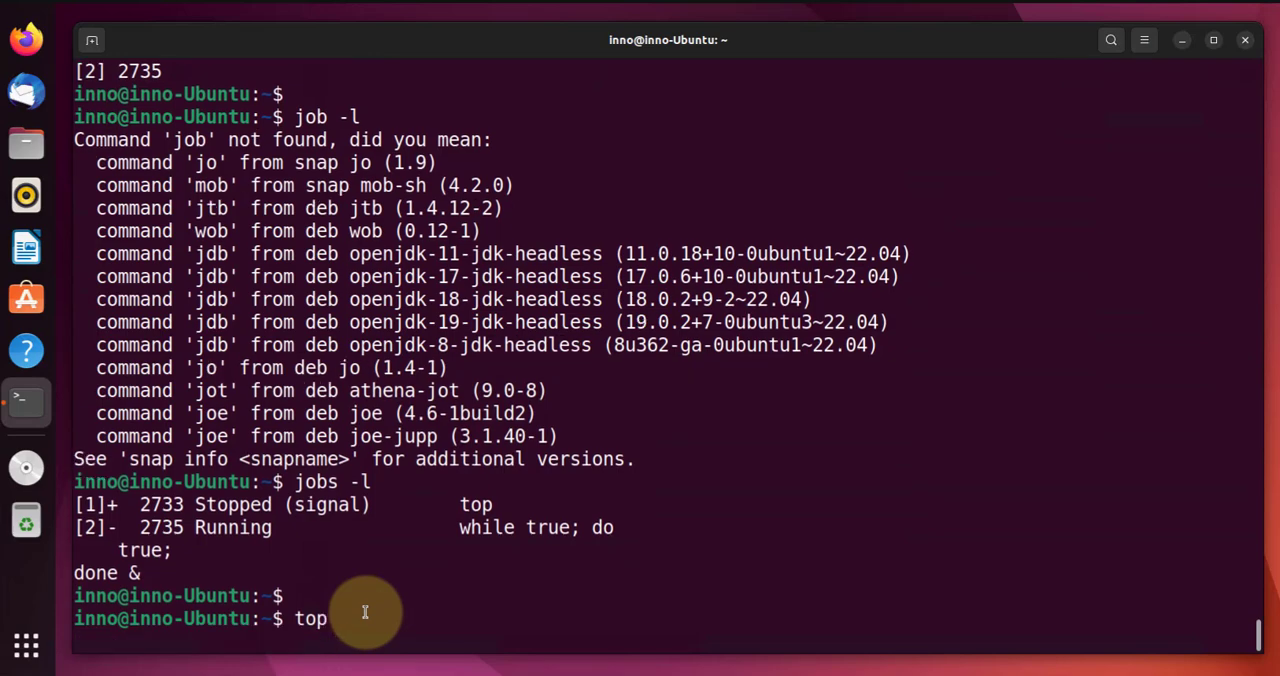
key(Return)
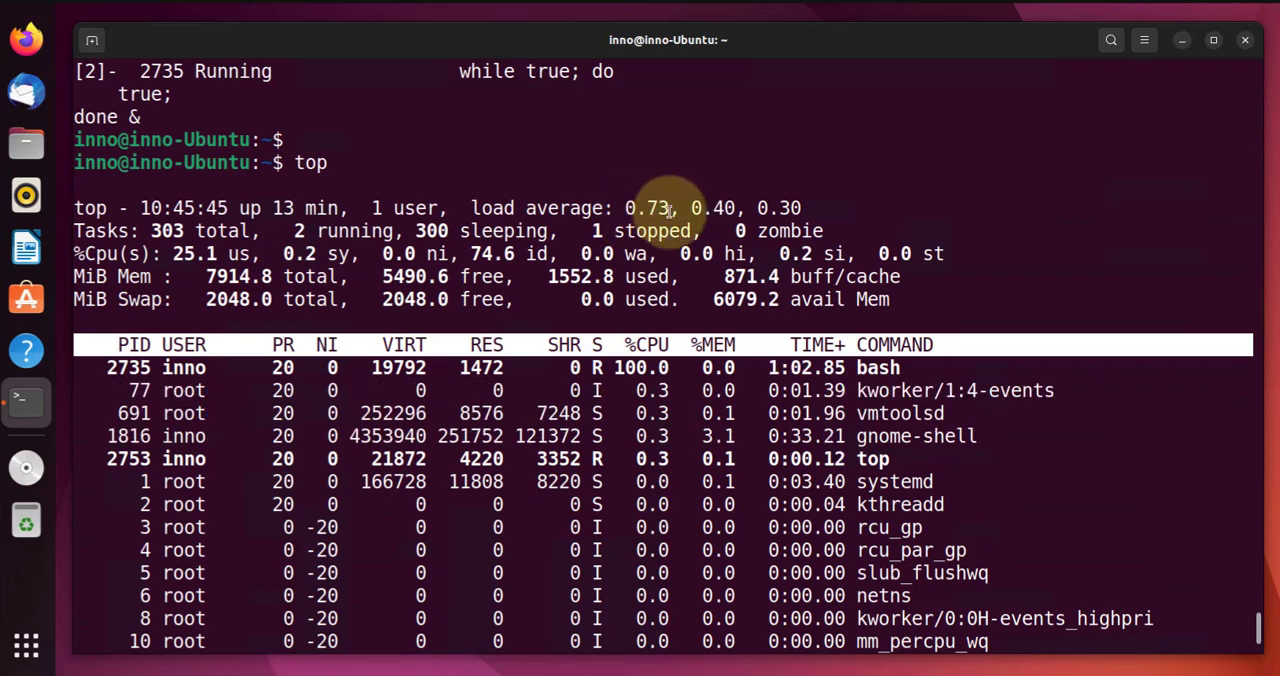
mouse_move(620, 208)
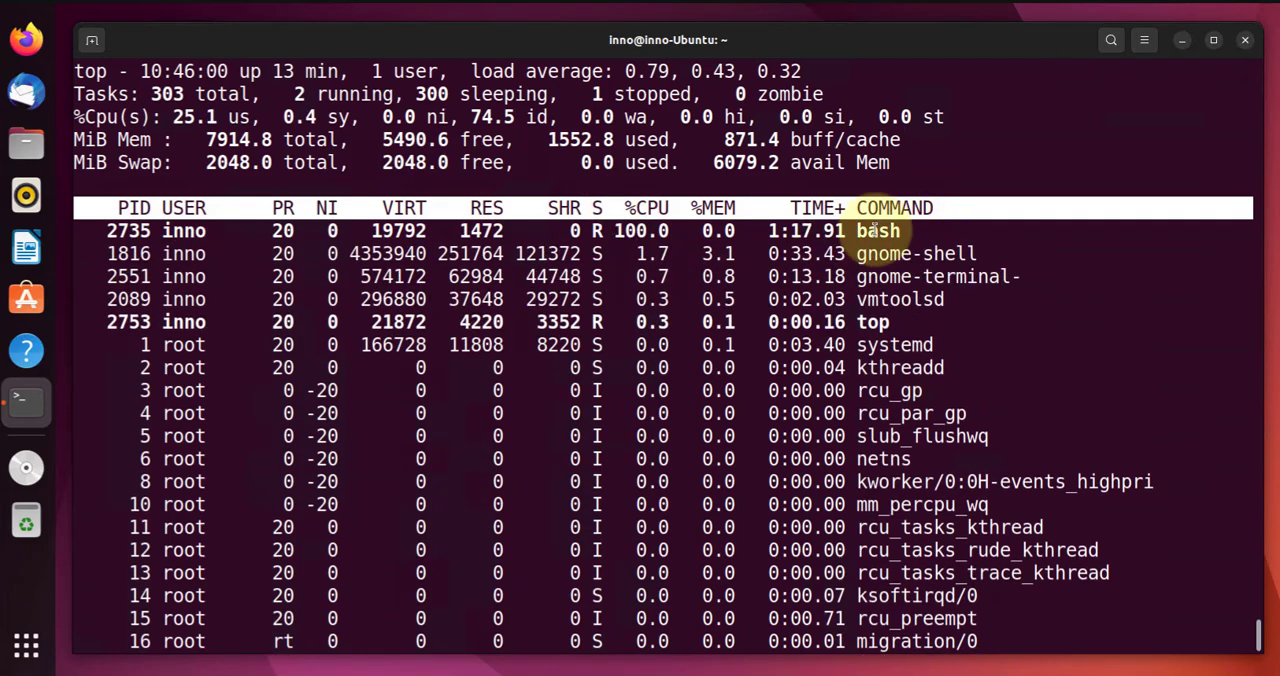
mouse_move(590, 170)
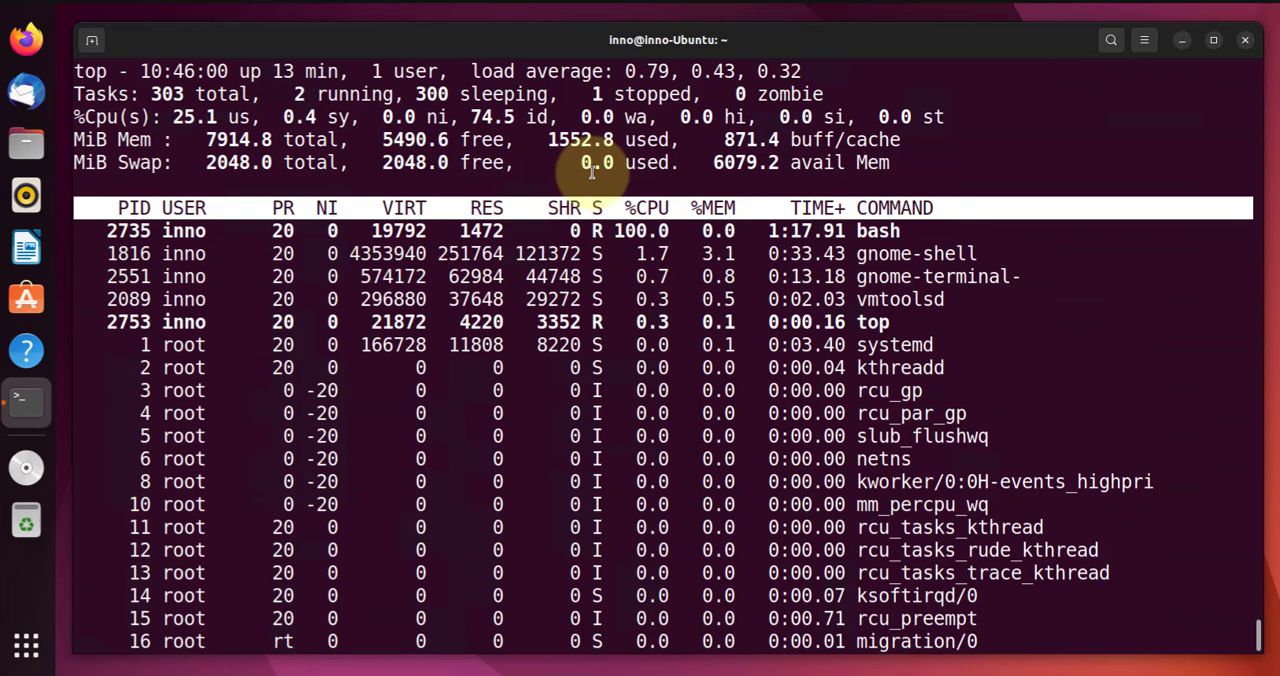
key(k)
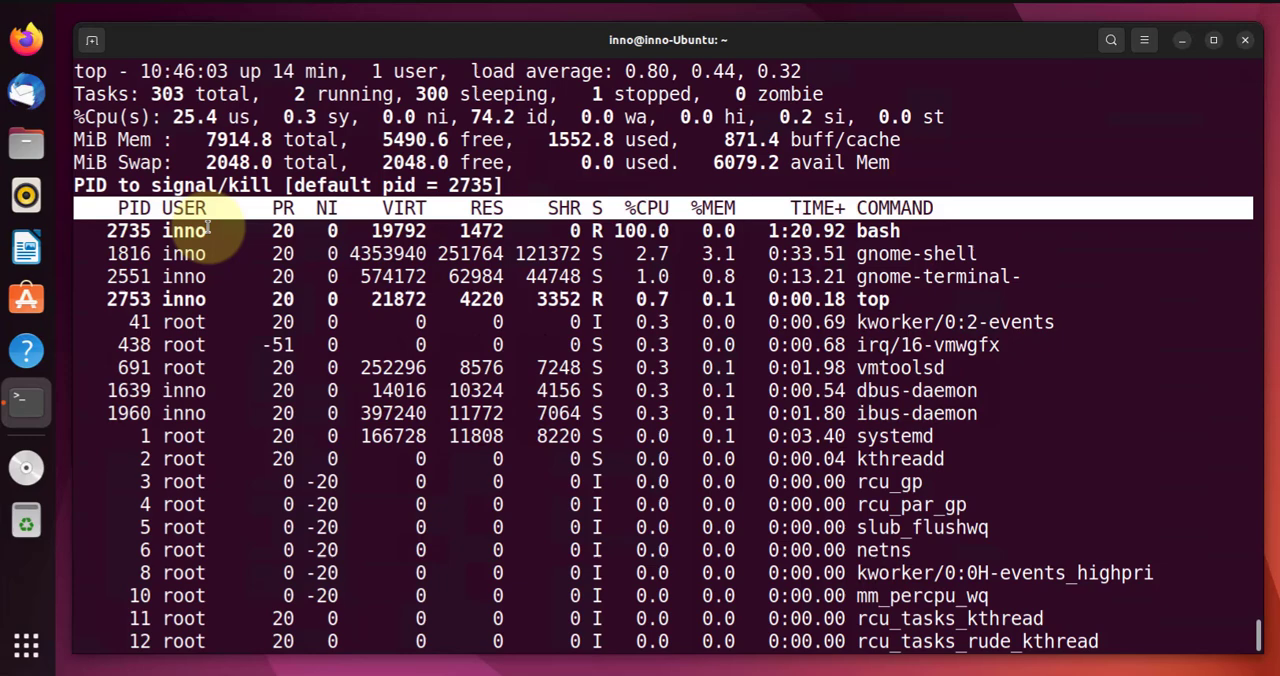
mouse_move(100, 232)
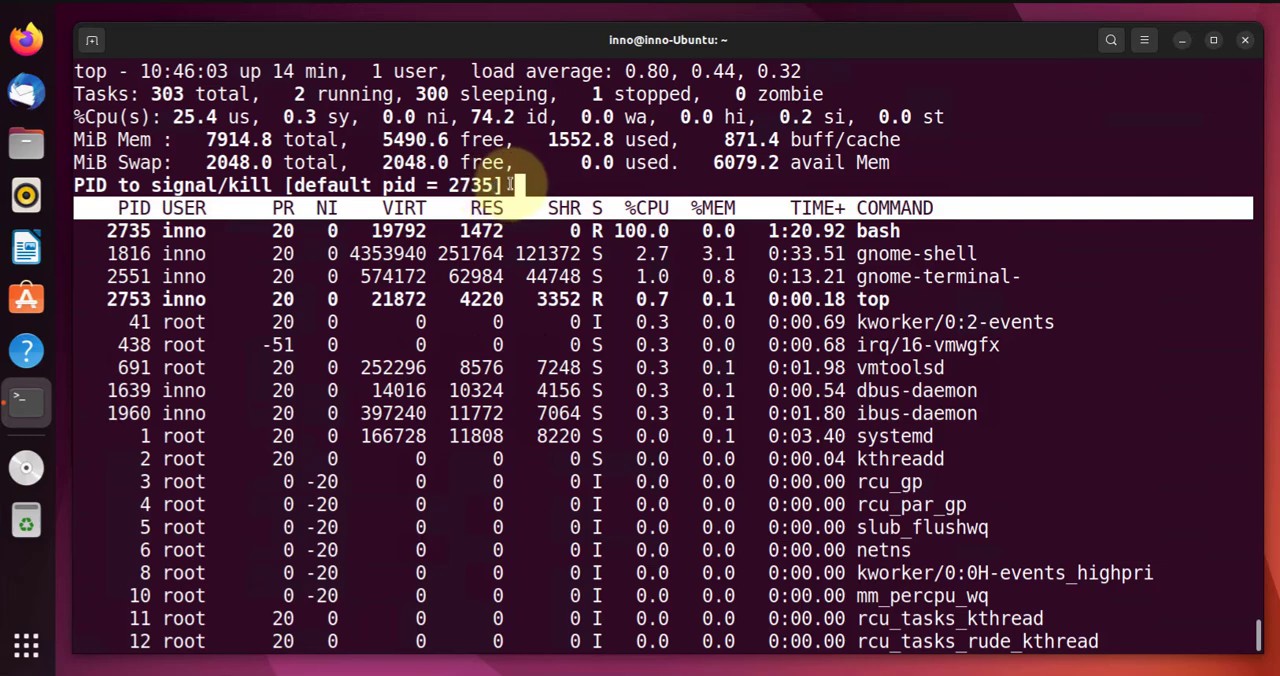
mouse_move(516, 184)
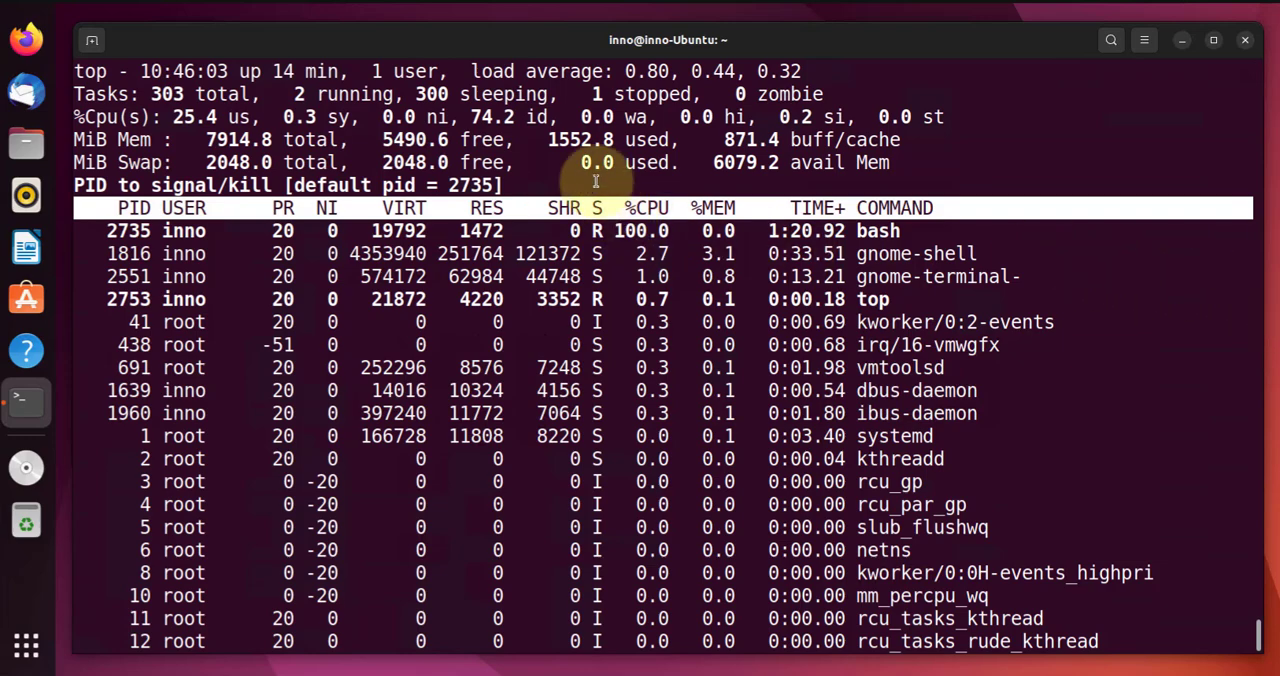
key(Return)
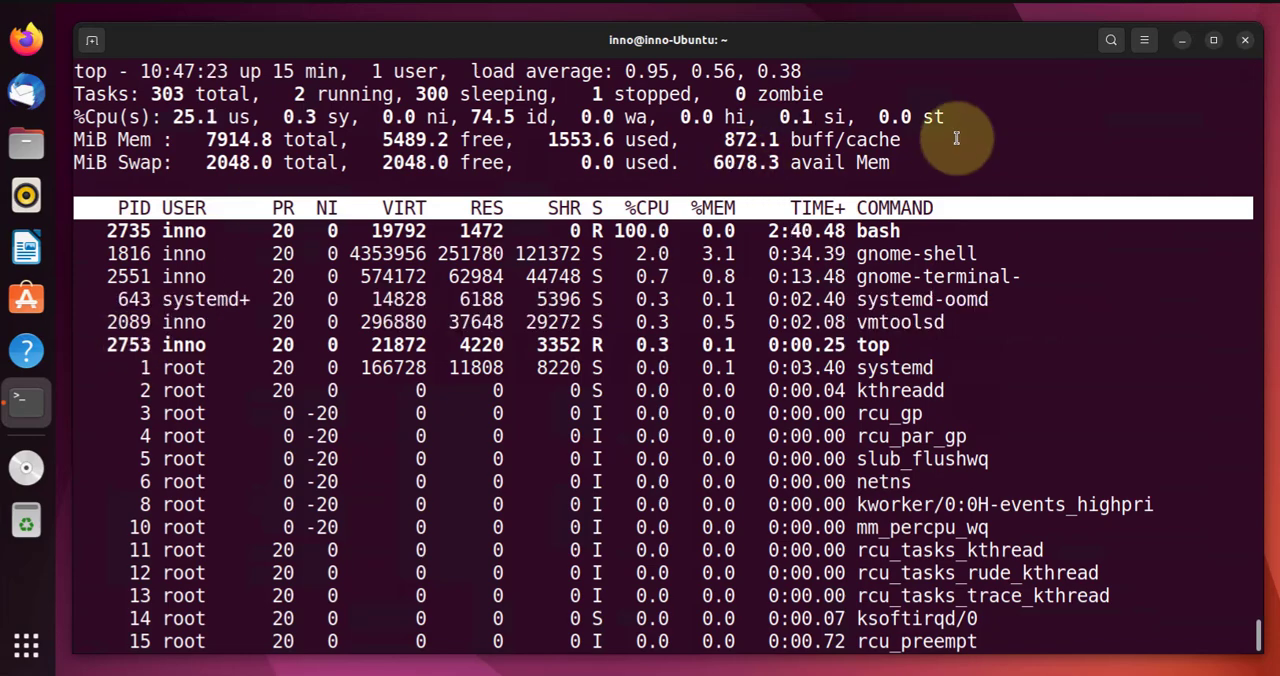
Suspend top again, list jobs showing two stopped tops and the running loop, and begin typing top
key(ctrl+z)
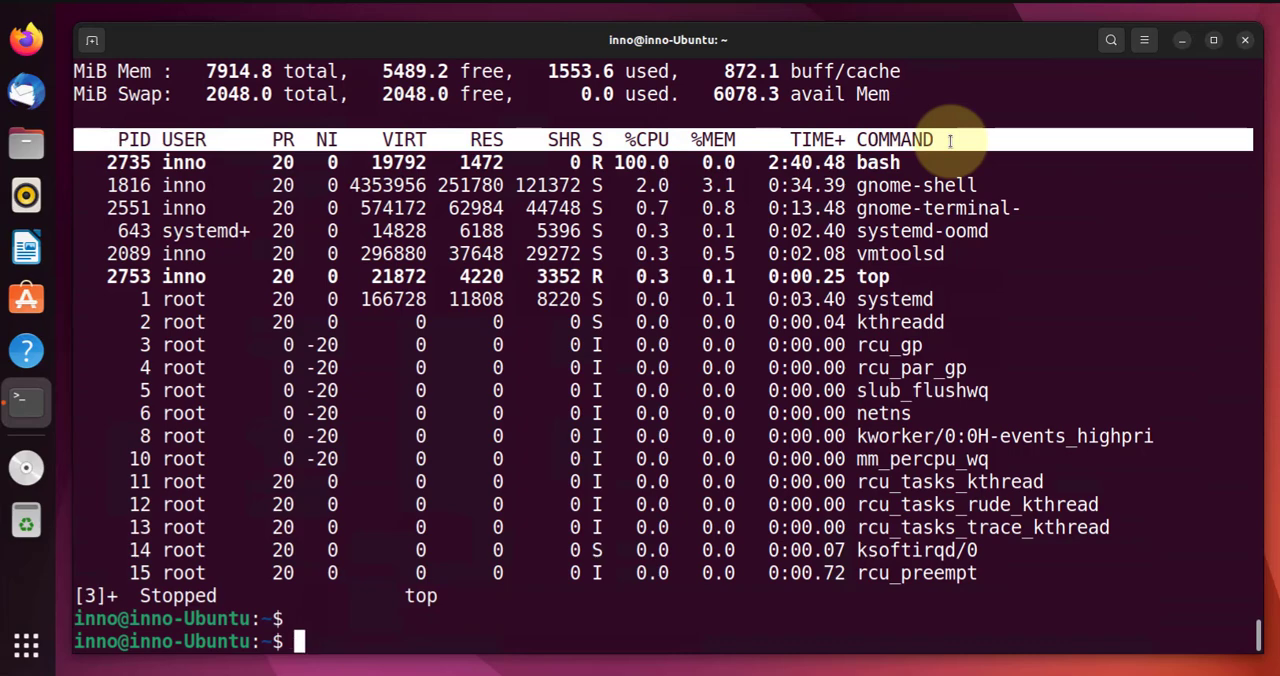
text(jobs -l)
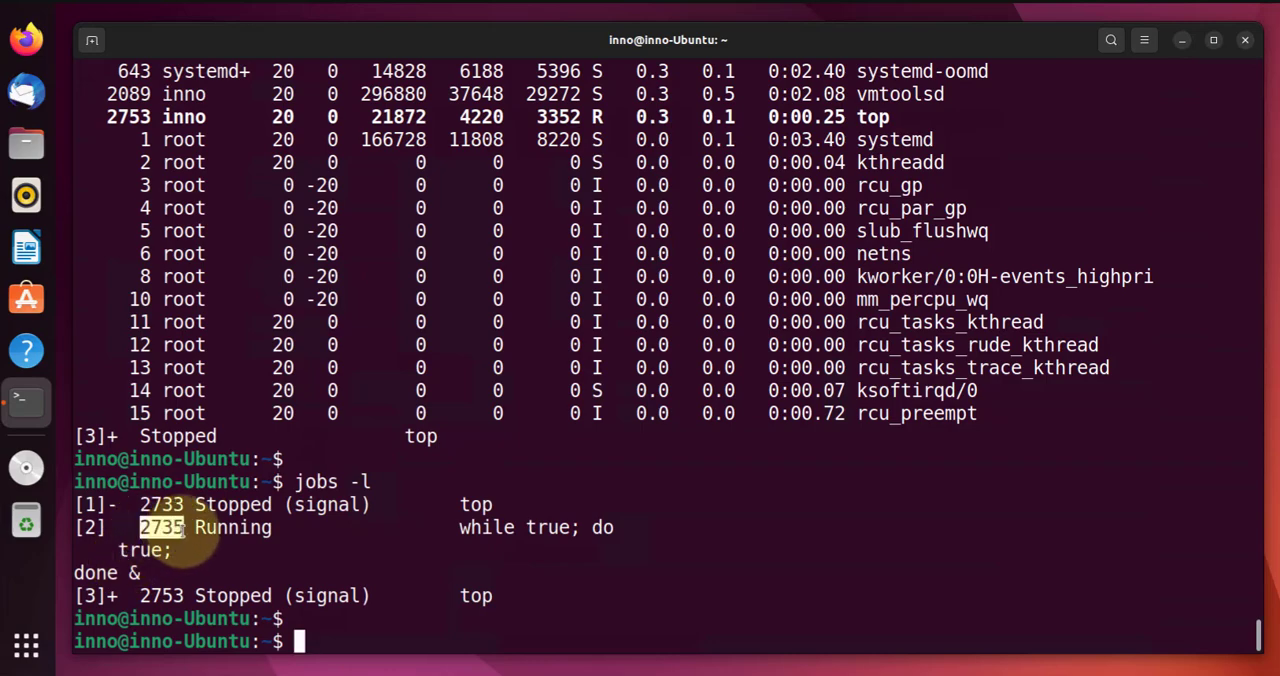
mouse_move(340, 634)
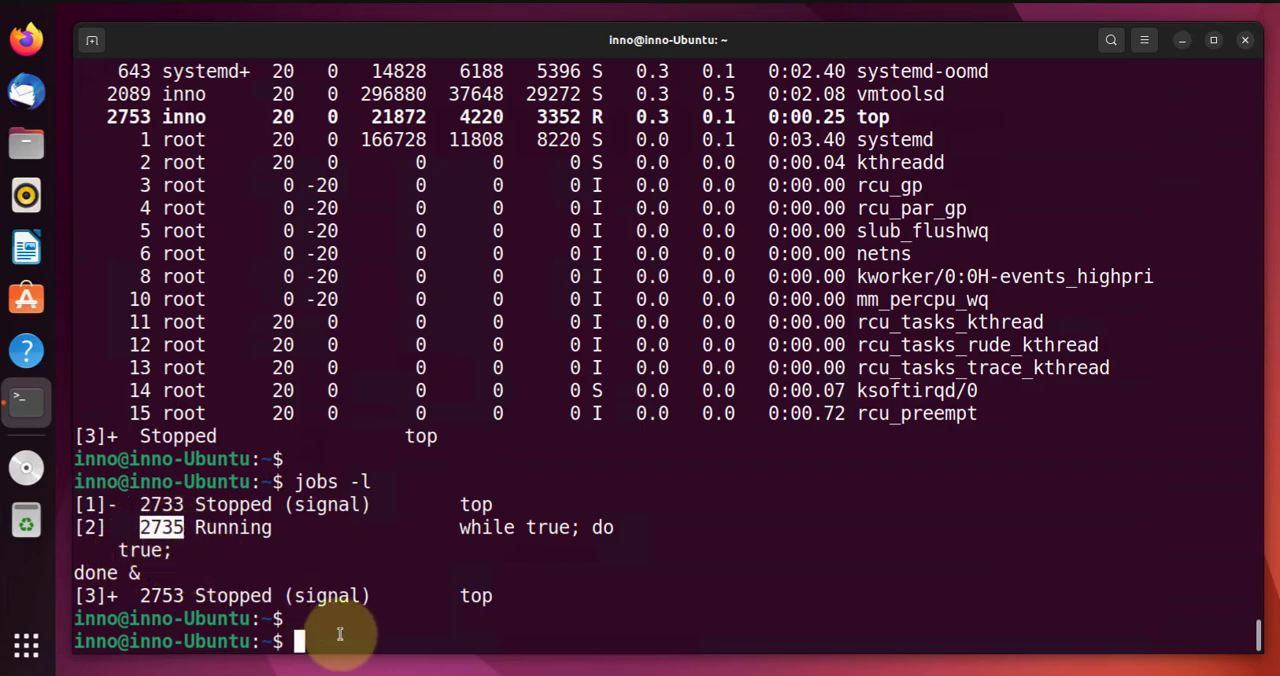
text(to)
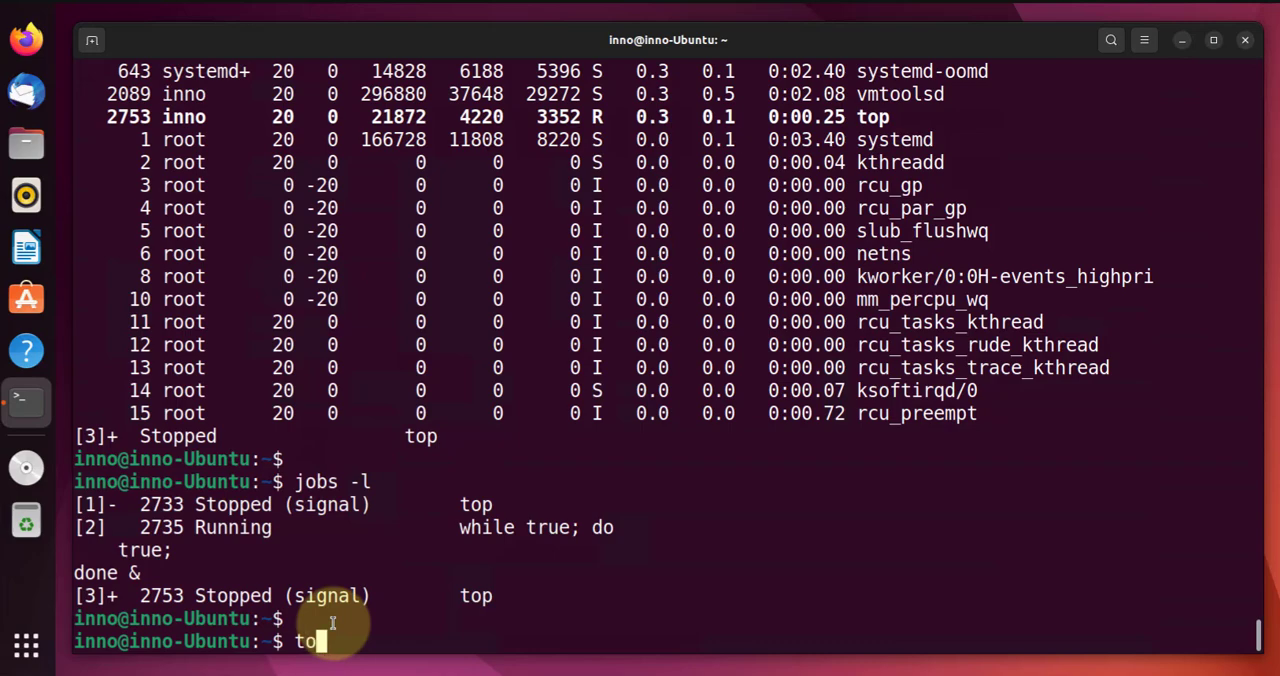
text(p)
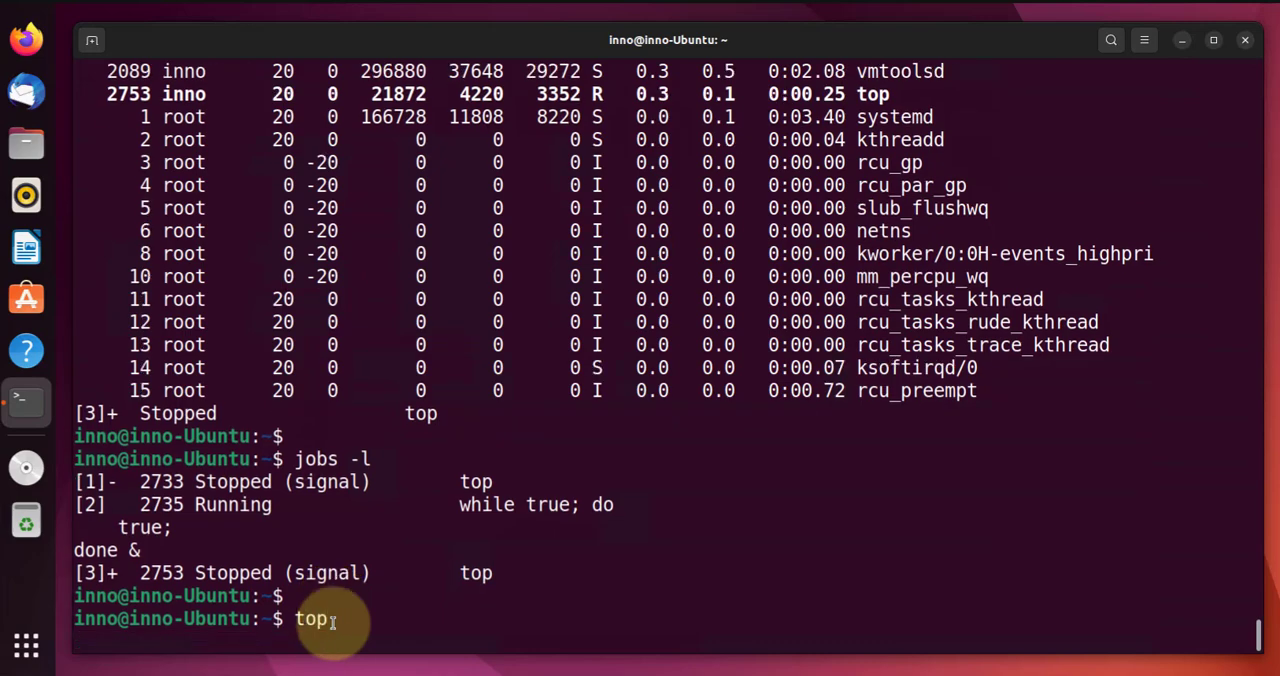
Reopen top and signal the busy bash loop at PID 2735 with signal 15
key(Return)
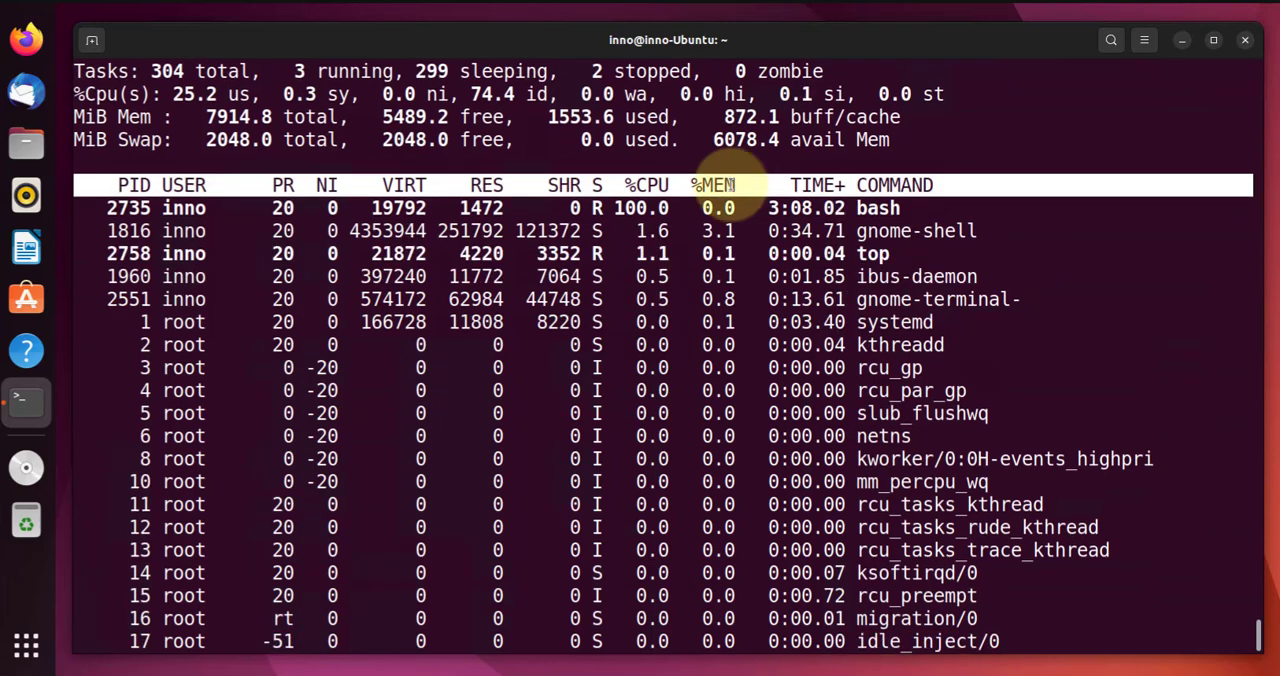
key(k)
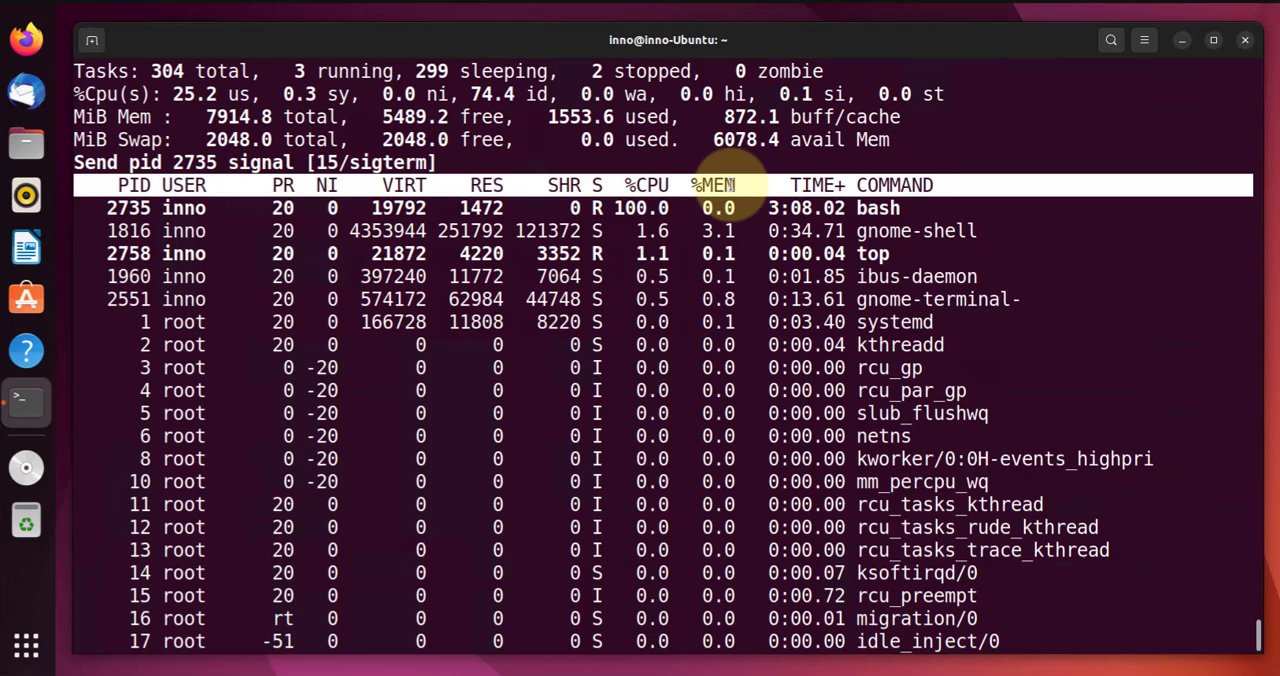
text(1)
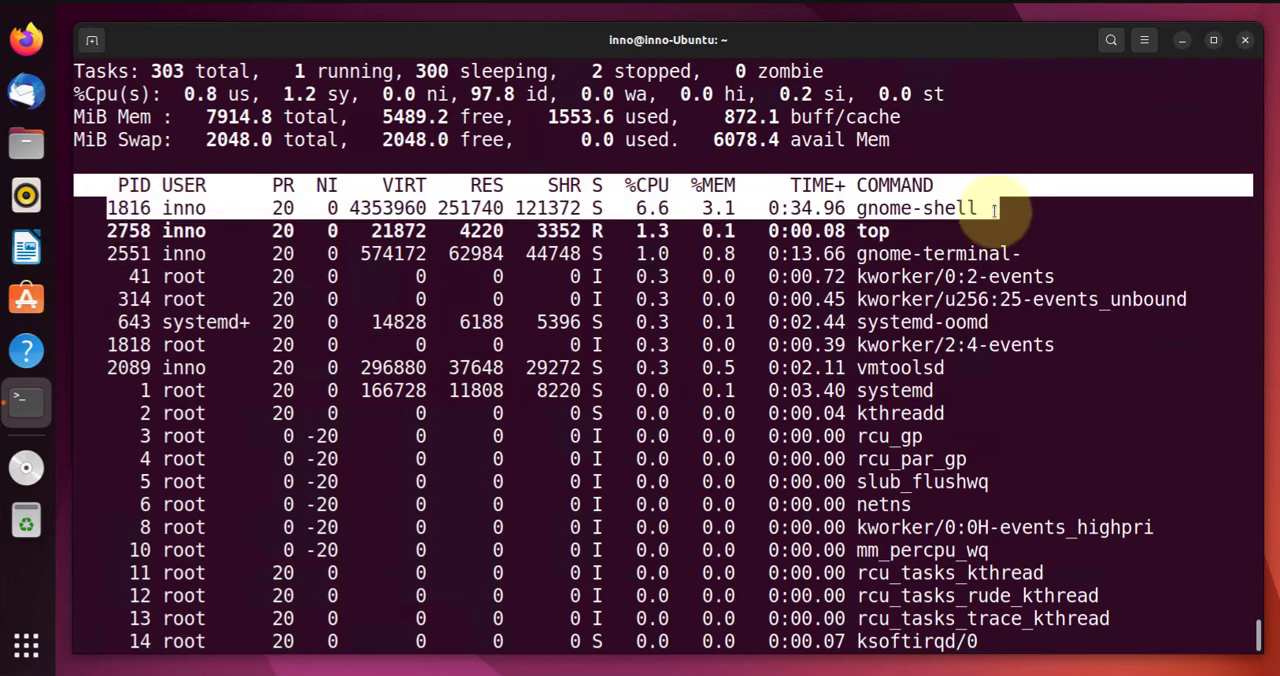
Quit top and run jobs -l, showing the loop Terminated and two stopped top jobs
key(q)
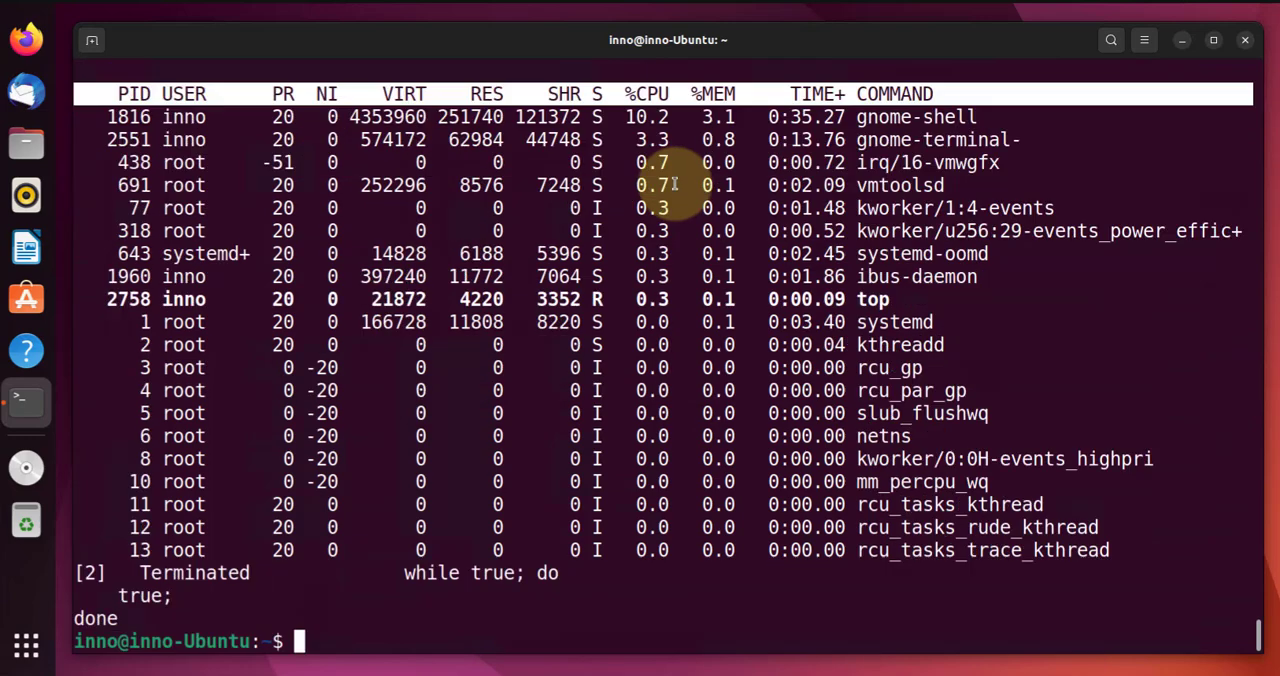
text(jobs -l)
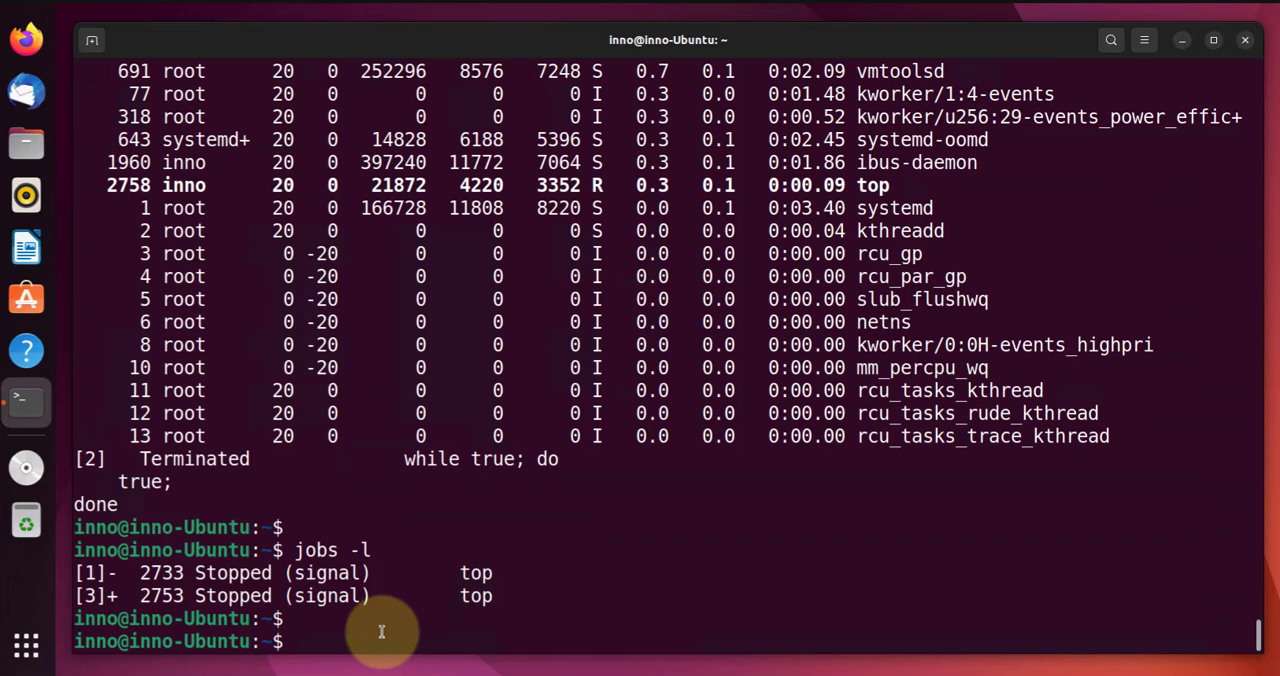
click(300, 640)
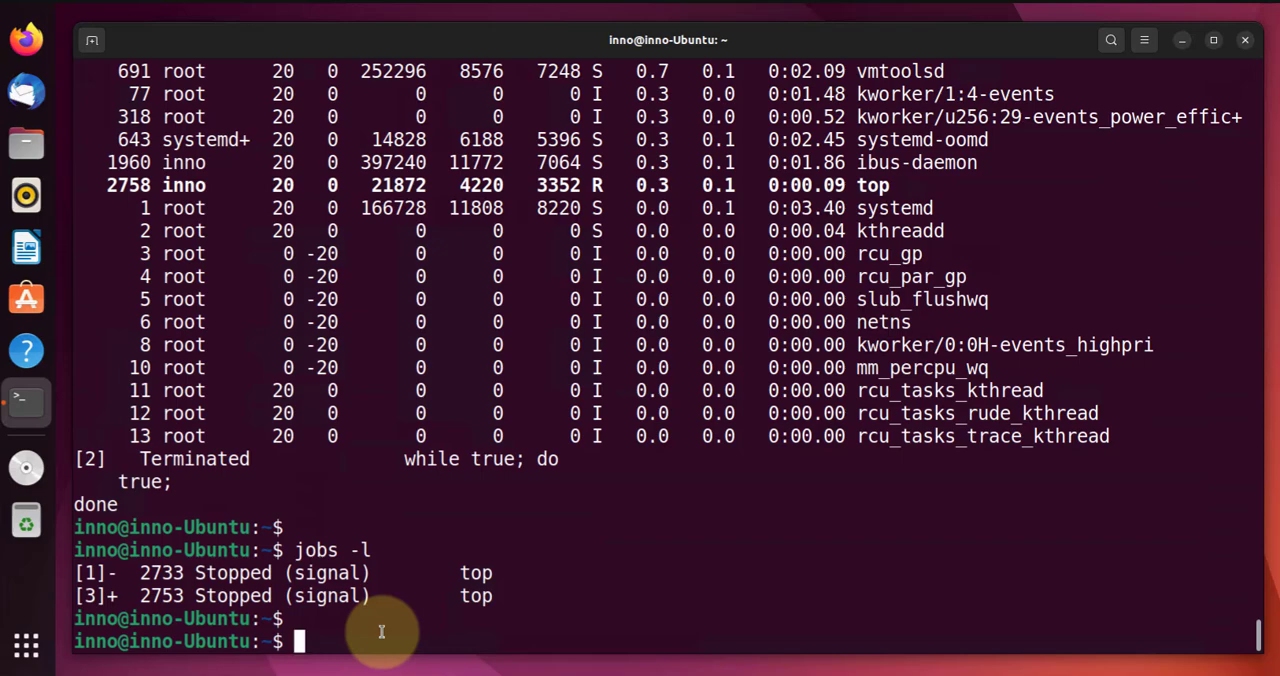
key(Return)
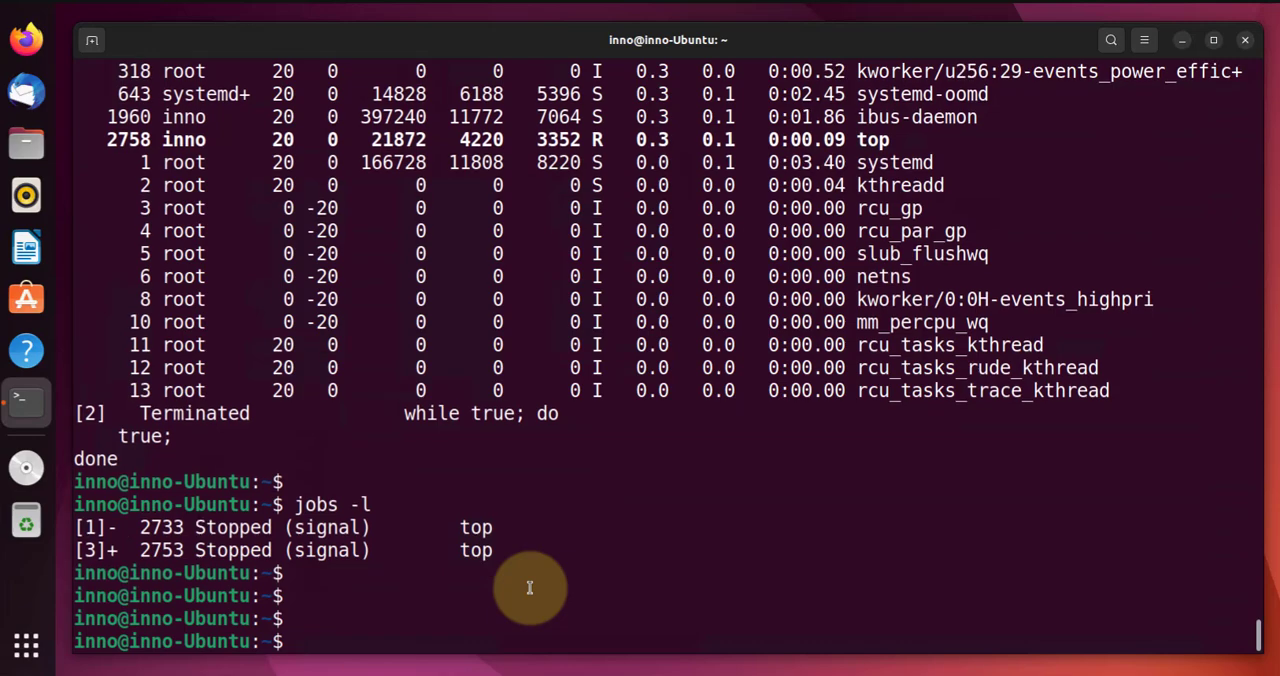
text(to)
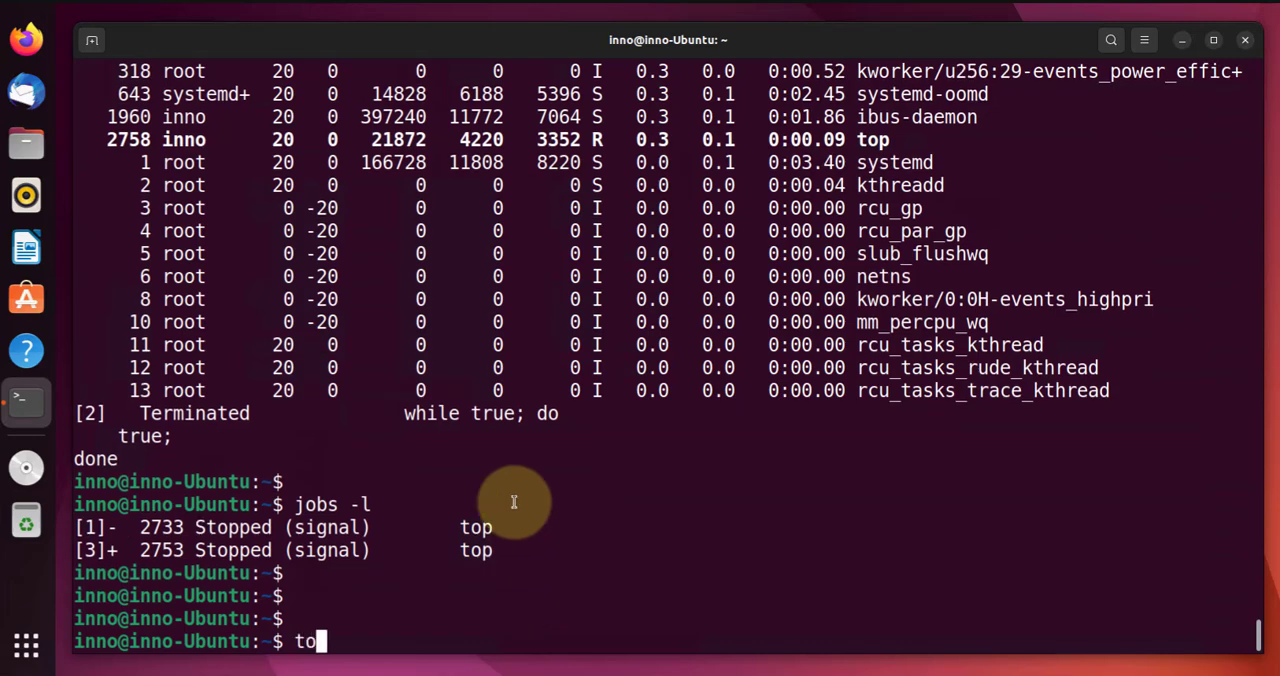
Run top, bring up the renice prompt, then relaunch it as 'sudo top' up to the password prompt
key(Return)
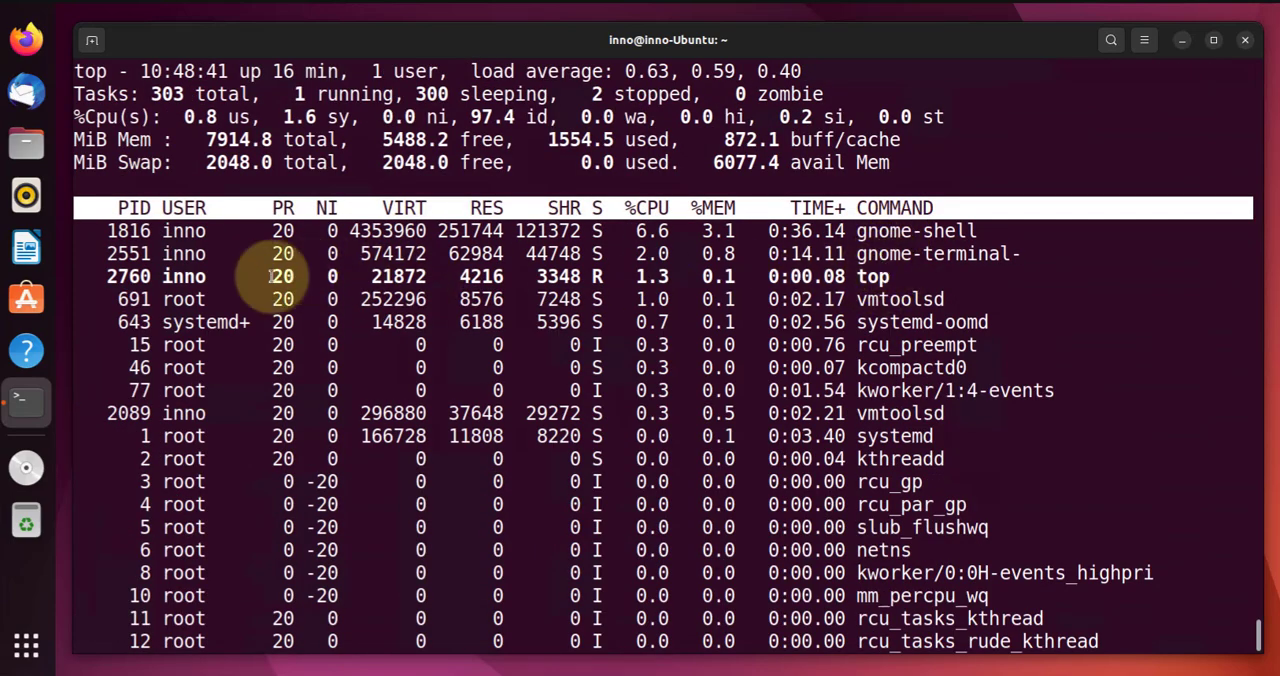
mouse_move(284, 276)
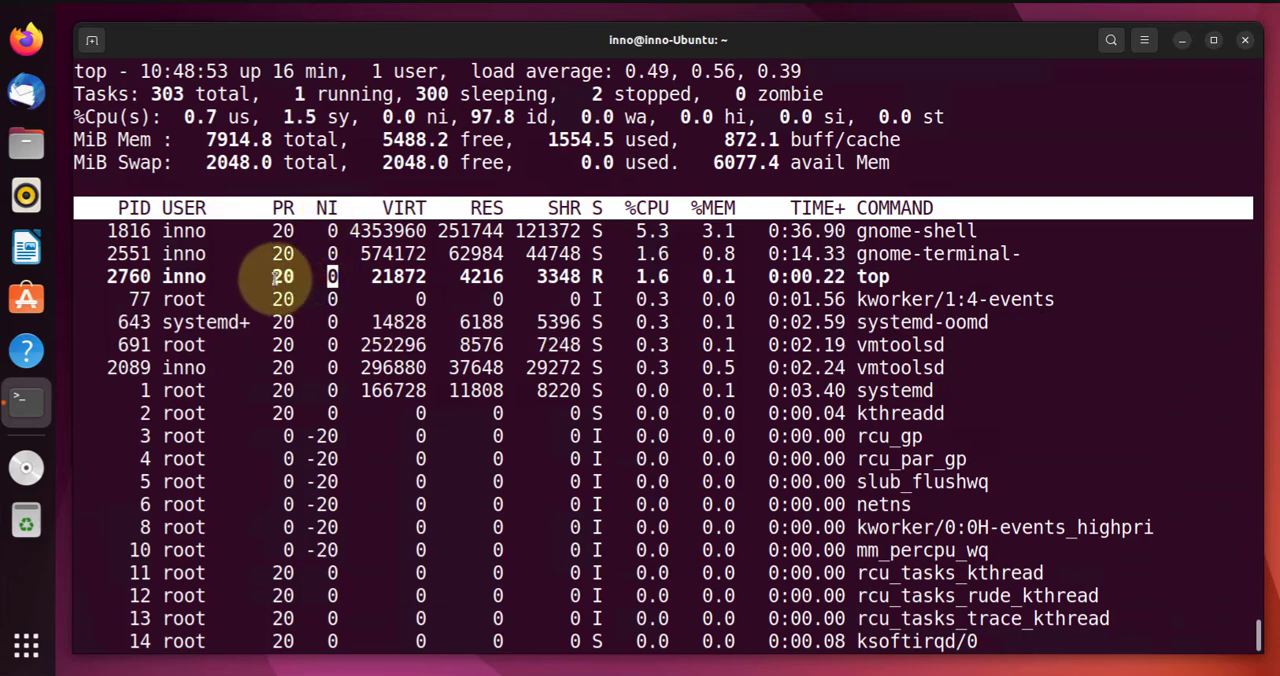
mouse_move(564, 168)
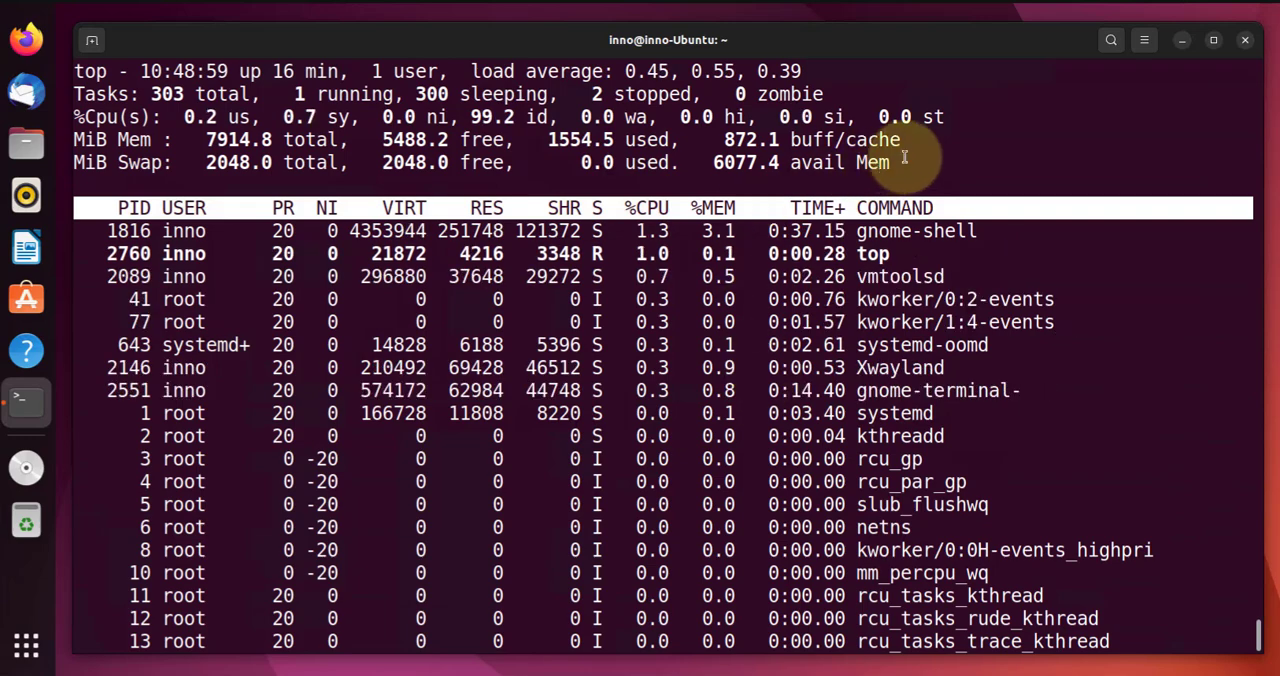
key(r)
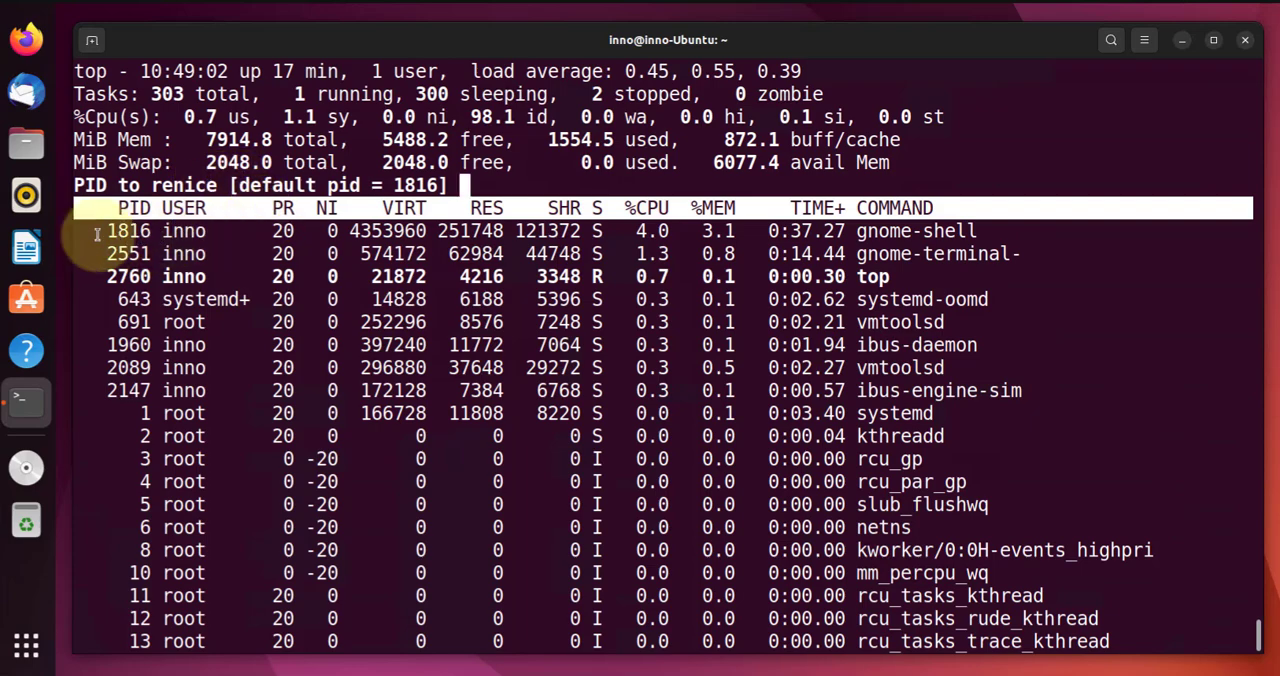
mouse_move(226, 236)
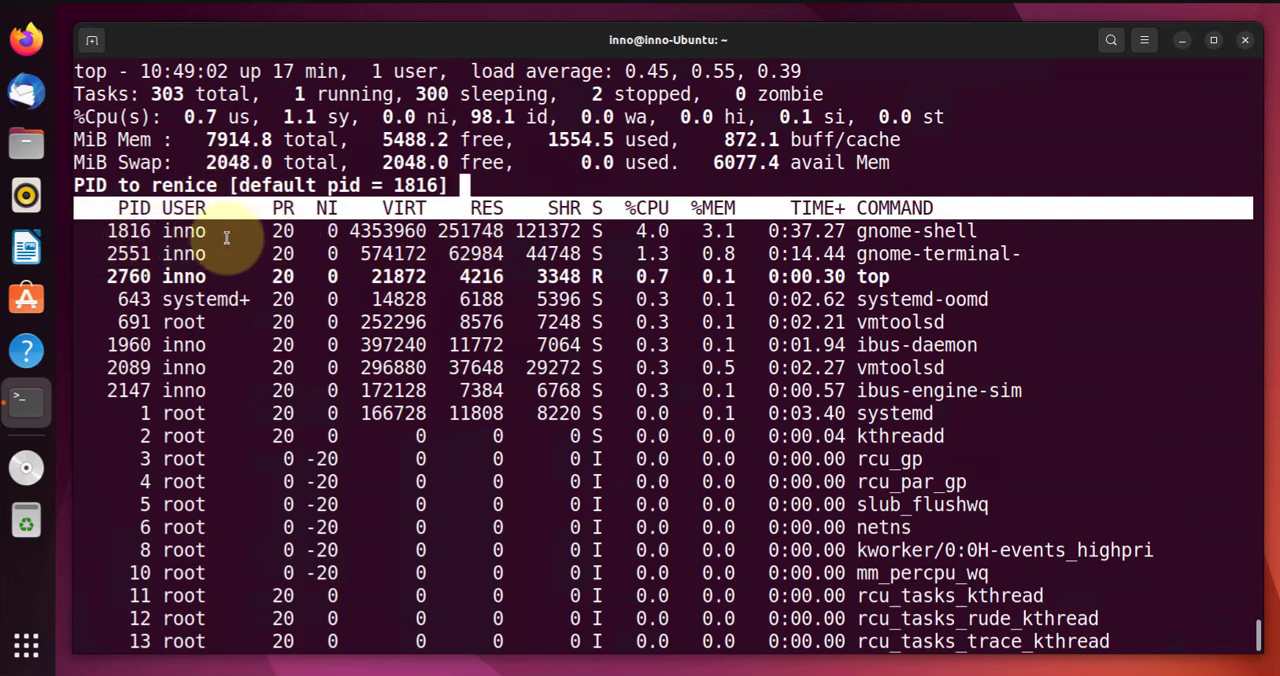
mouse_move(480, 184)
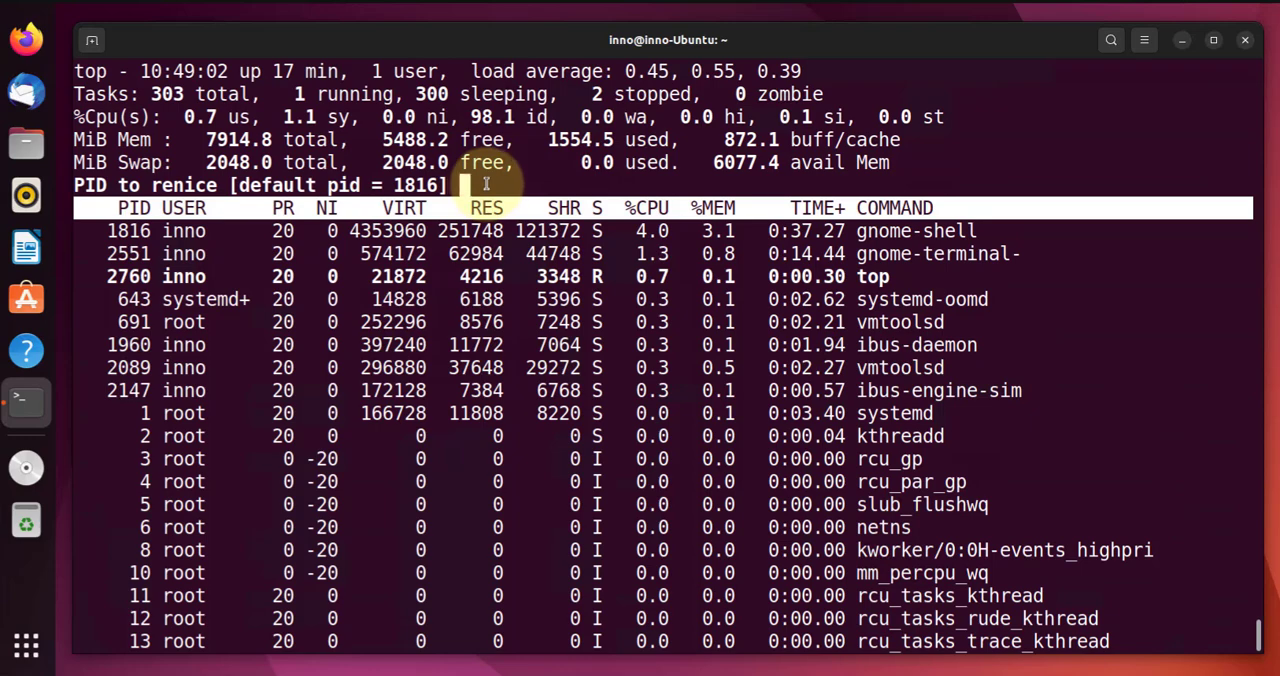
key(Return)
text(sudo top)
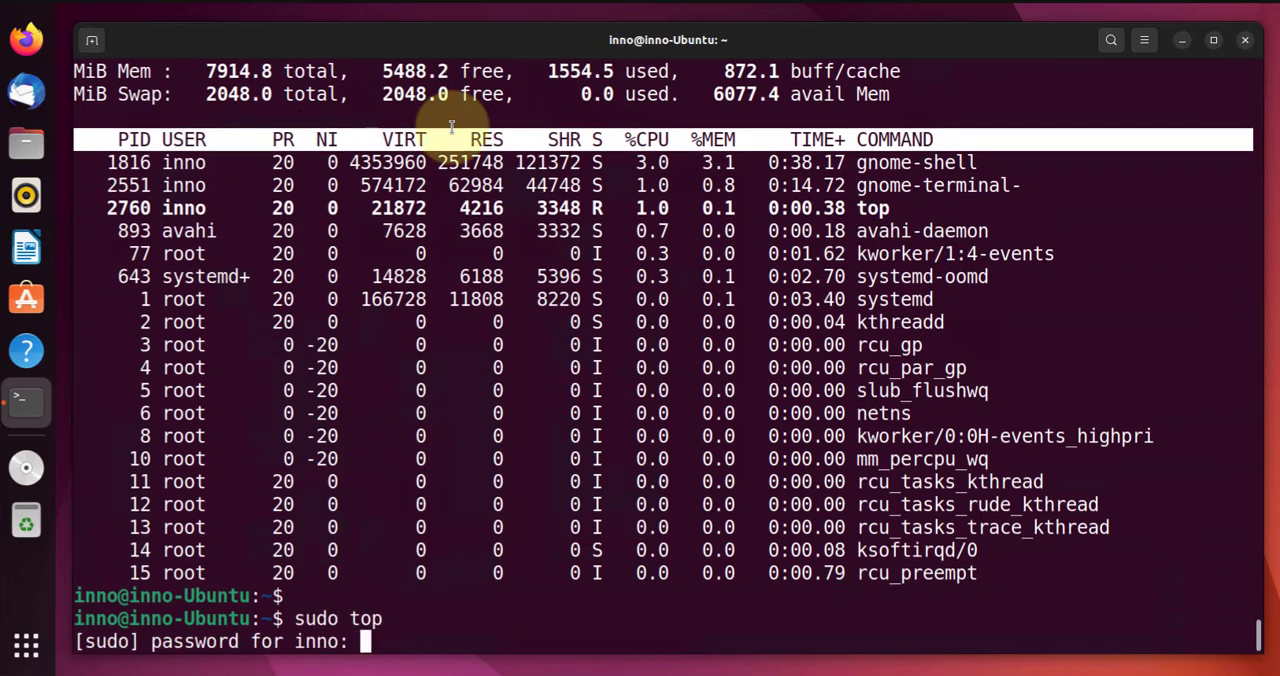
Submit the sudo password and renice top's own PID 2764 to -5, giving priority 15
key(Return)
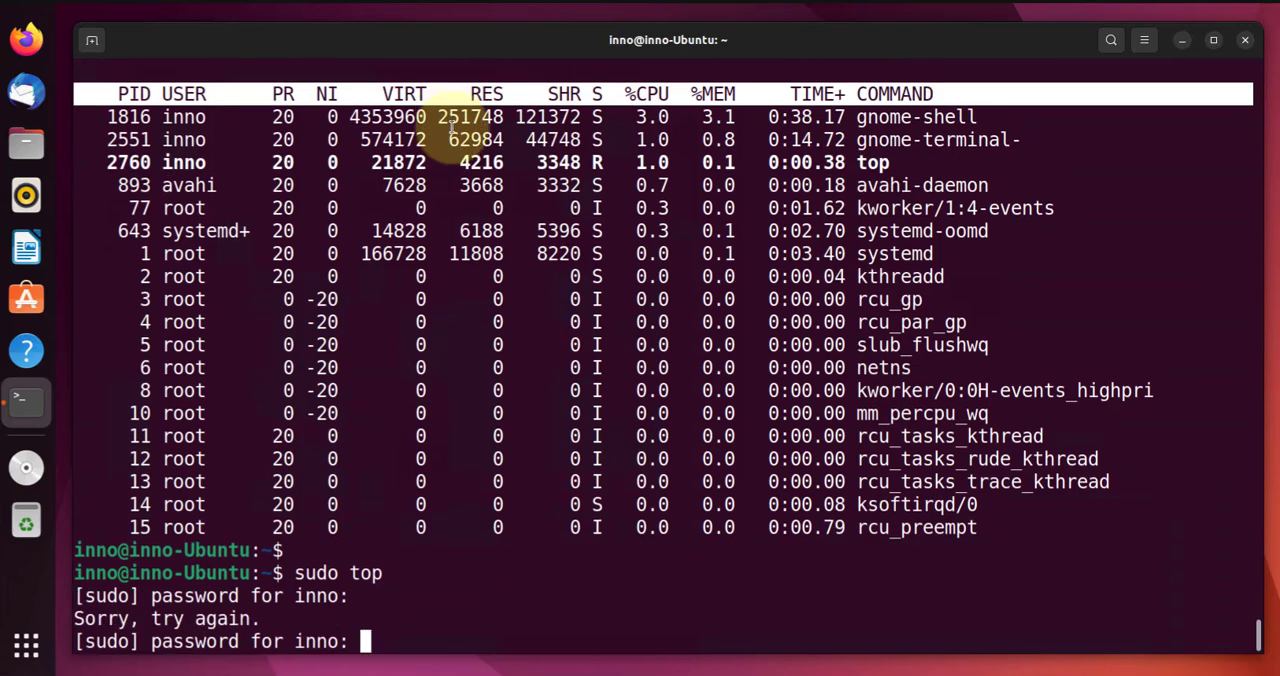
key(Return)
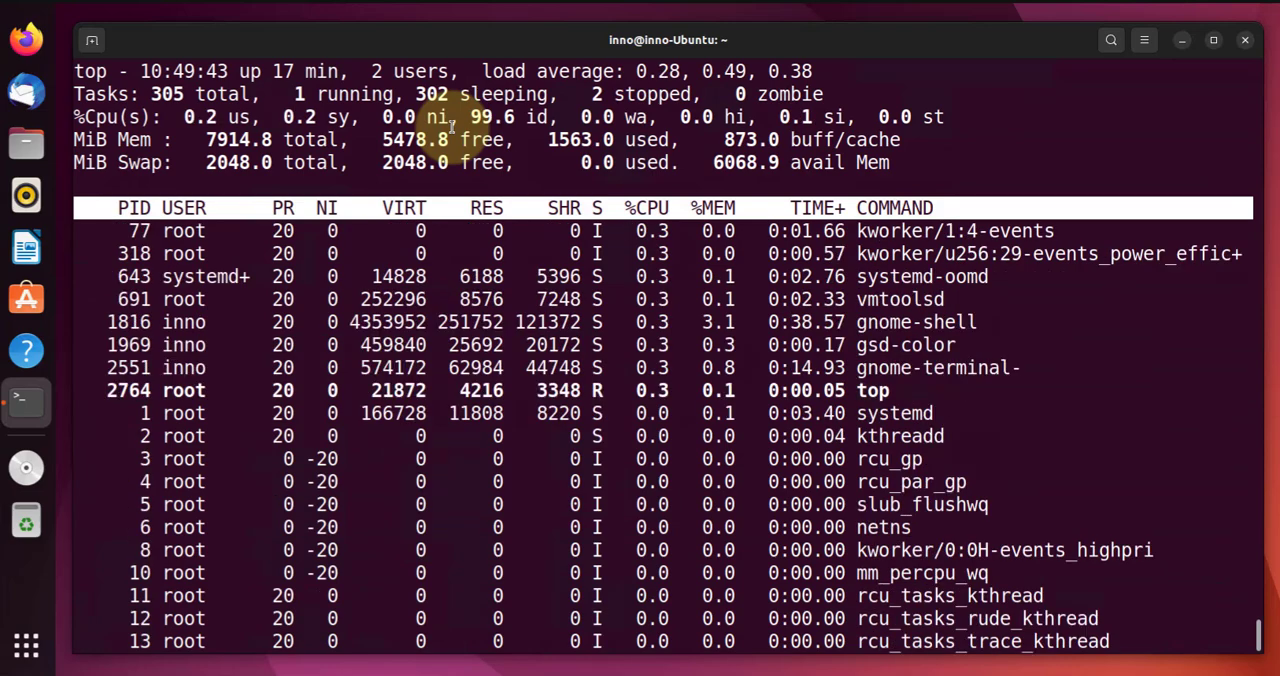
key(r)
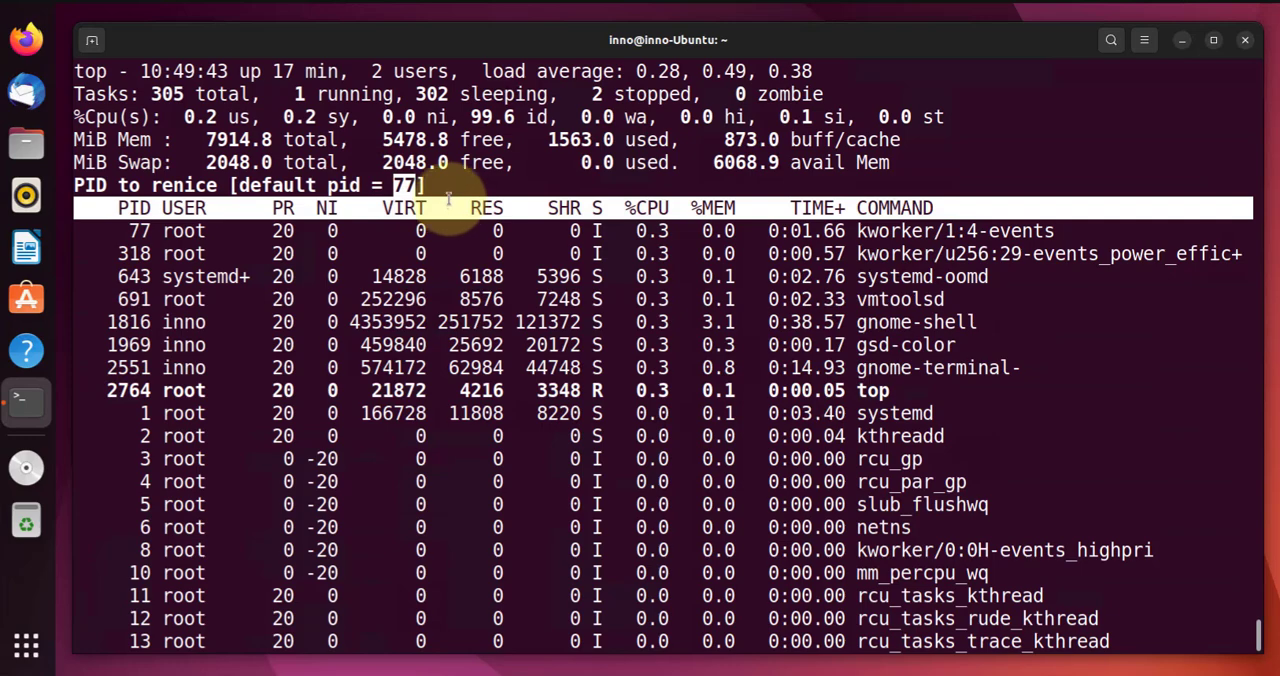
mouse_move(758, 390)
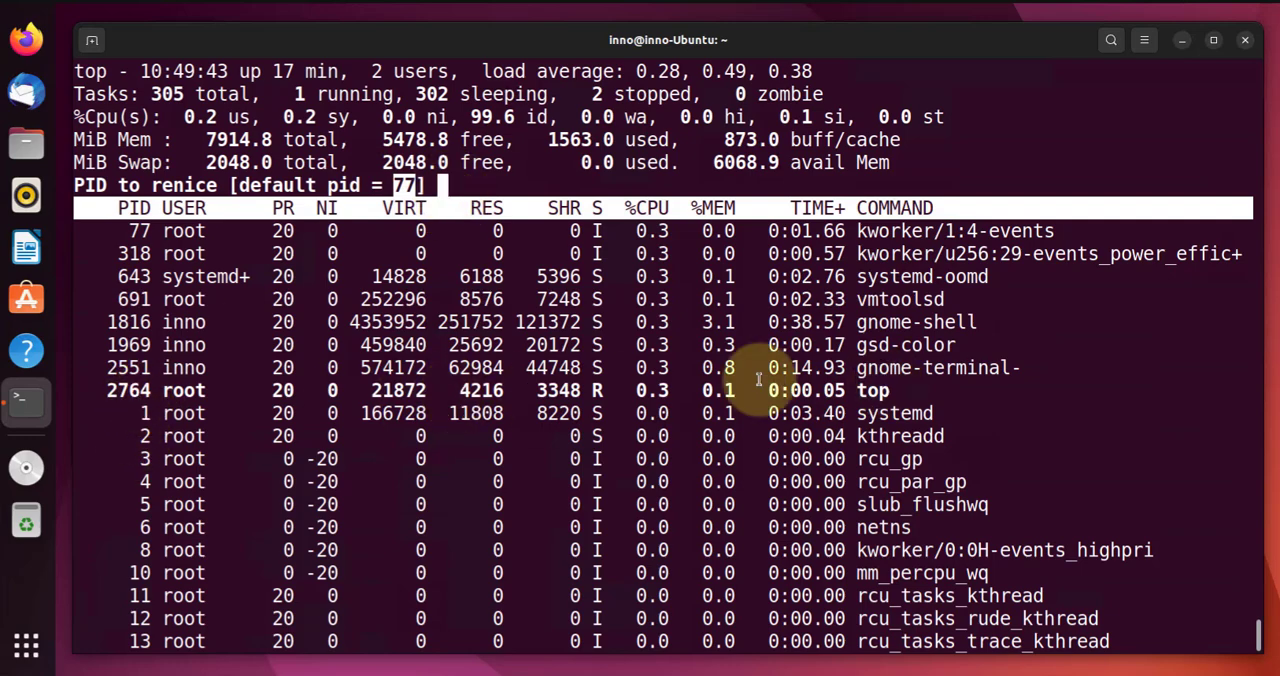
text(2)
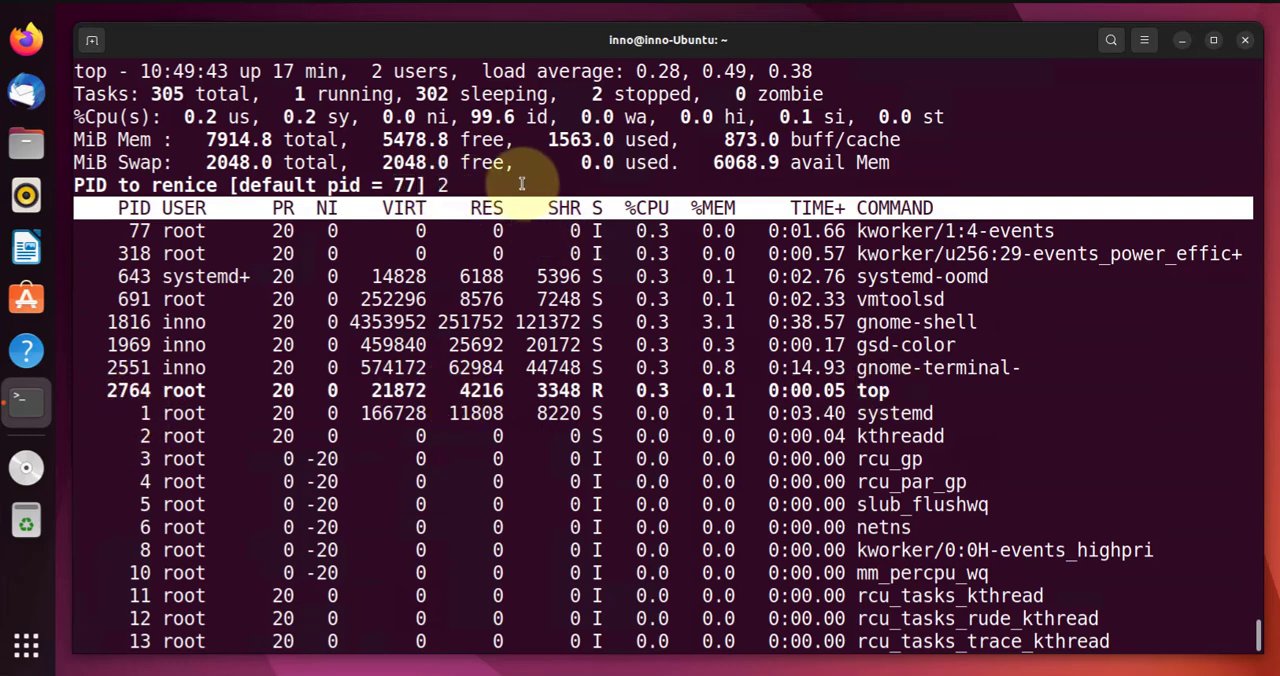
key(Return)
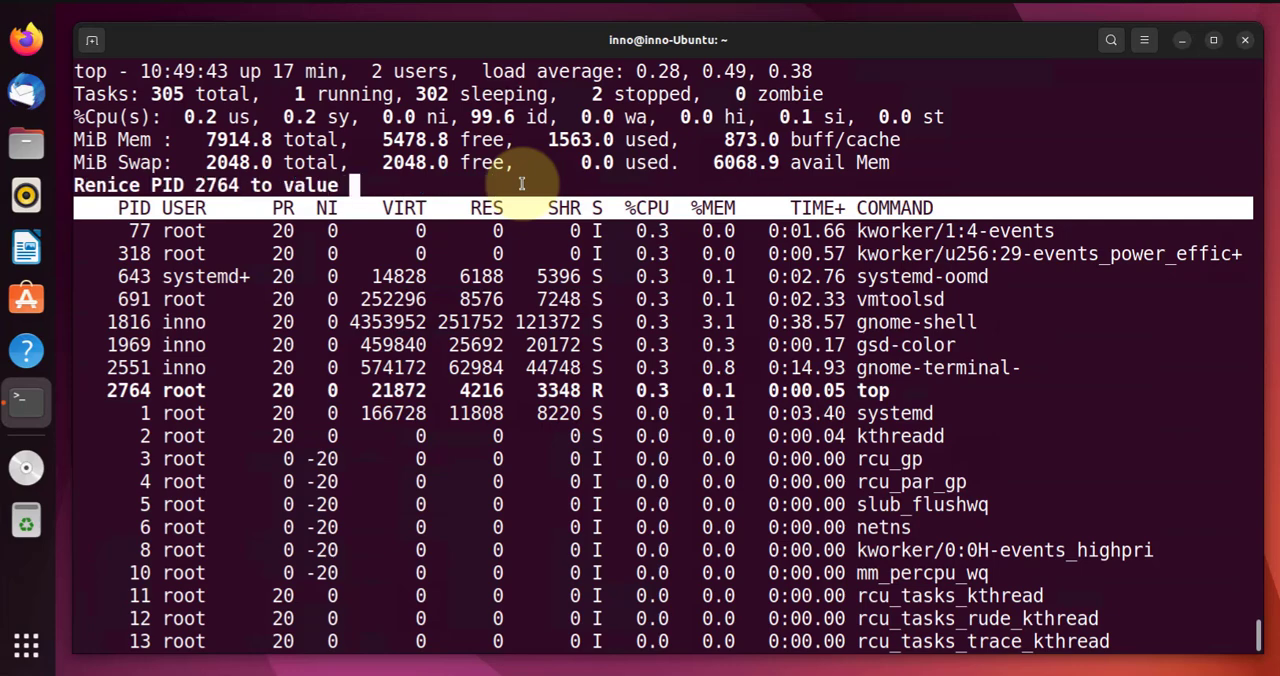
text(-)
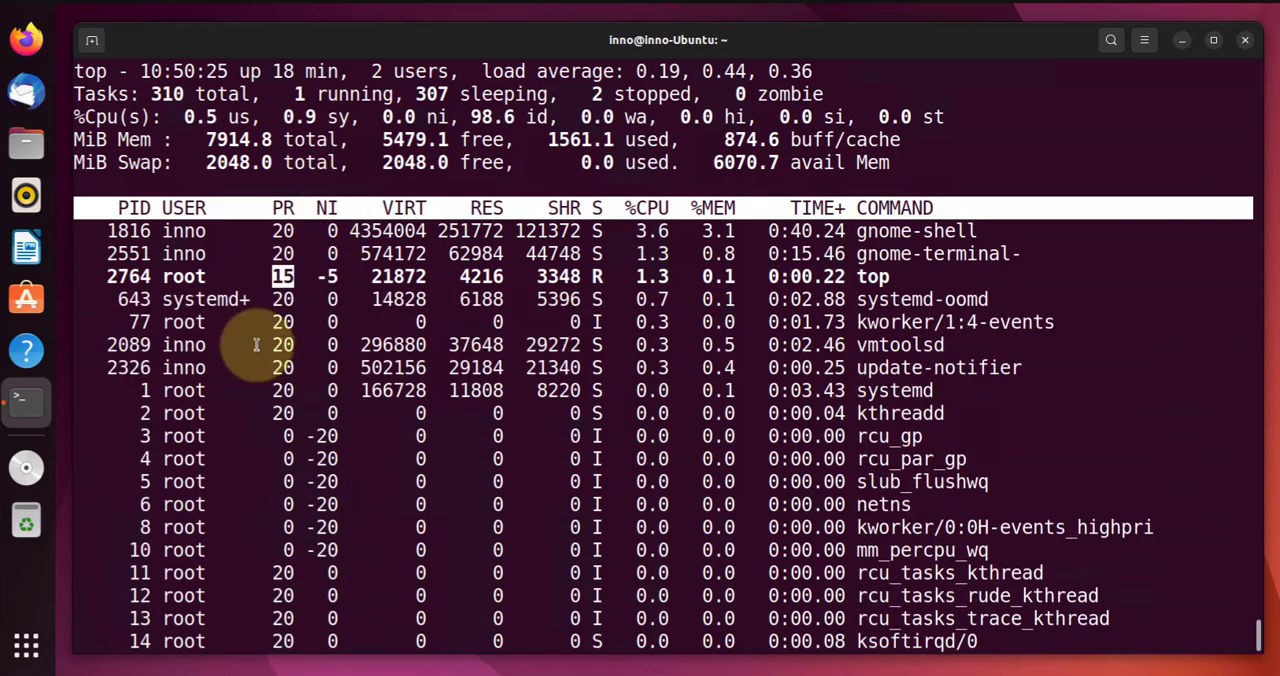
mouse_move(500, 310)
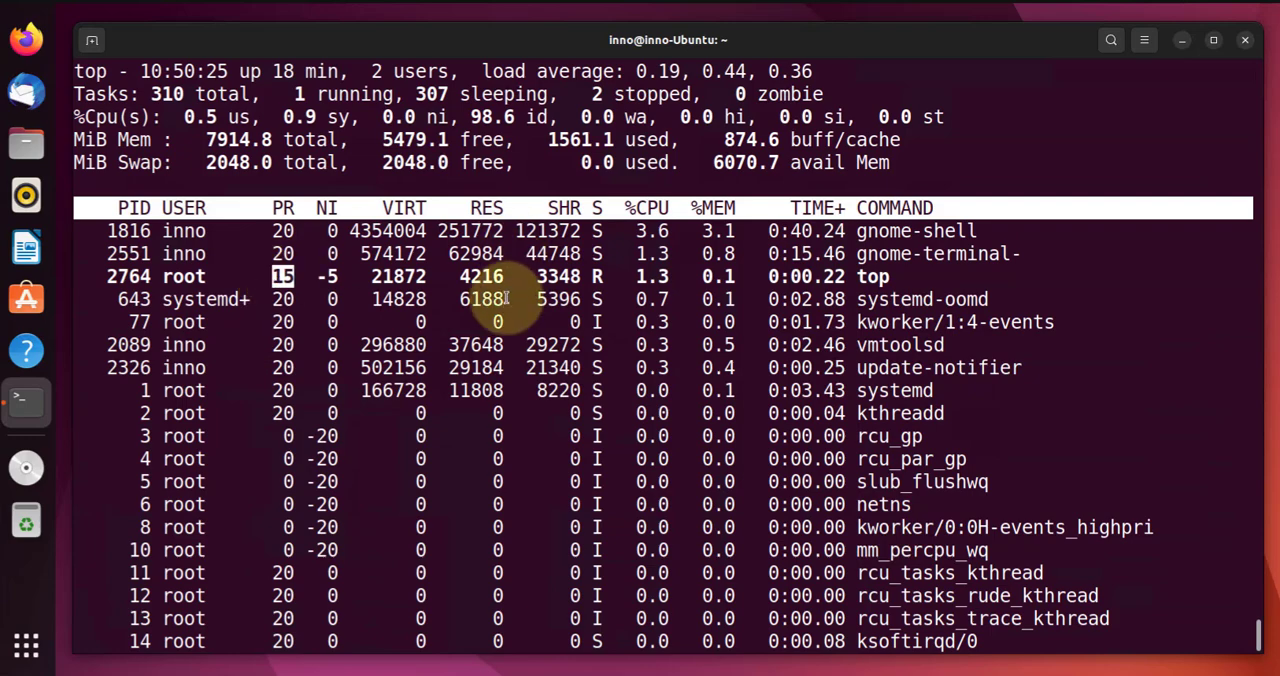